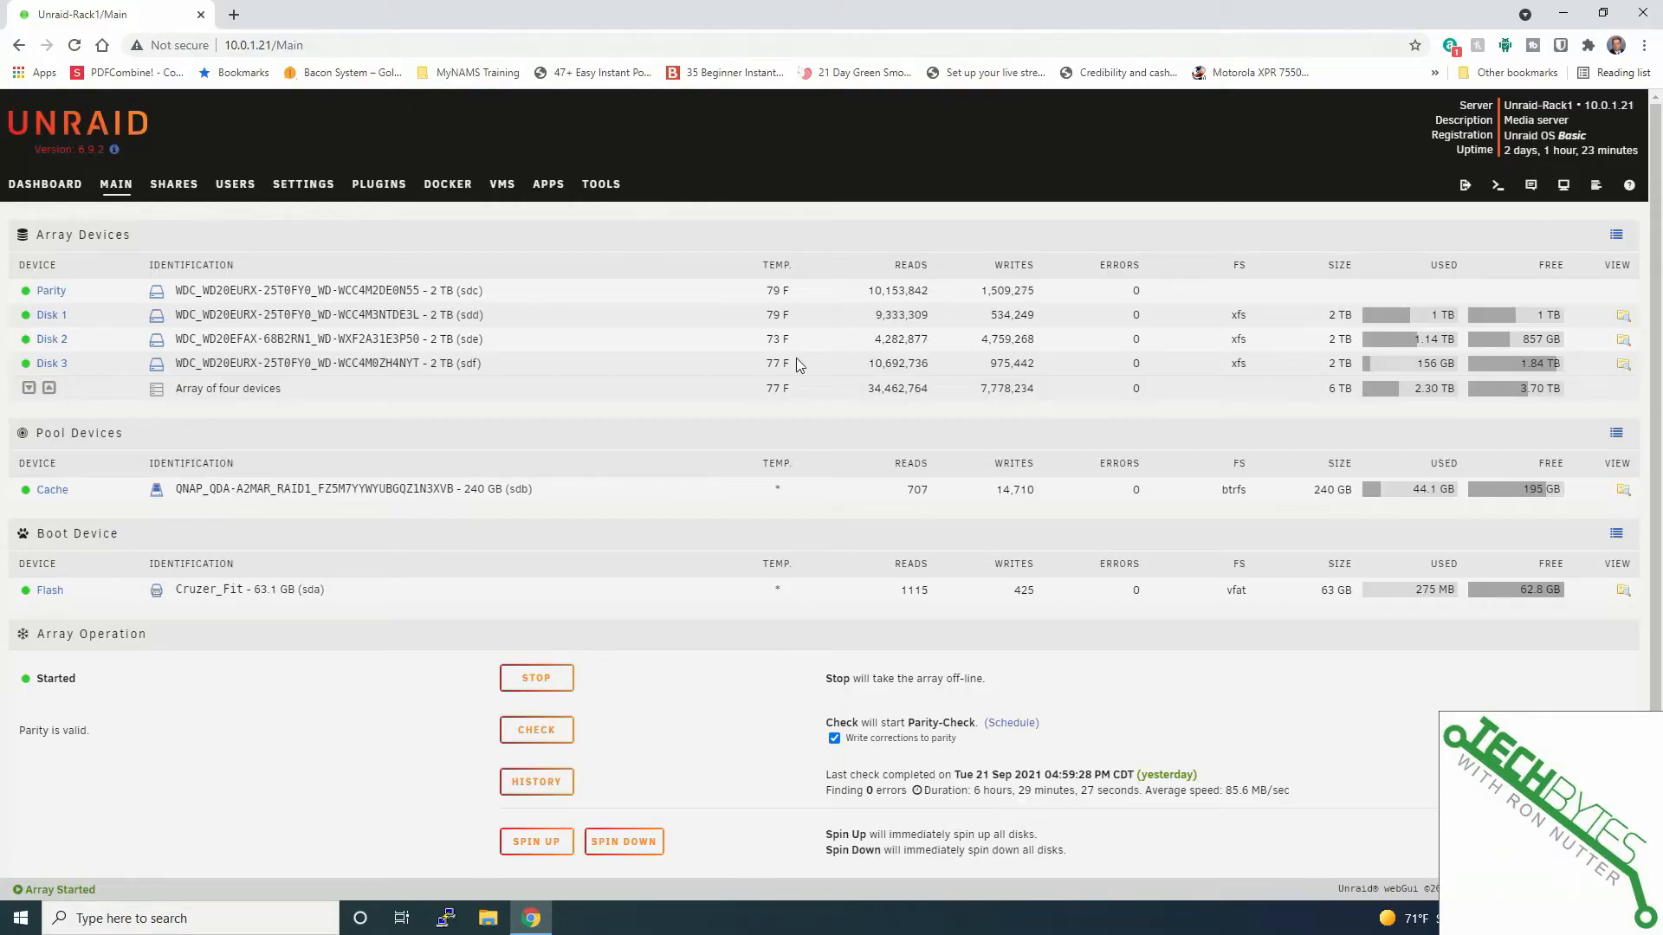
mouse_move(1168, 339)
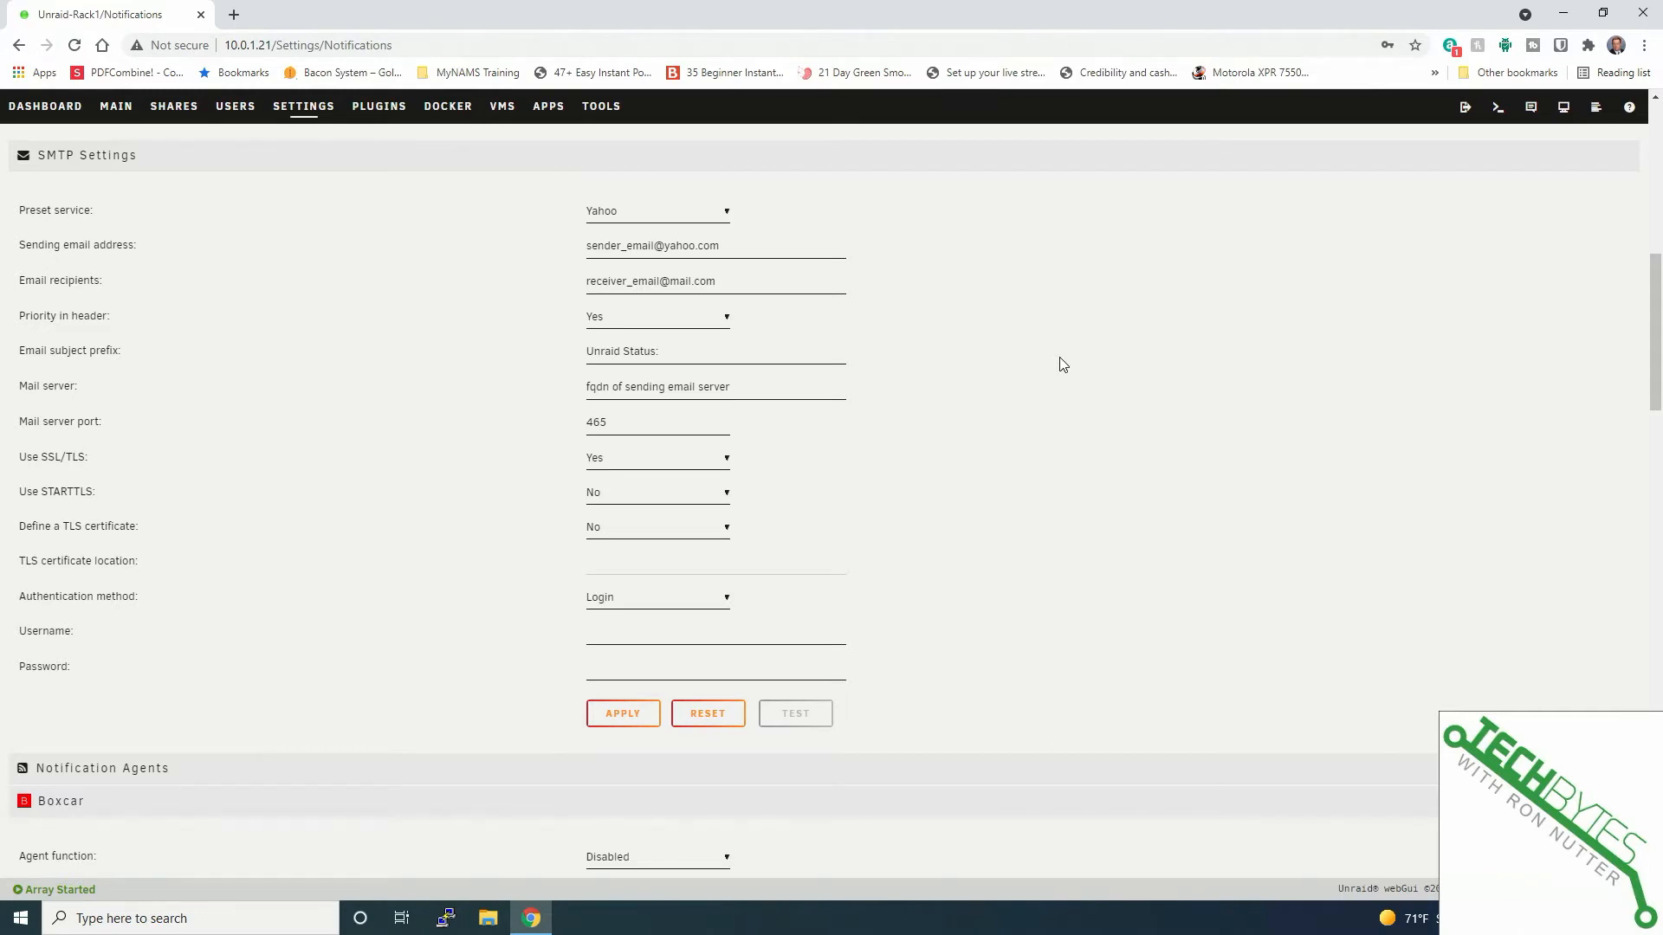
scroll(down, 3)
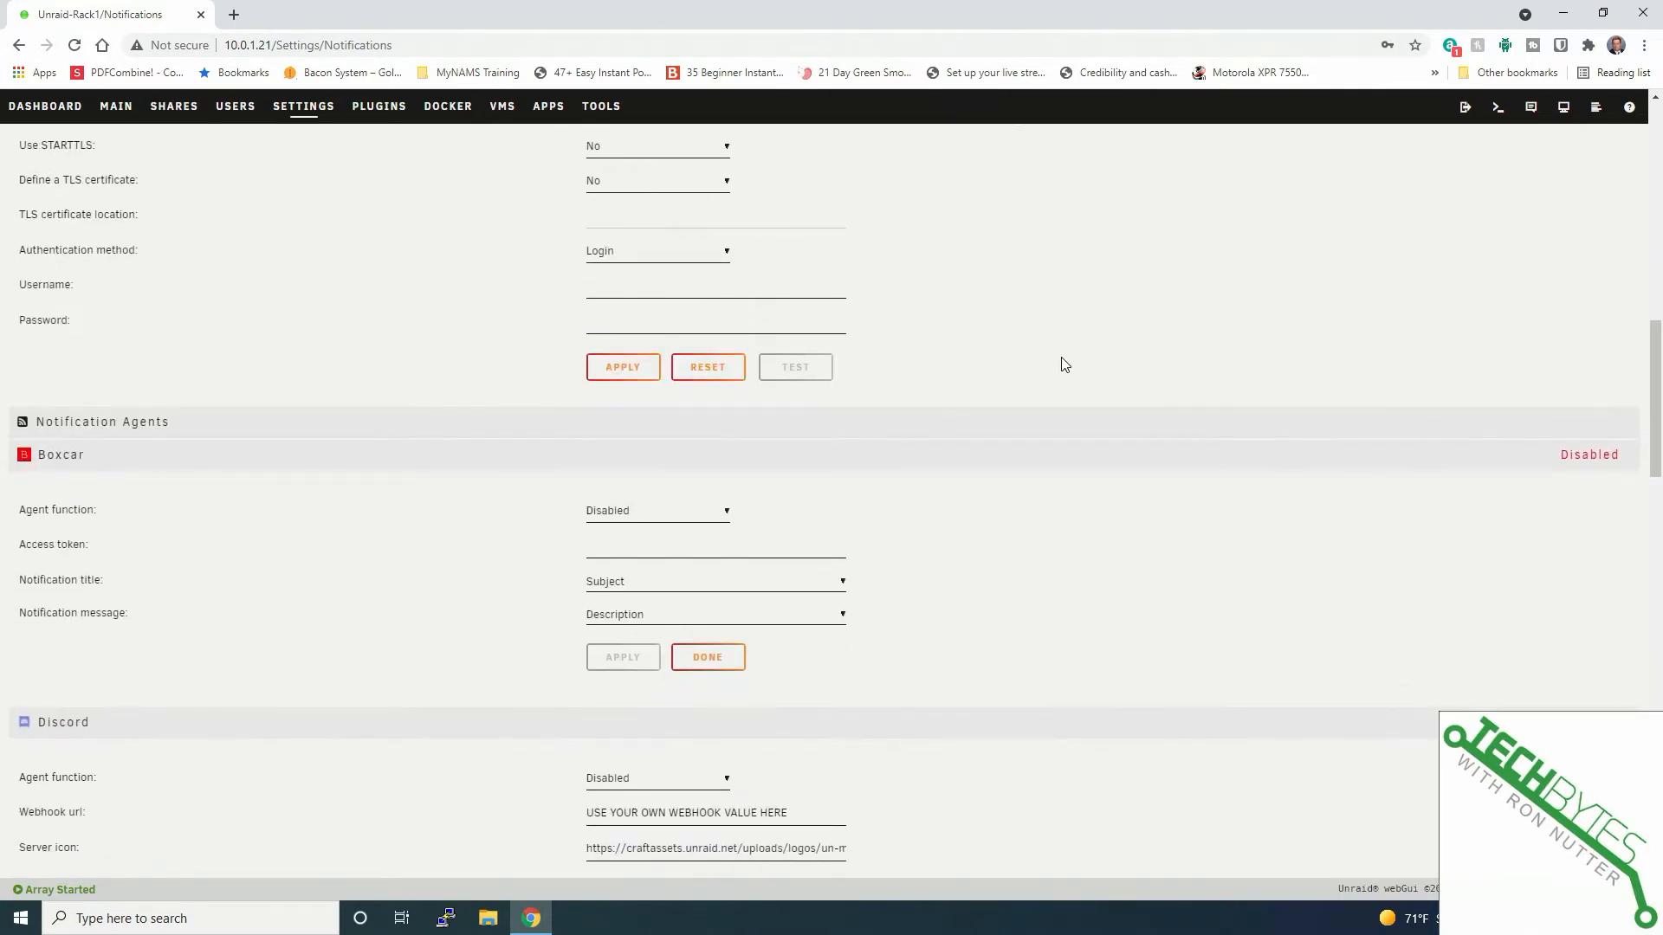
scroll(down, 3)
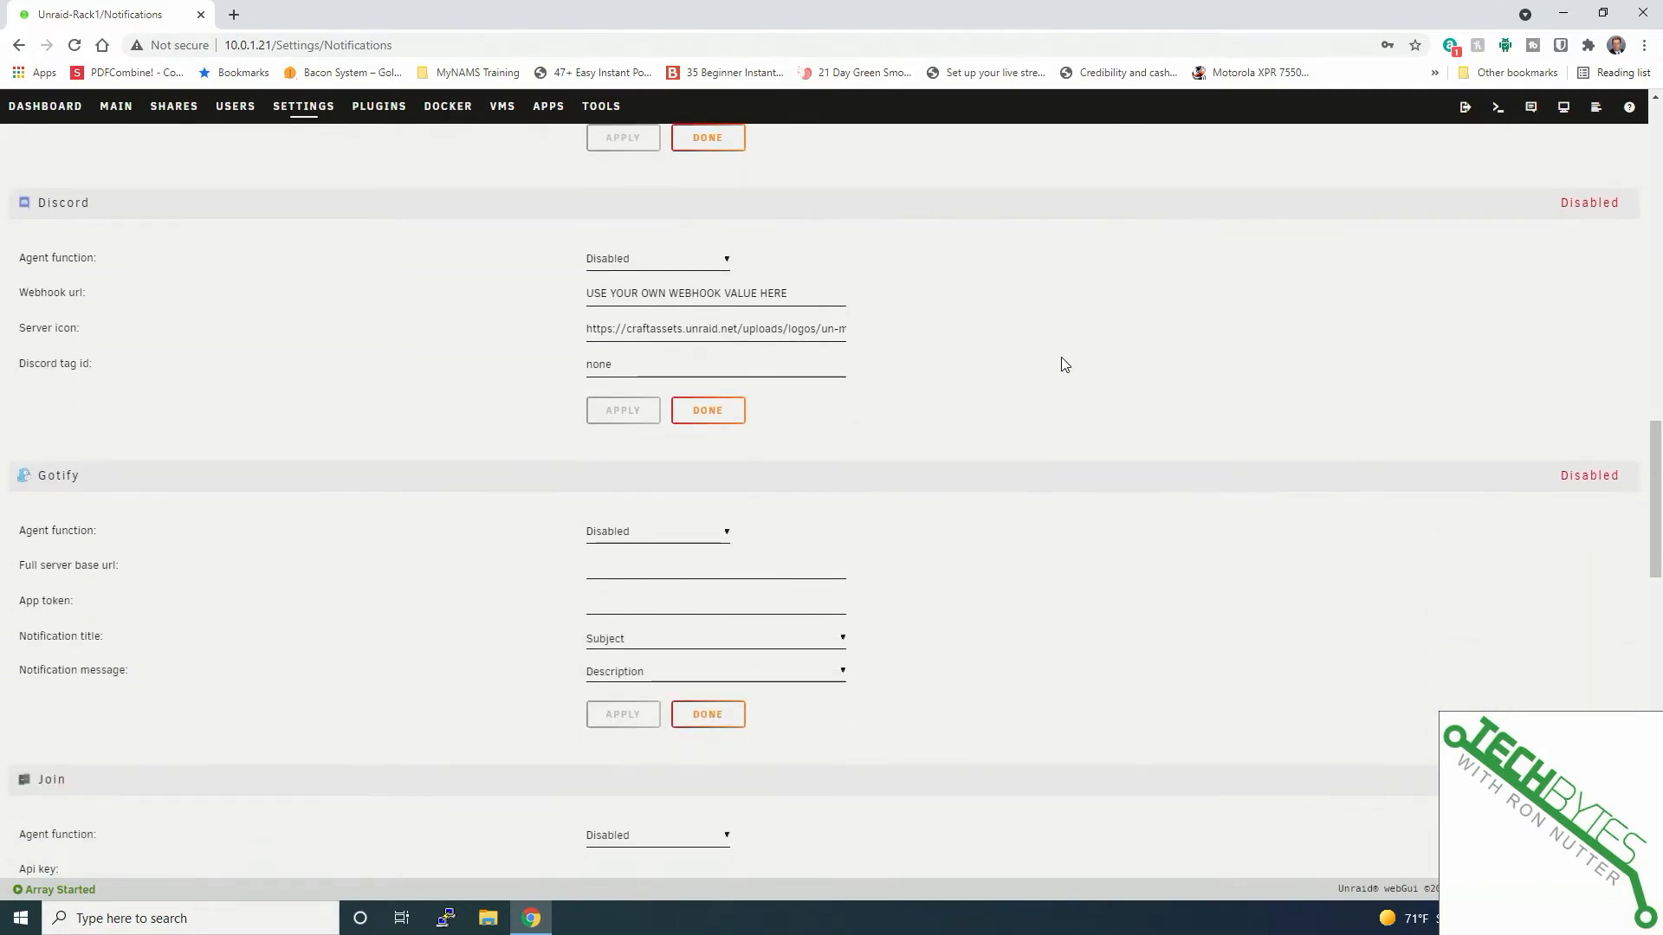
scroll(down, 3)
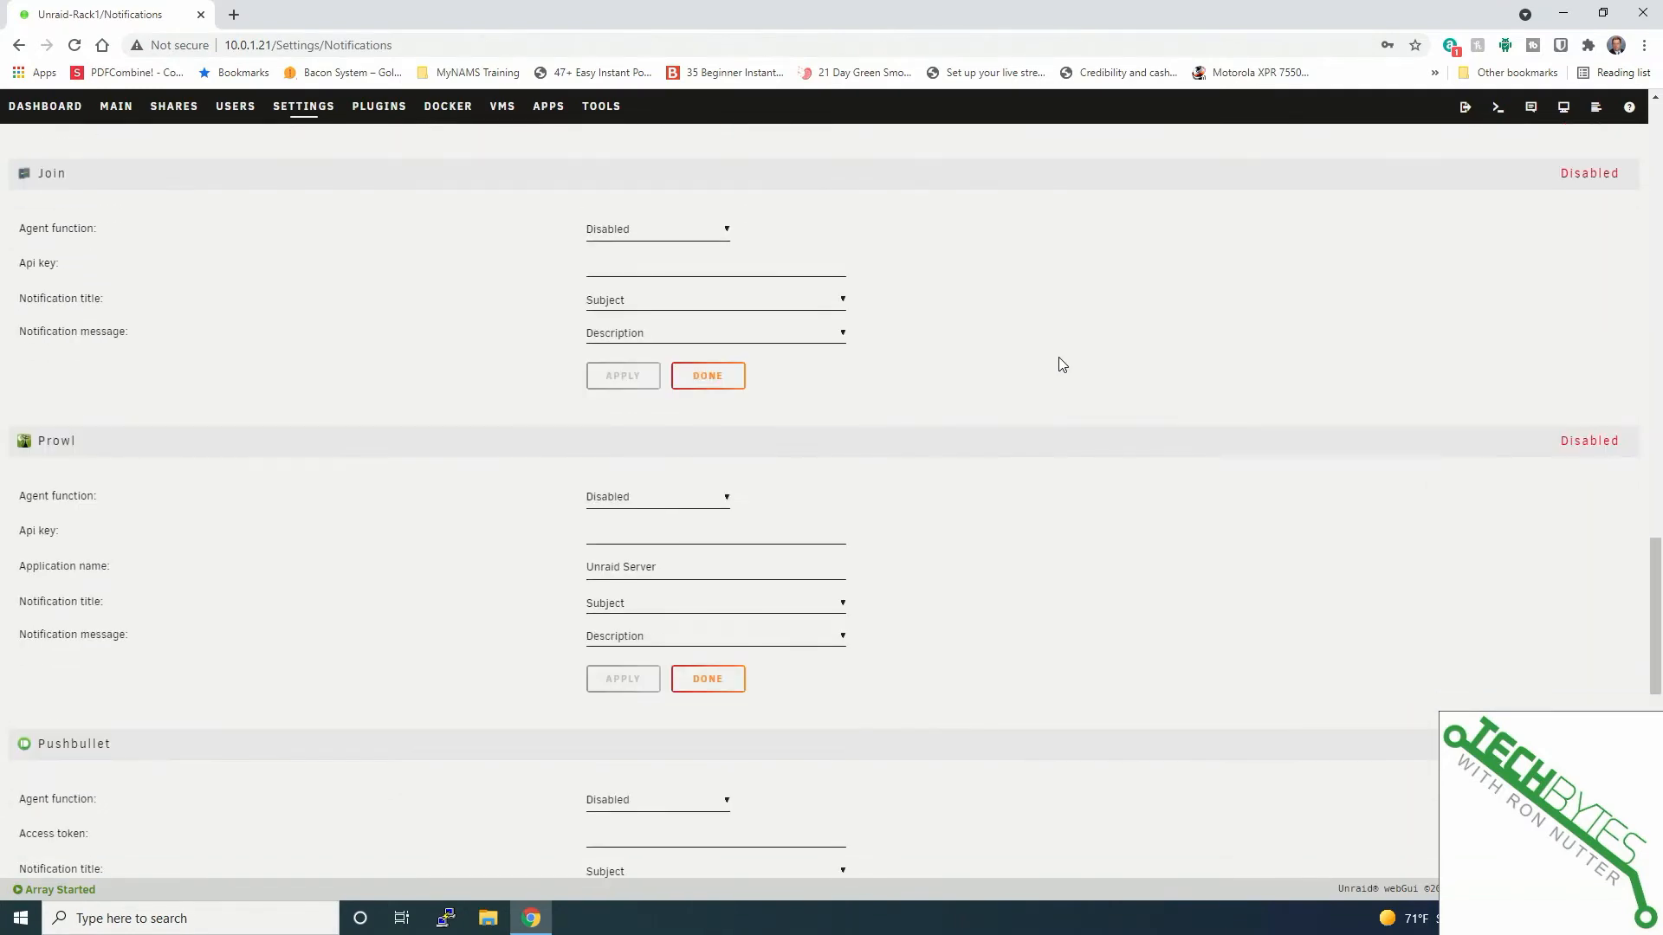
scroll(down, 3)
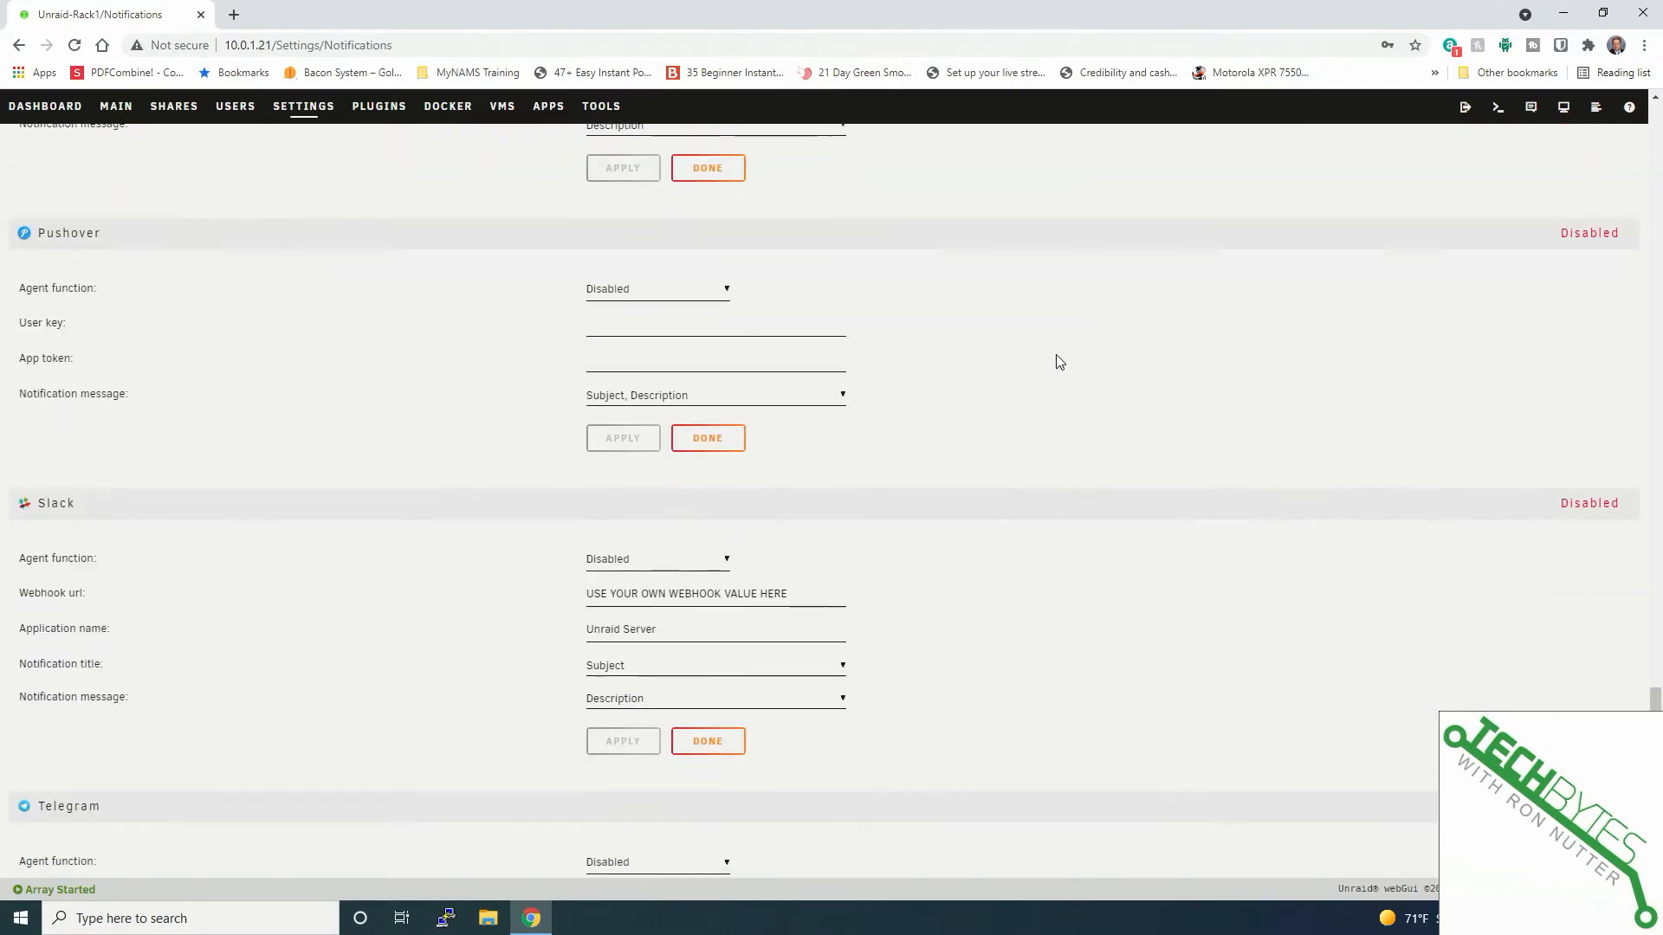
scroll(down, 3)
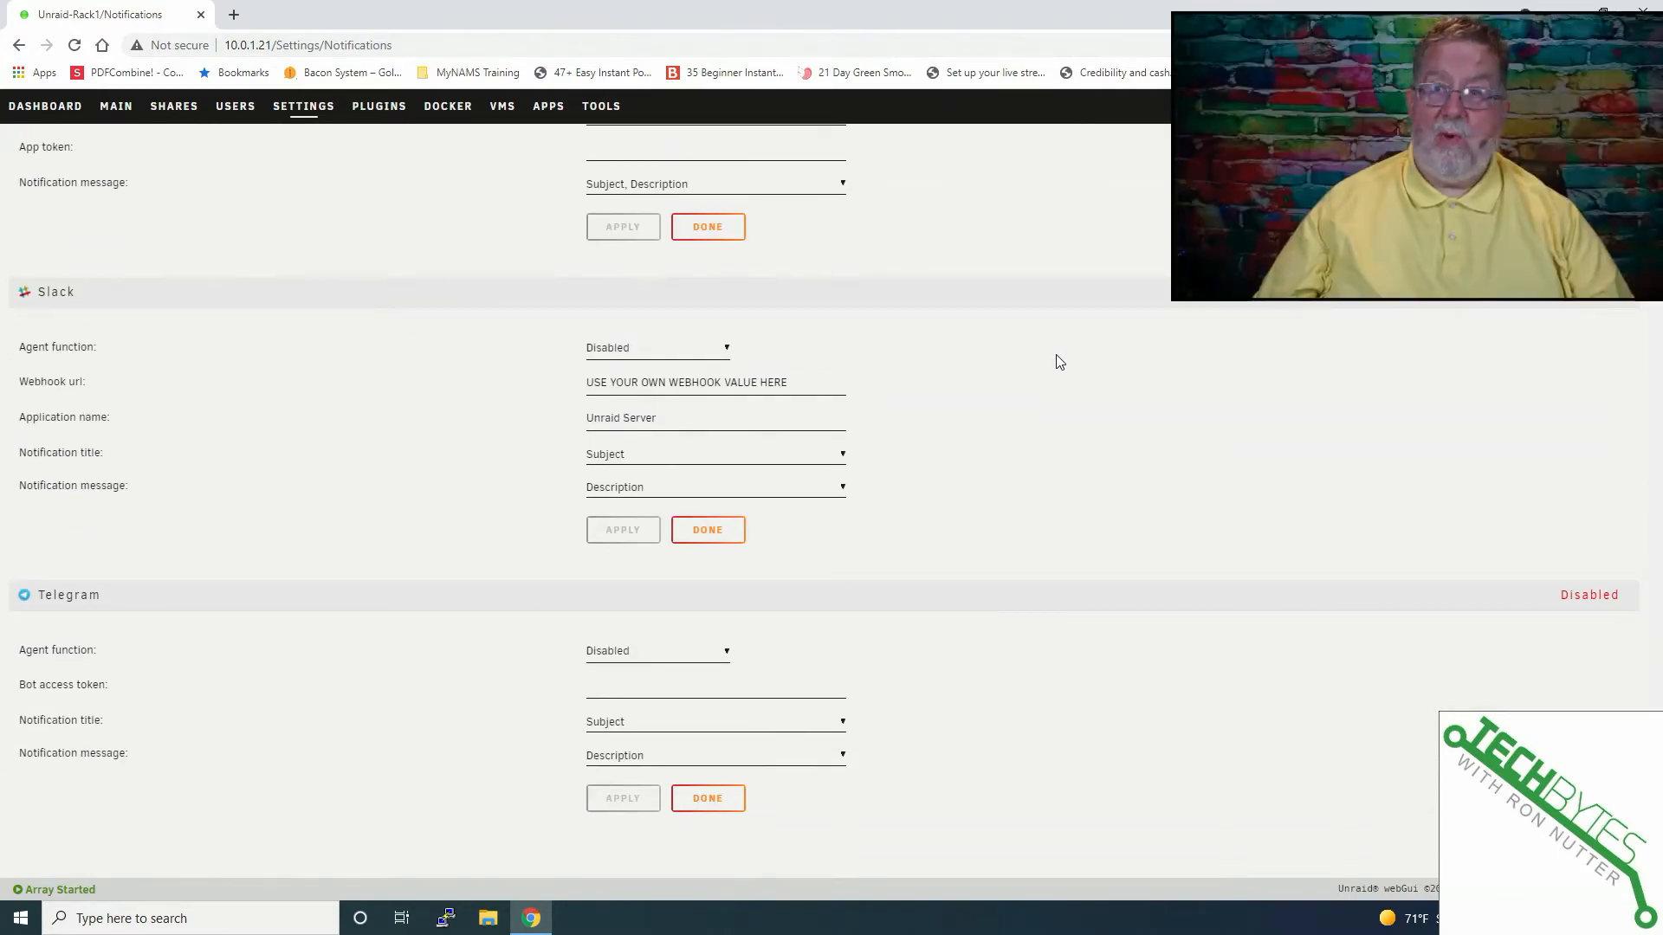
scroll(up, 3)
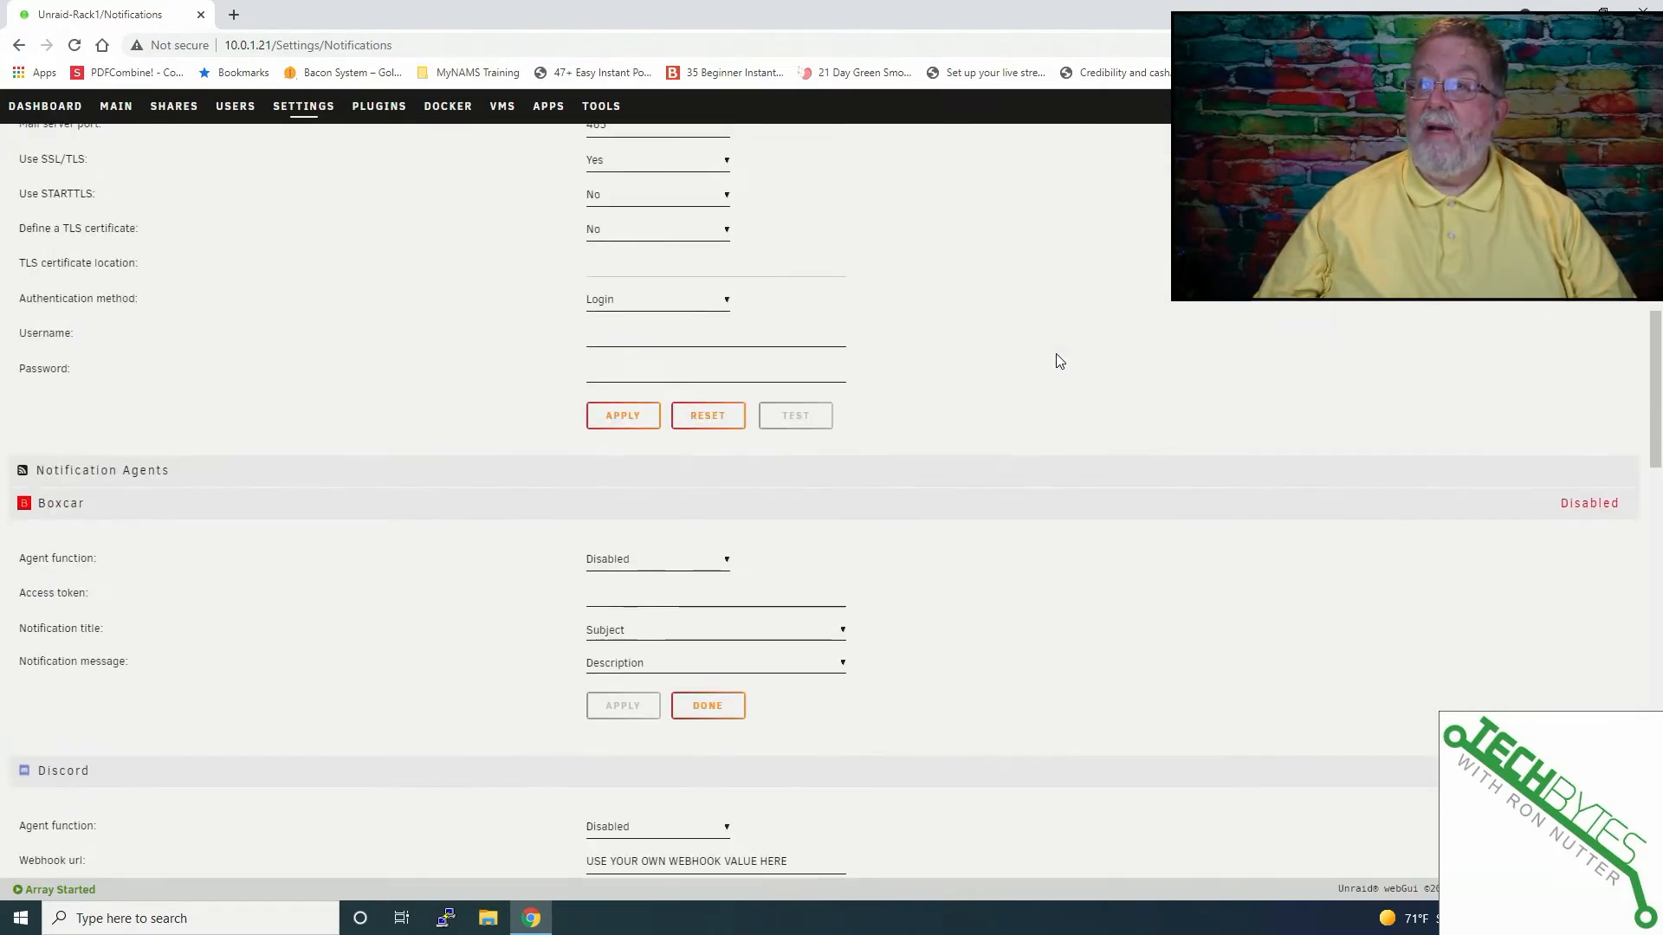
scroll(up, 3)
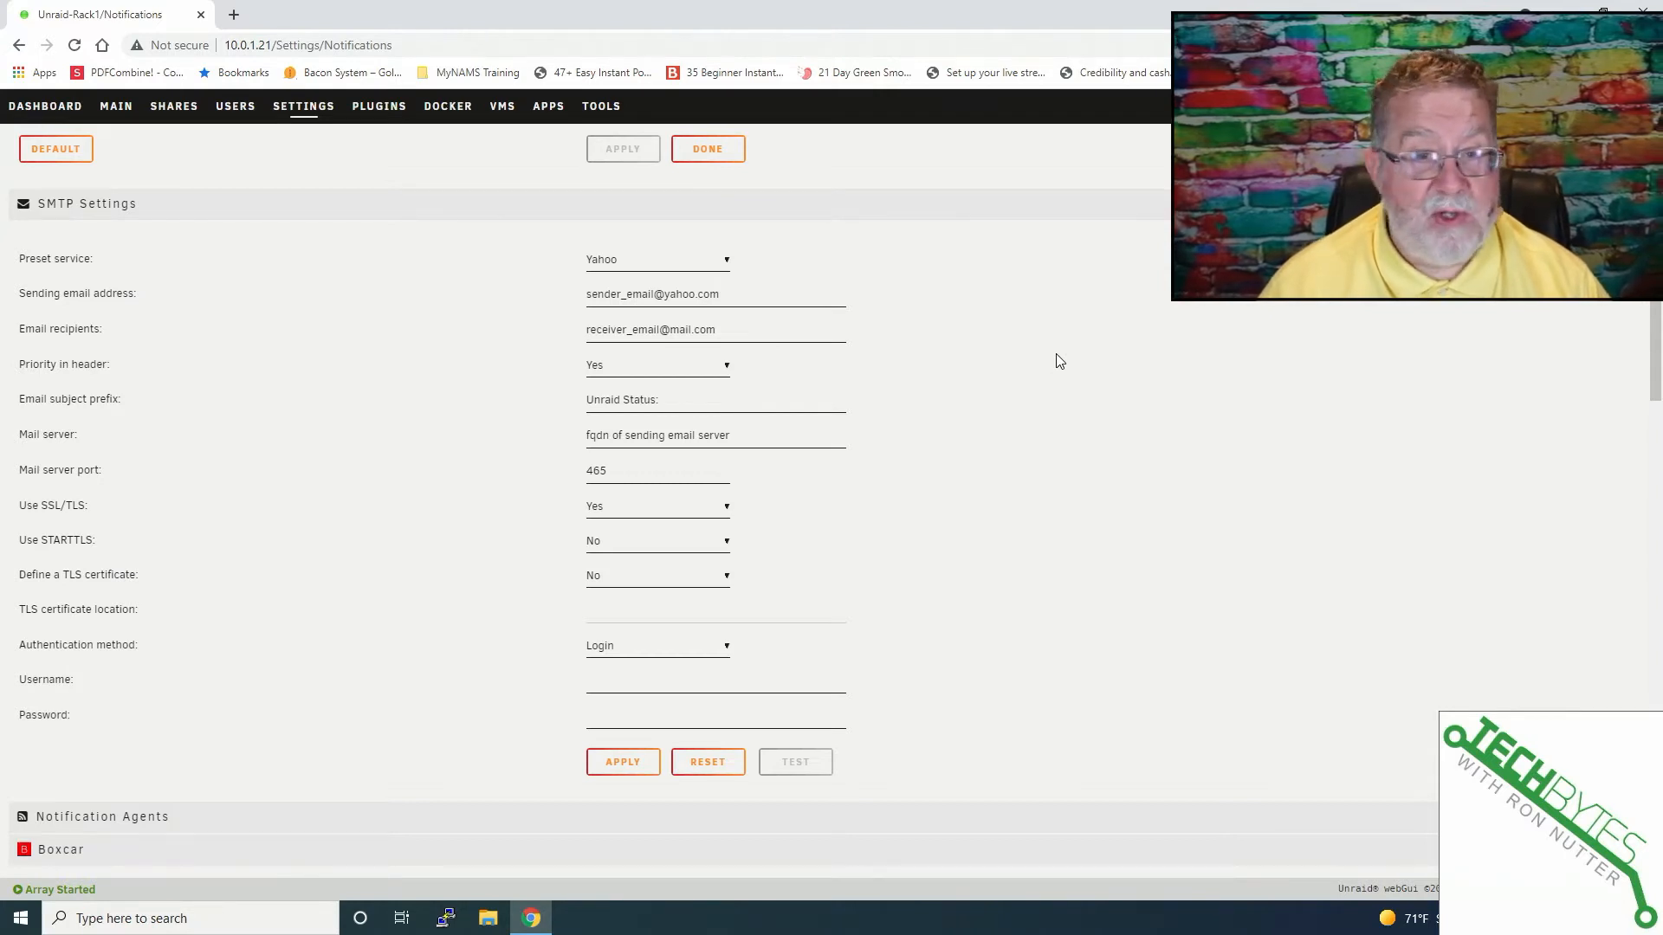
mouse_move(860, 176)
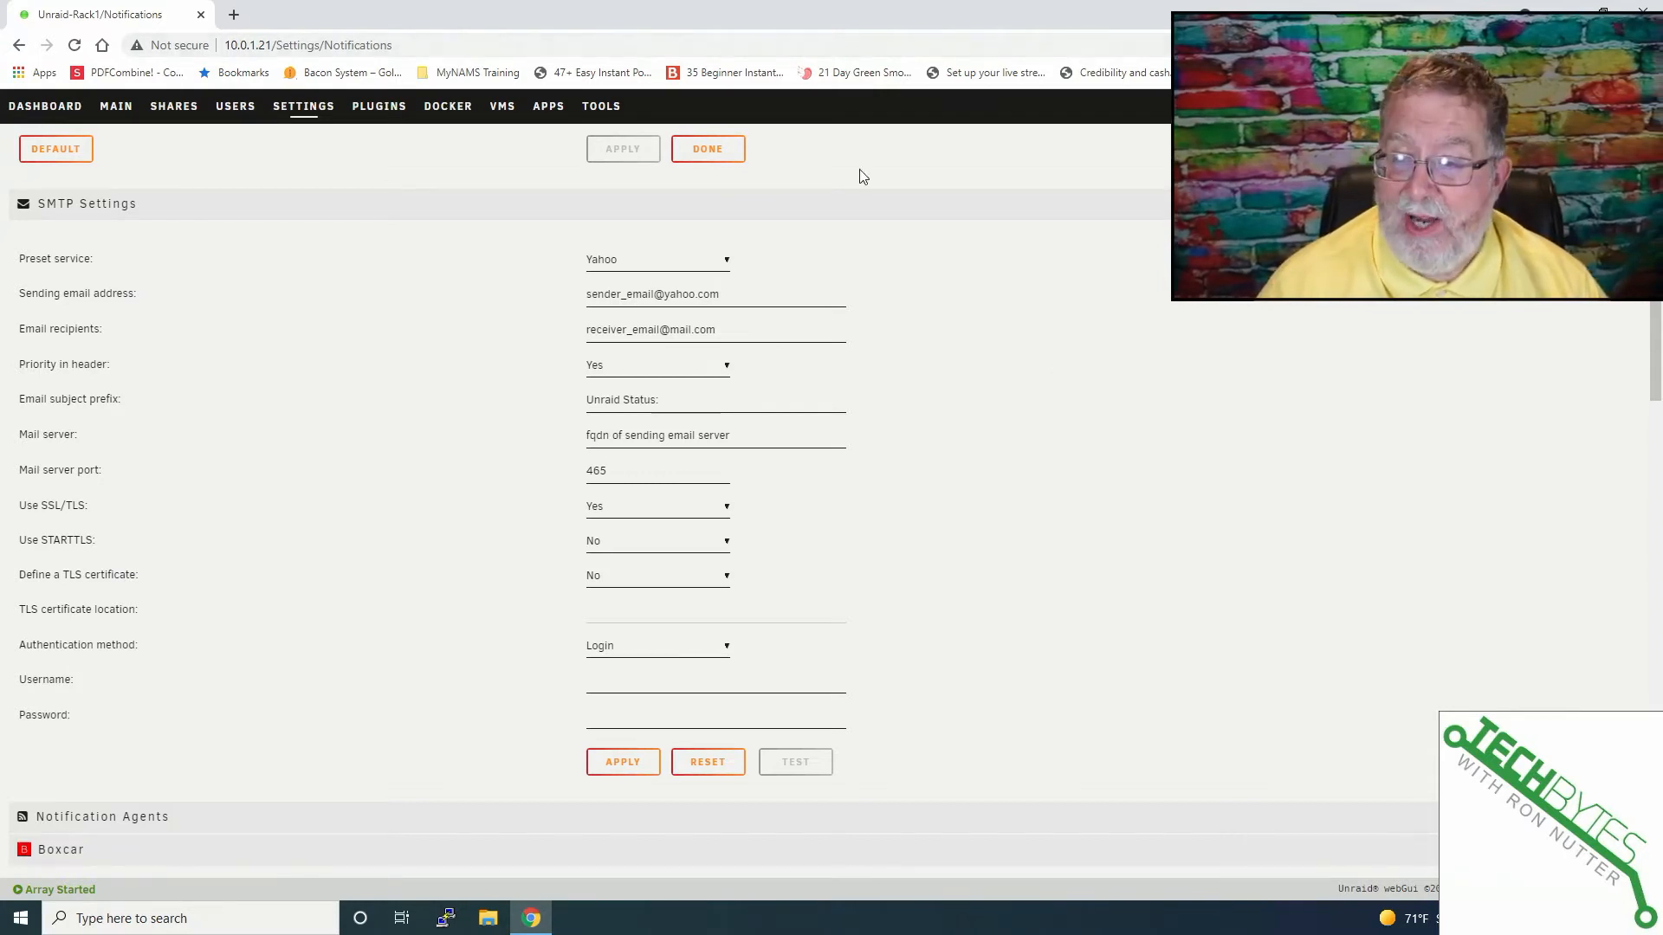
click(657, 259)
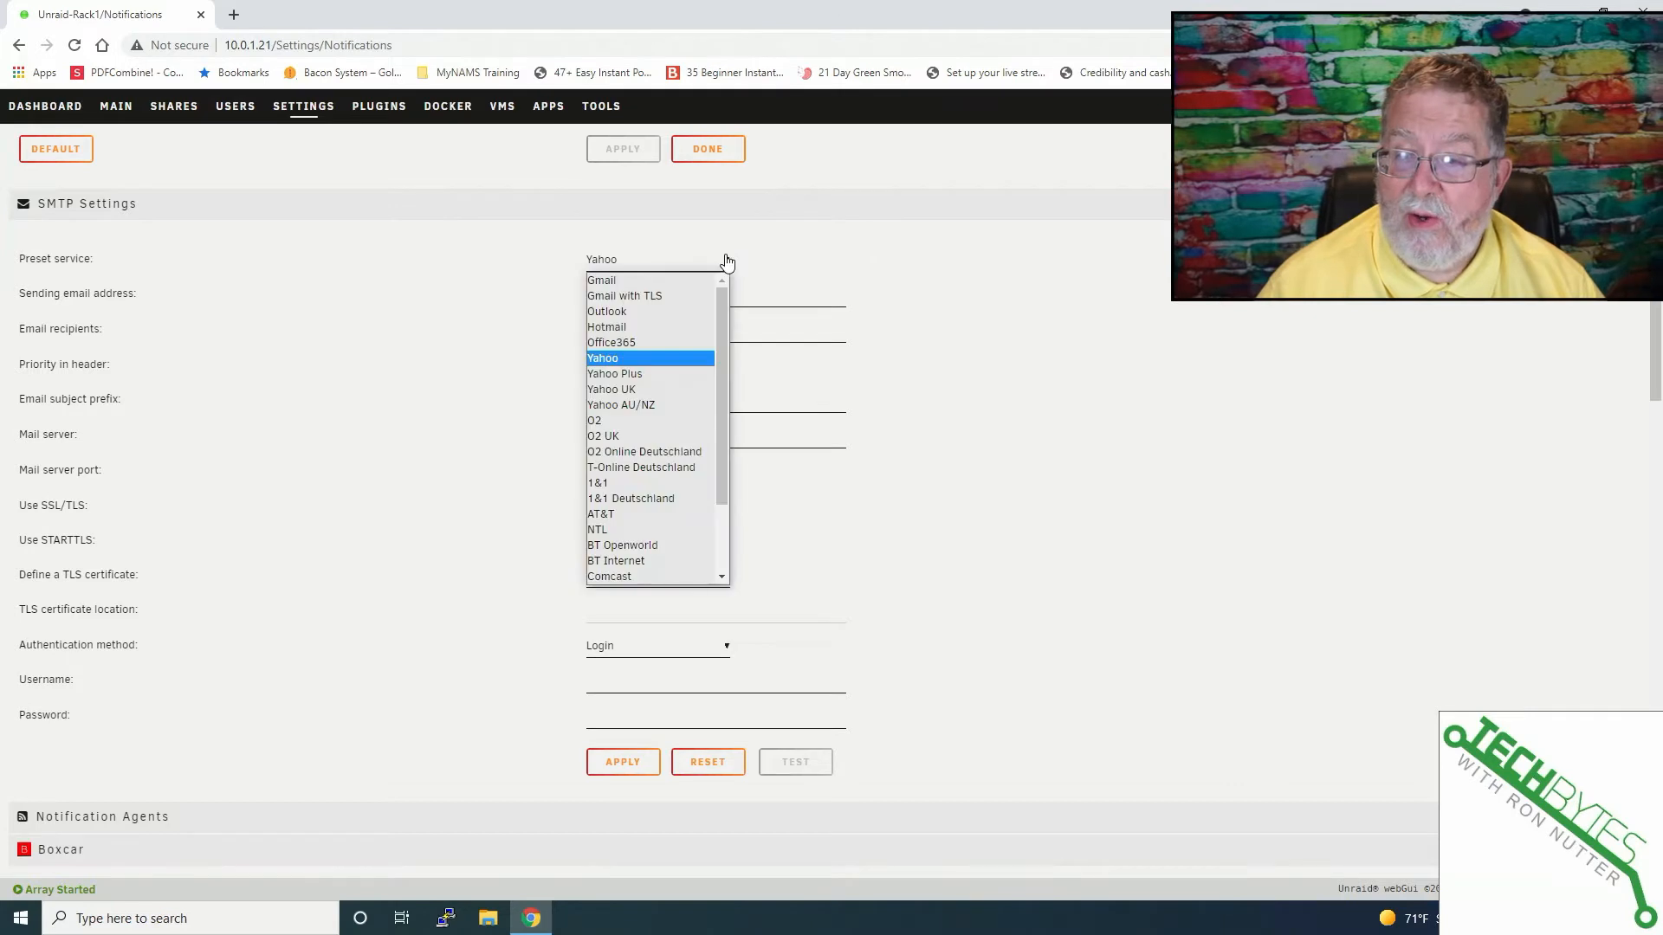
mouse_move(731, 316)
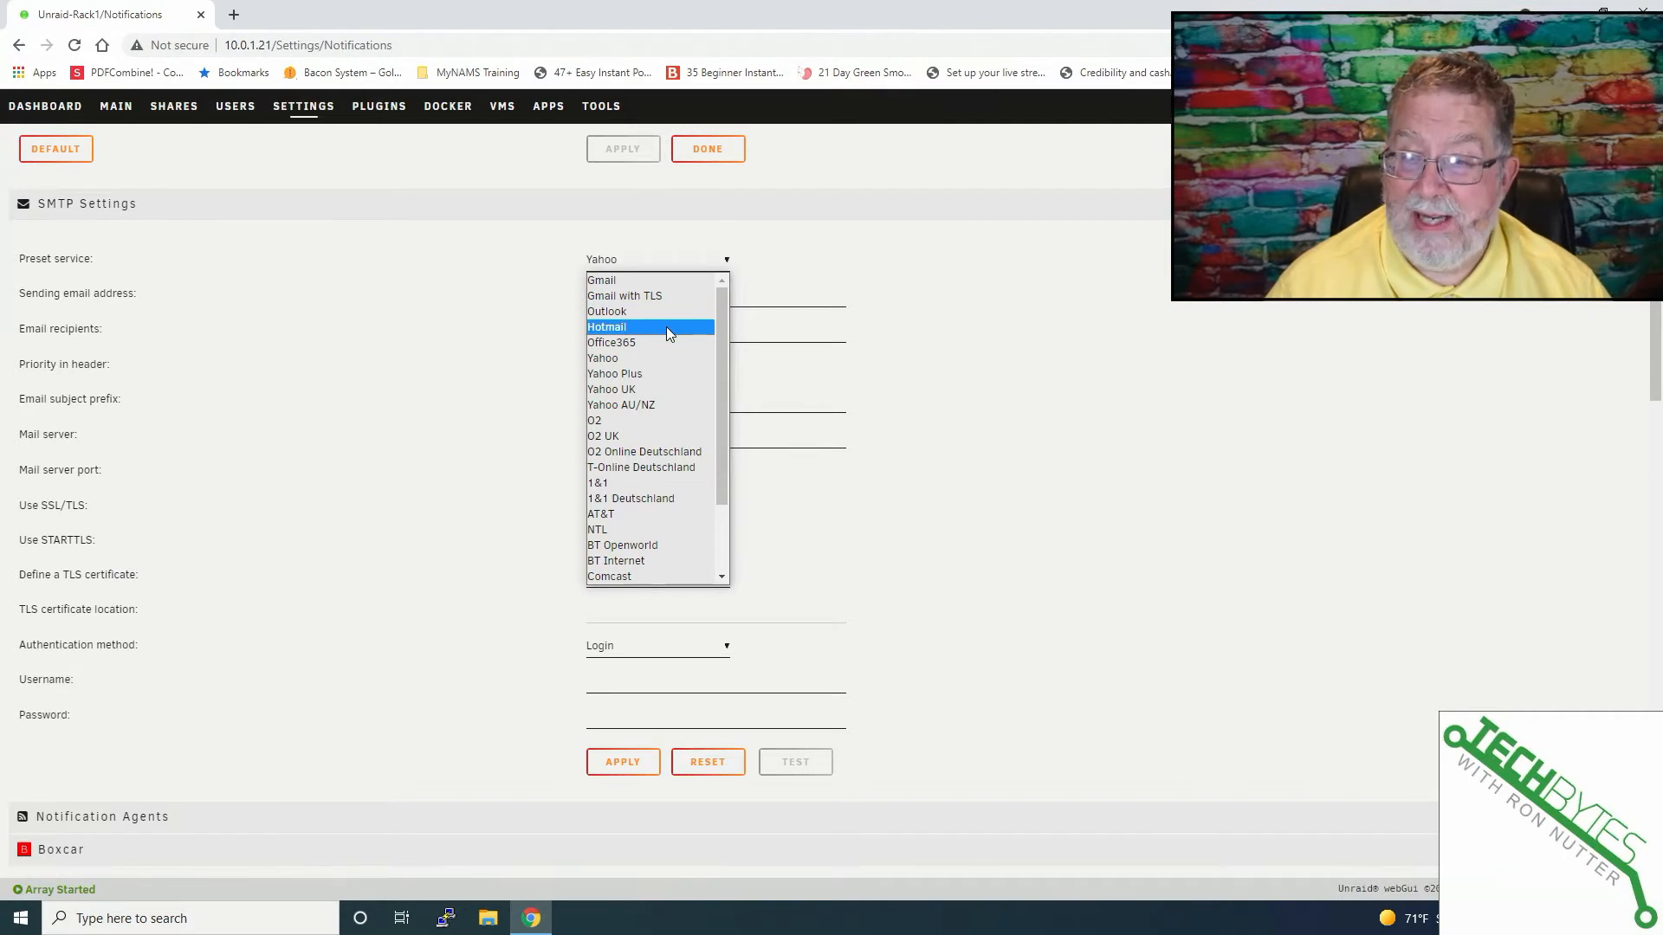
mouse_move(668, 373)
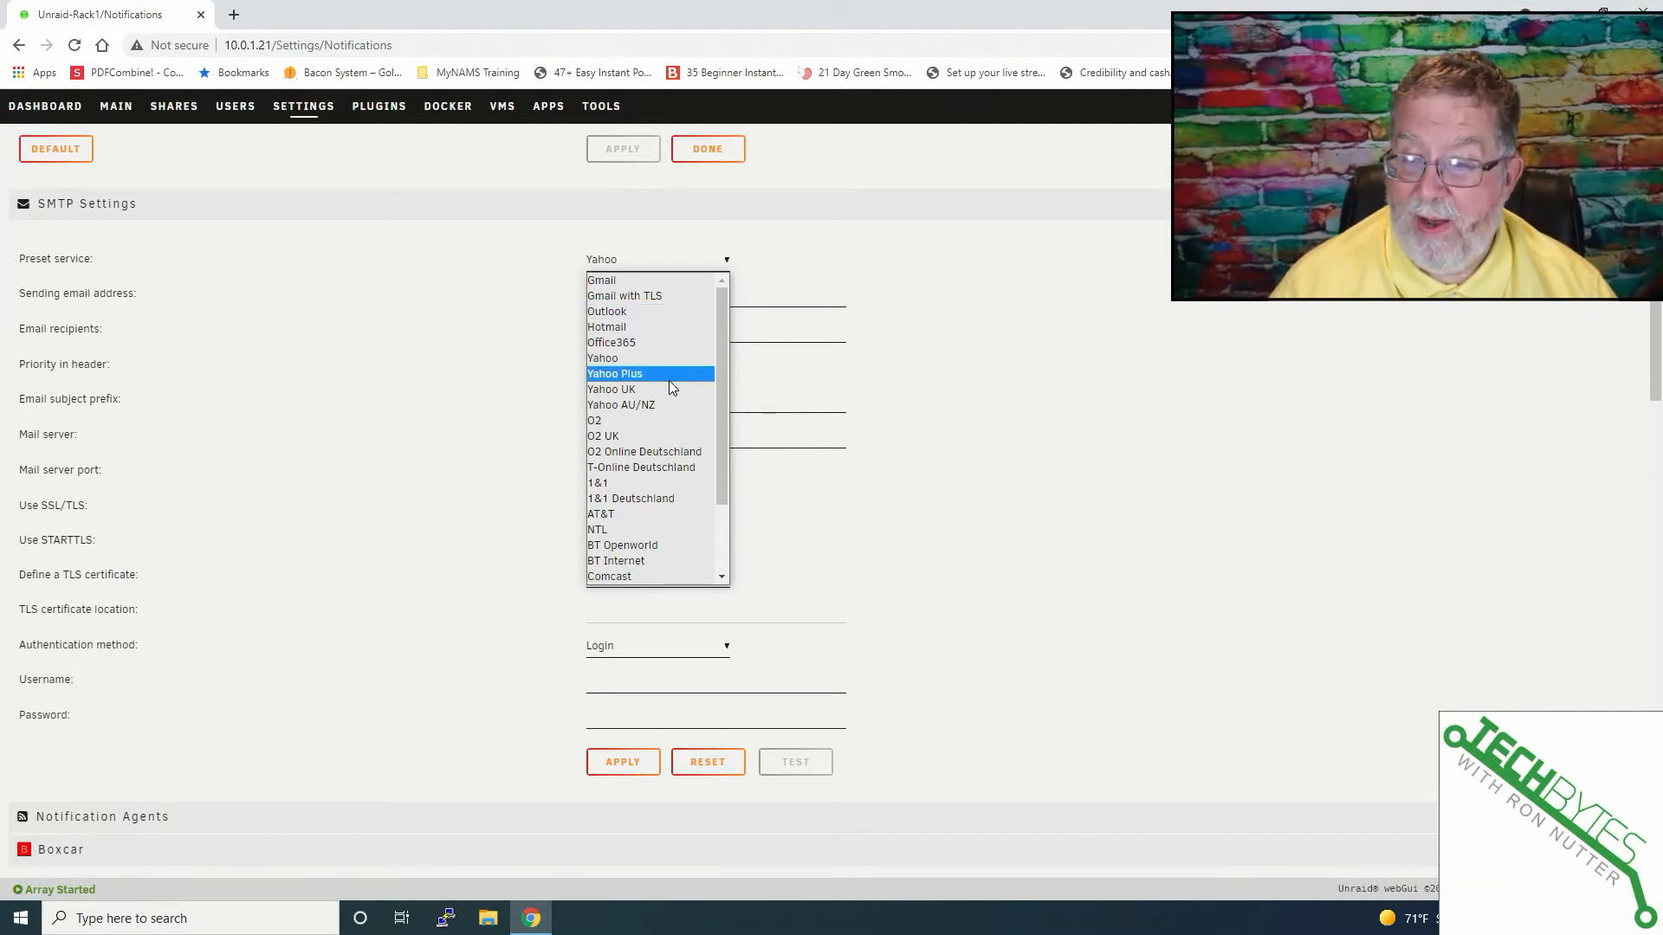
scroll(down, 3)
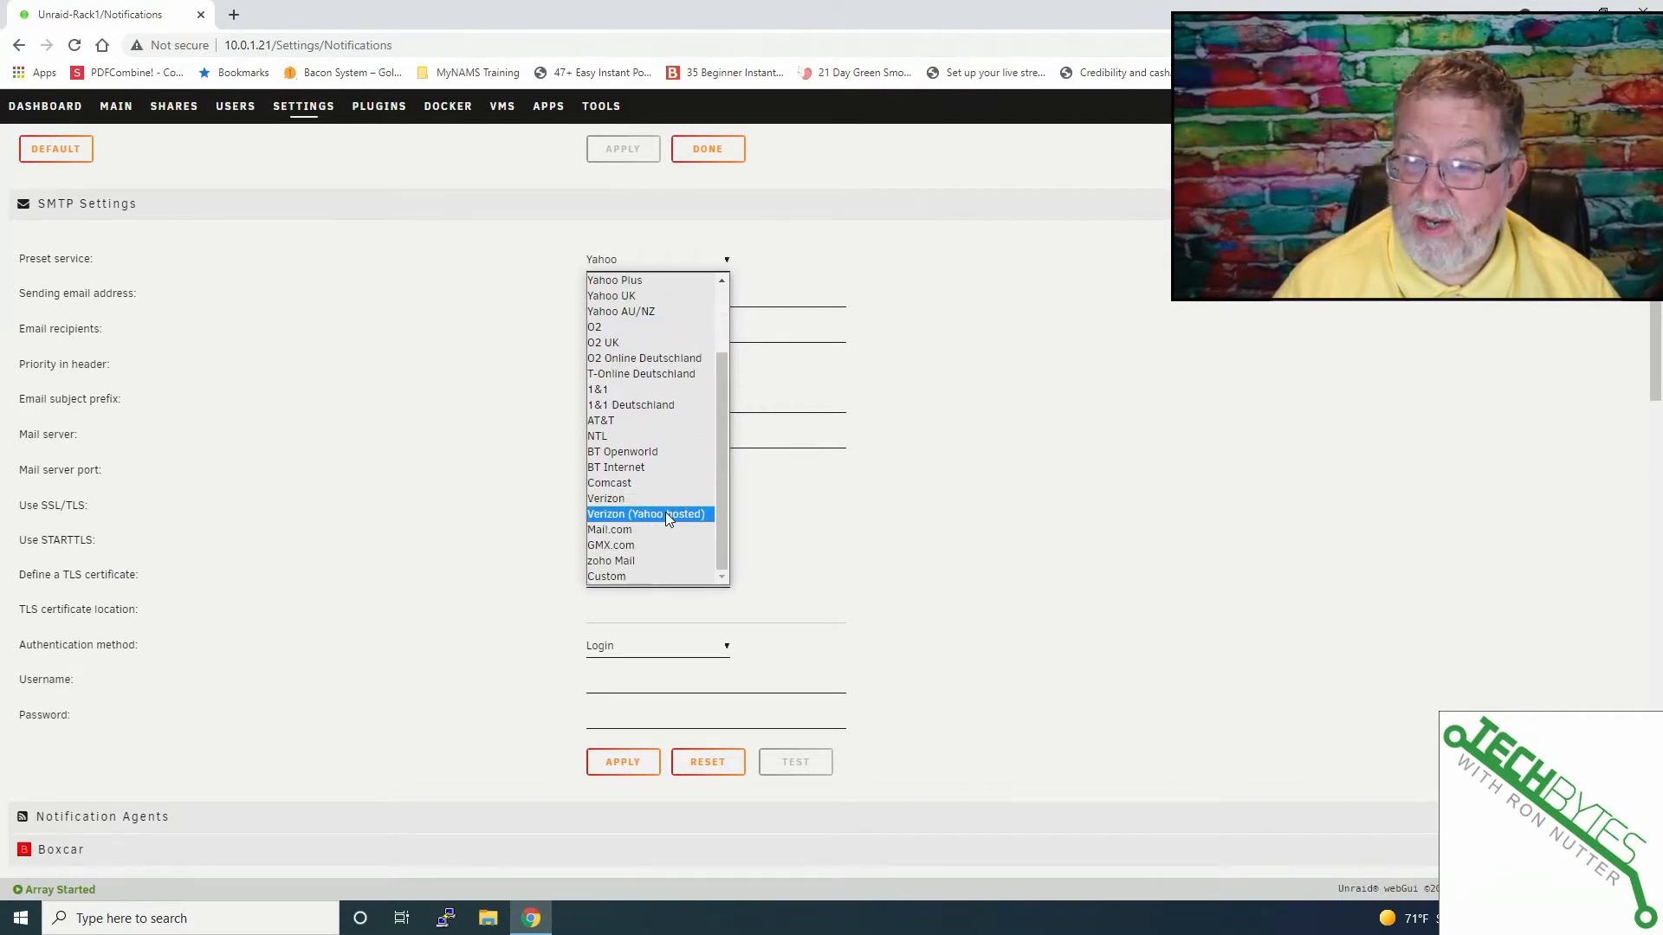
mouse_move(630, 576)
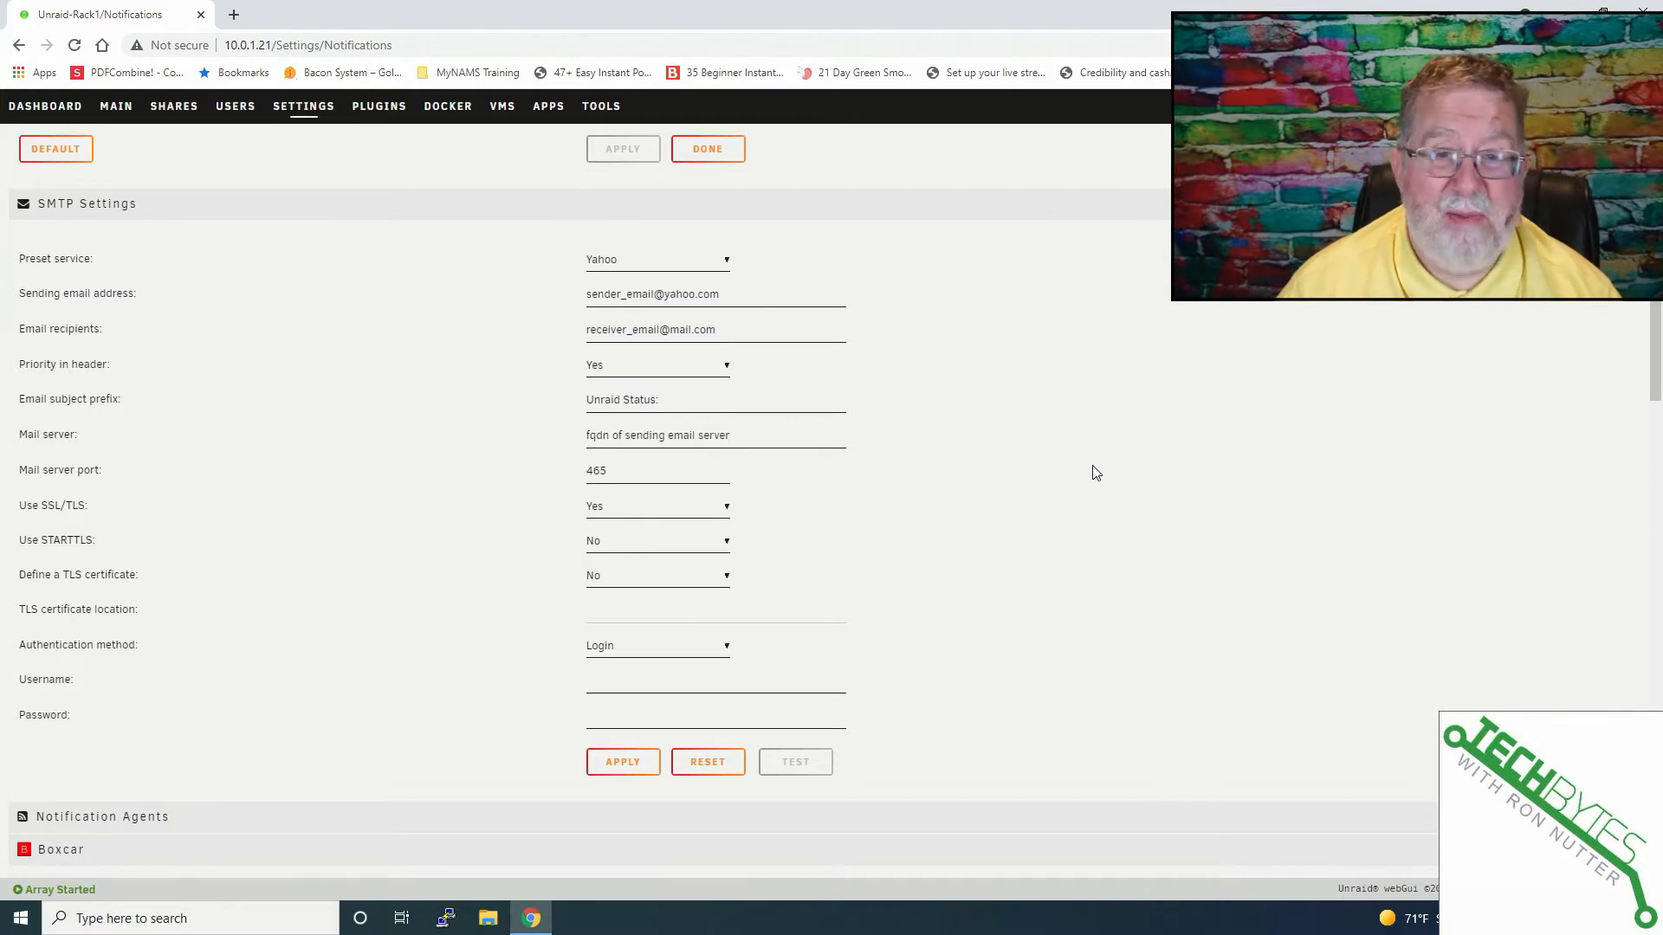
mouse_move(1067, 456)
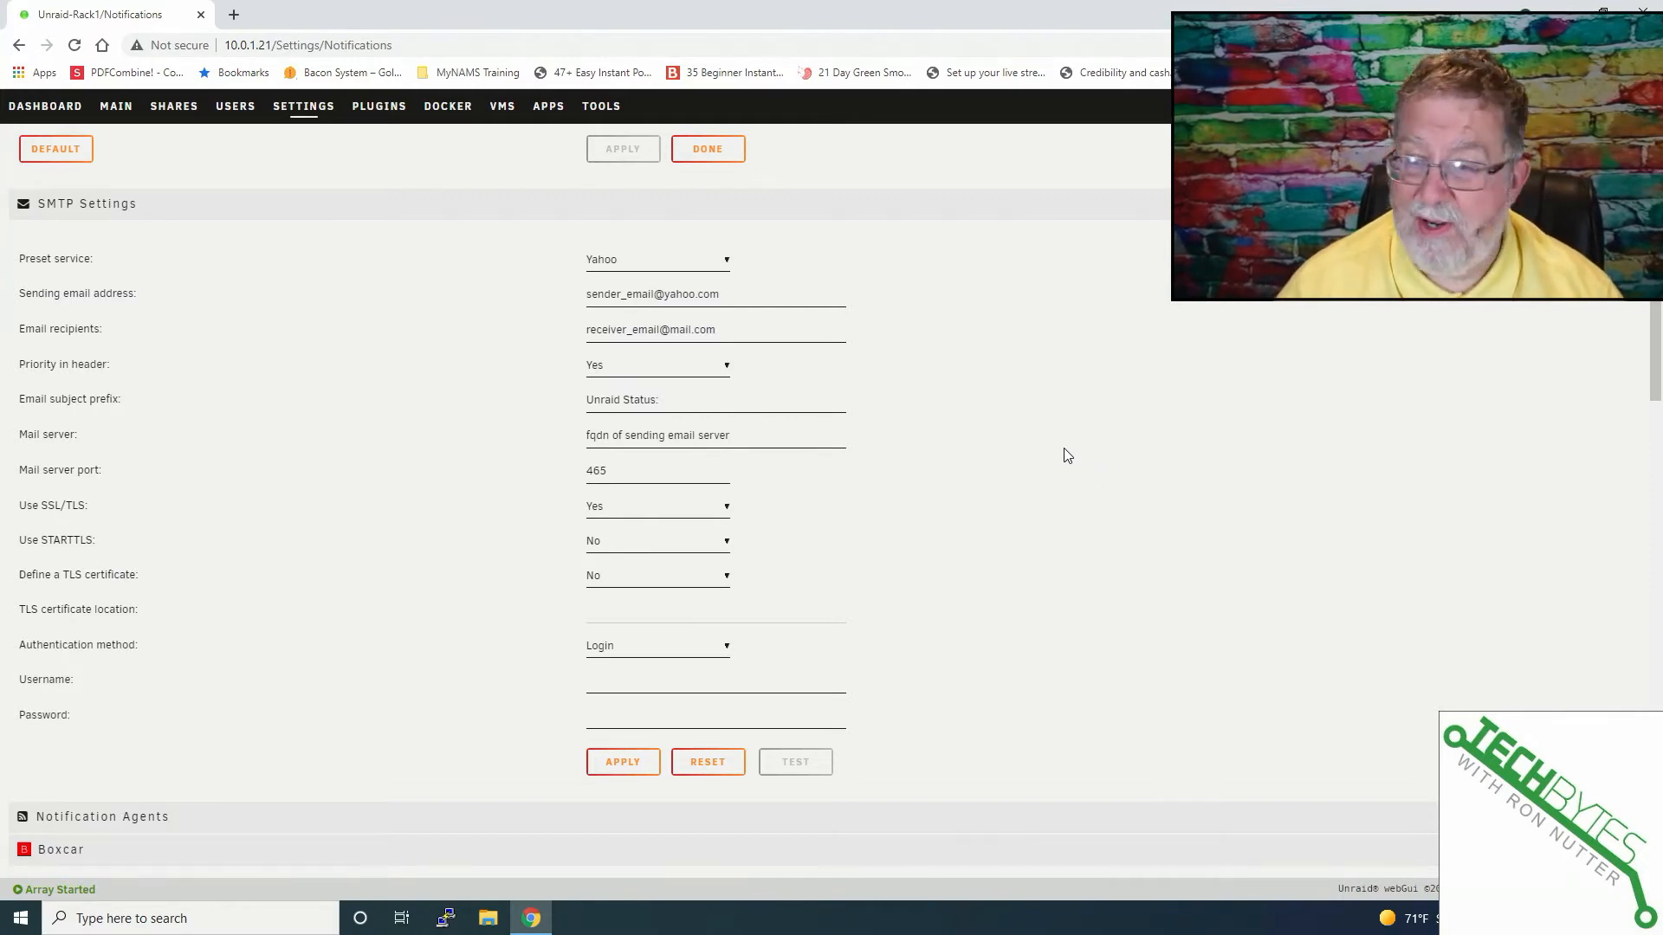
mouse_move(549, 287)
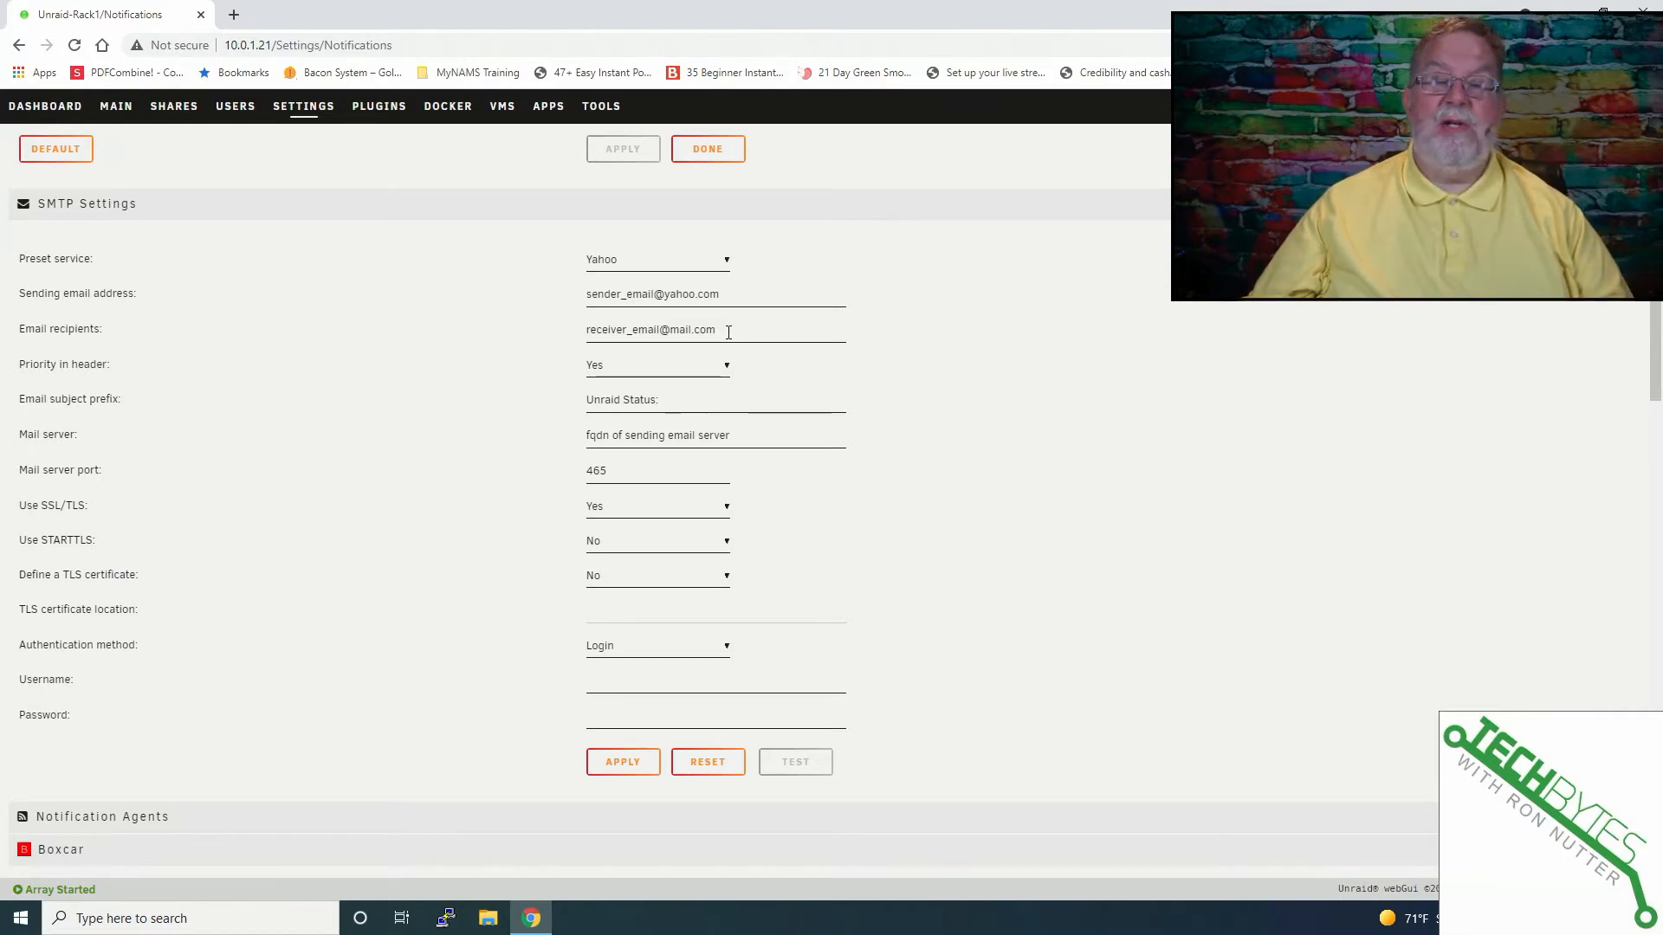
mouse_move(620, 365)
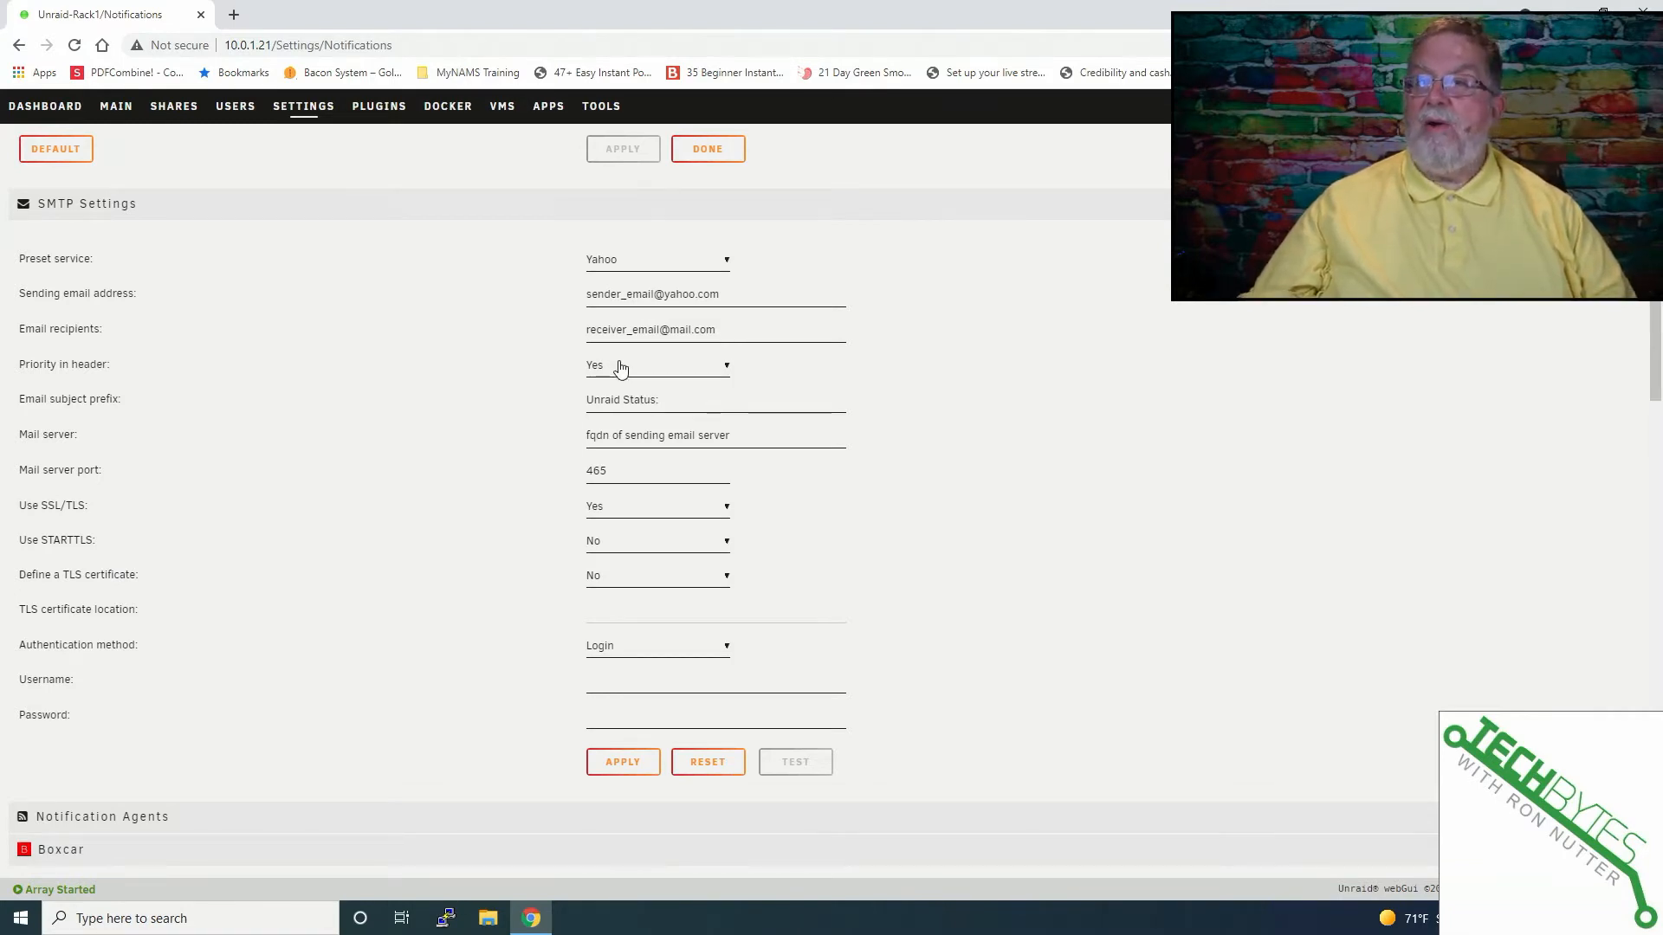
mouse_move(633, 369)
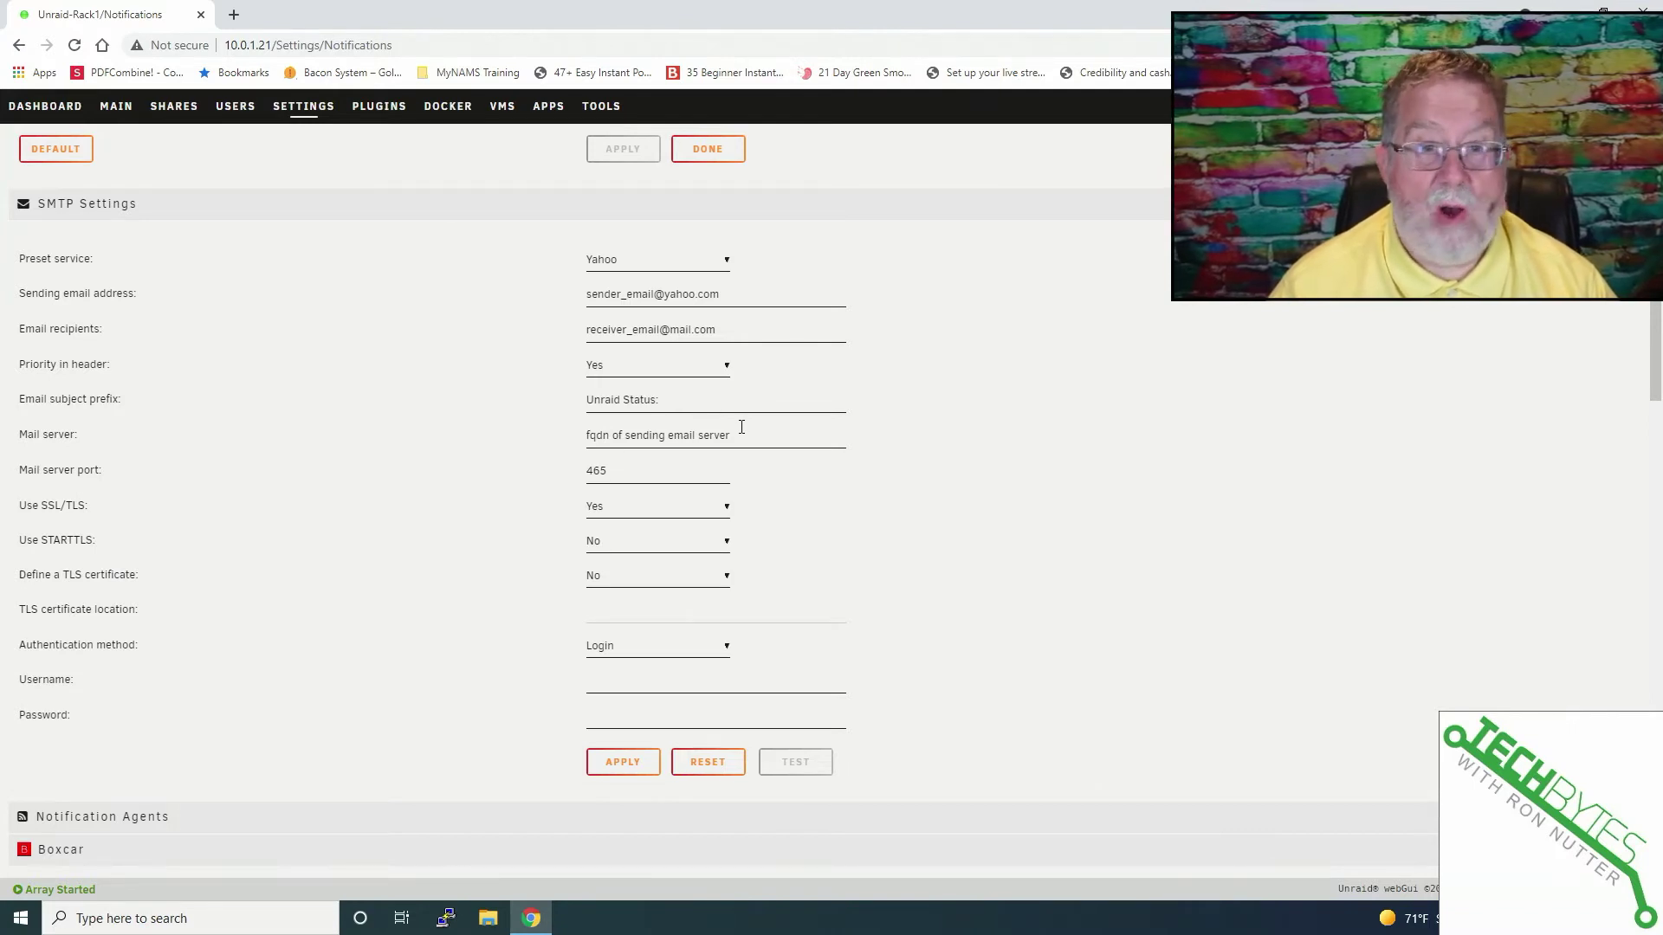
mouse_move(620, 469)
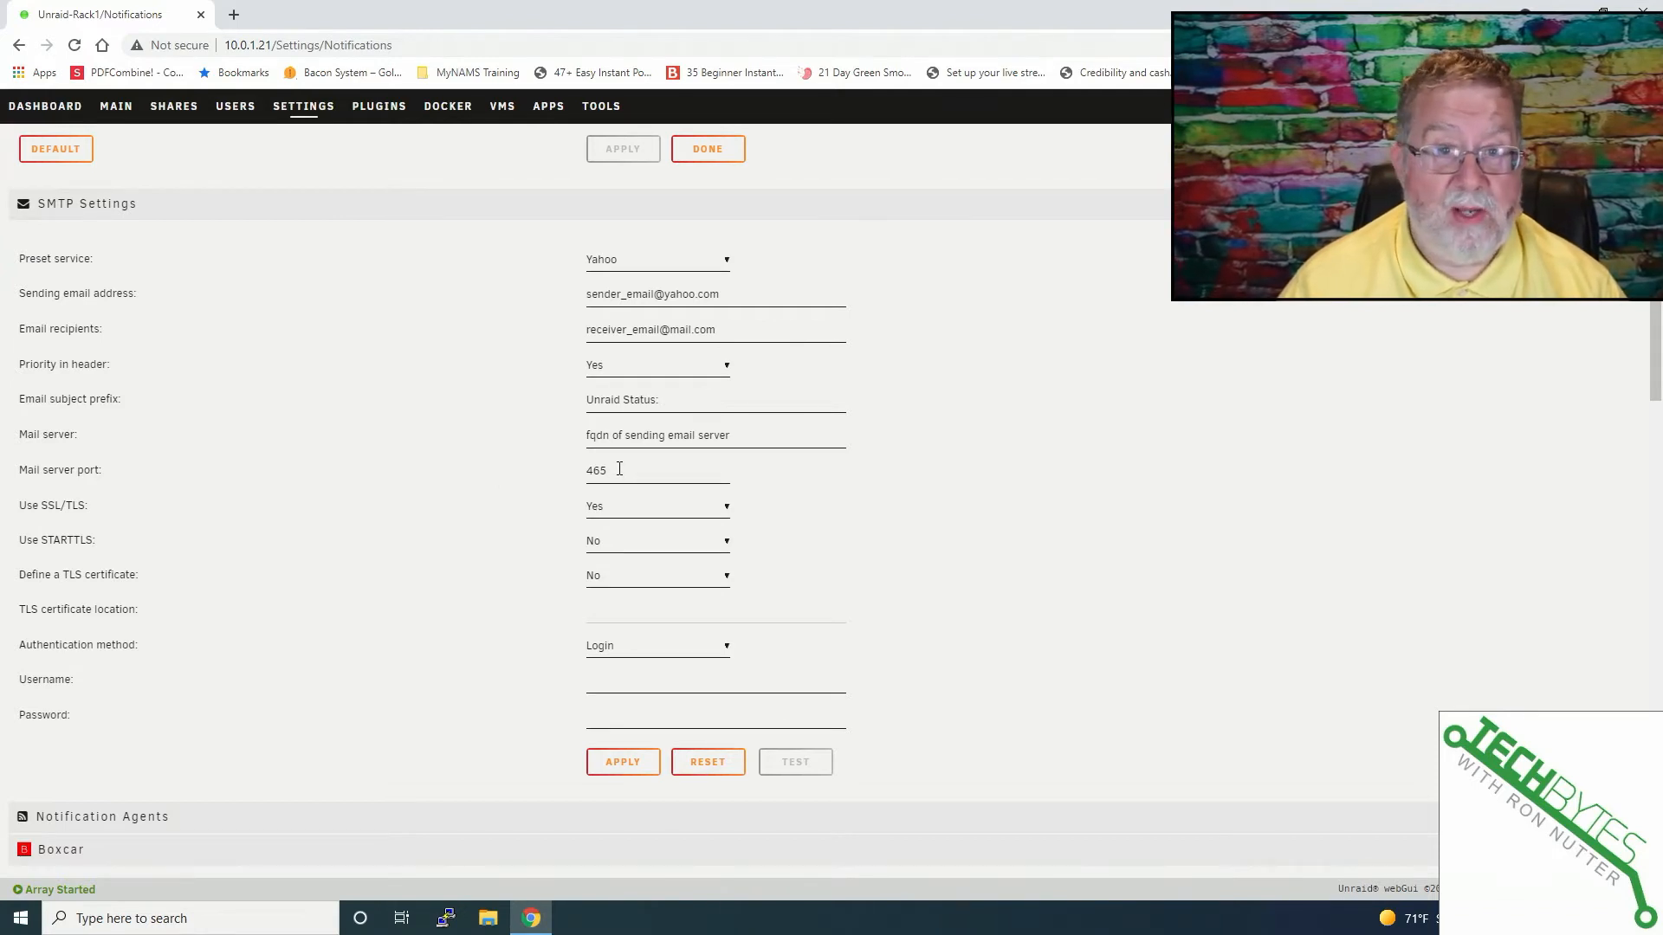
mouse_move(608, 507)
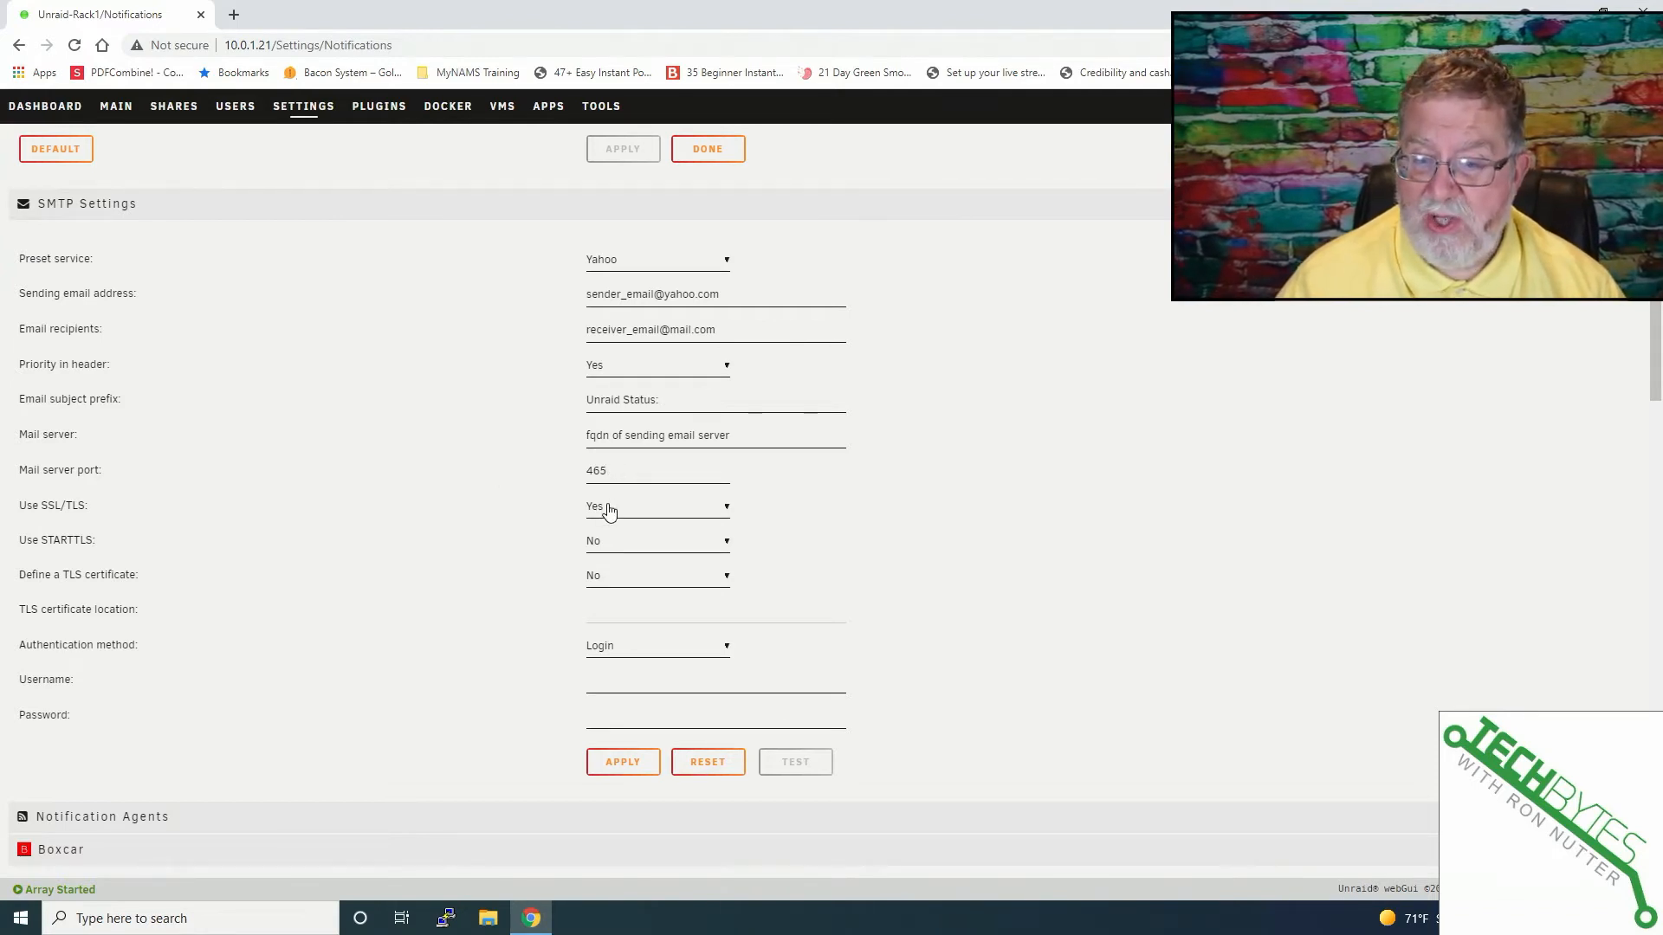
mouse_move(609, 512)
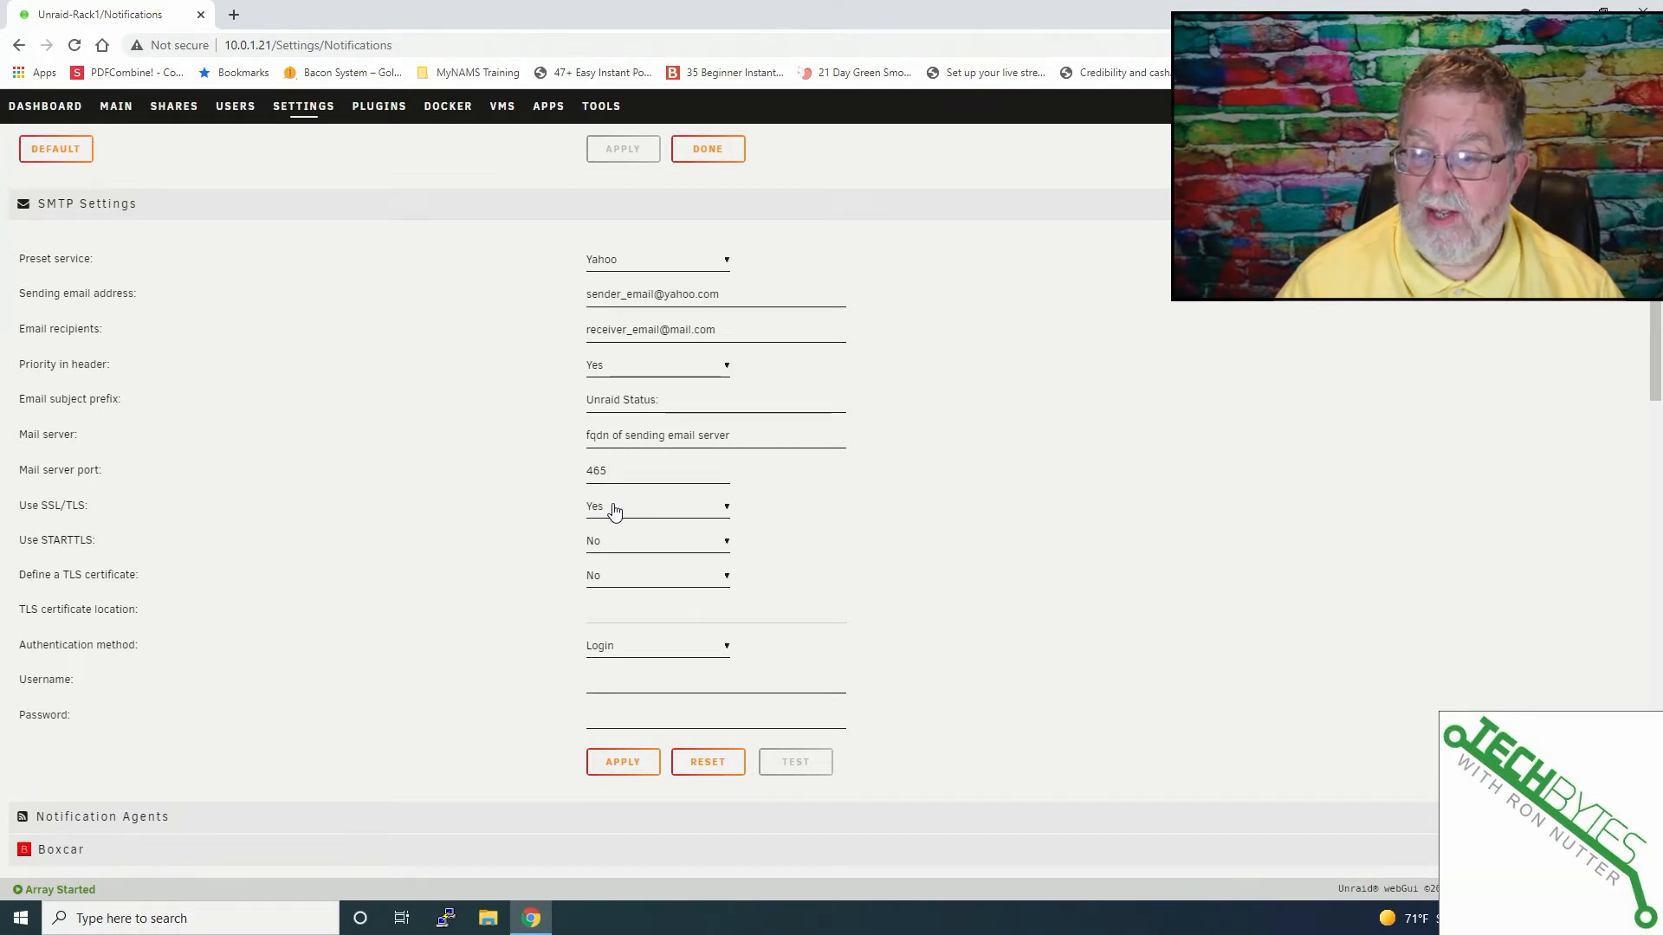
mouse_move(619, 568)
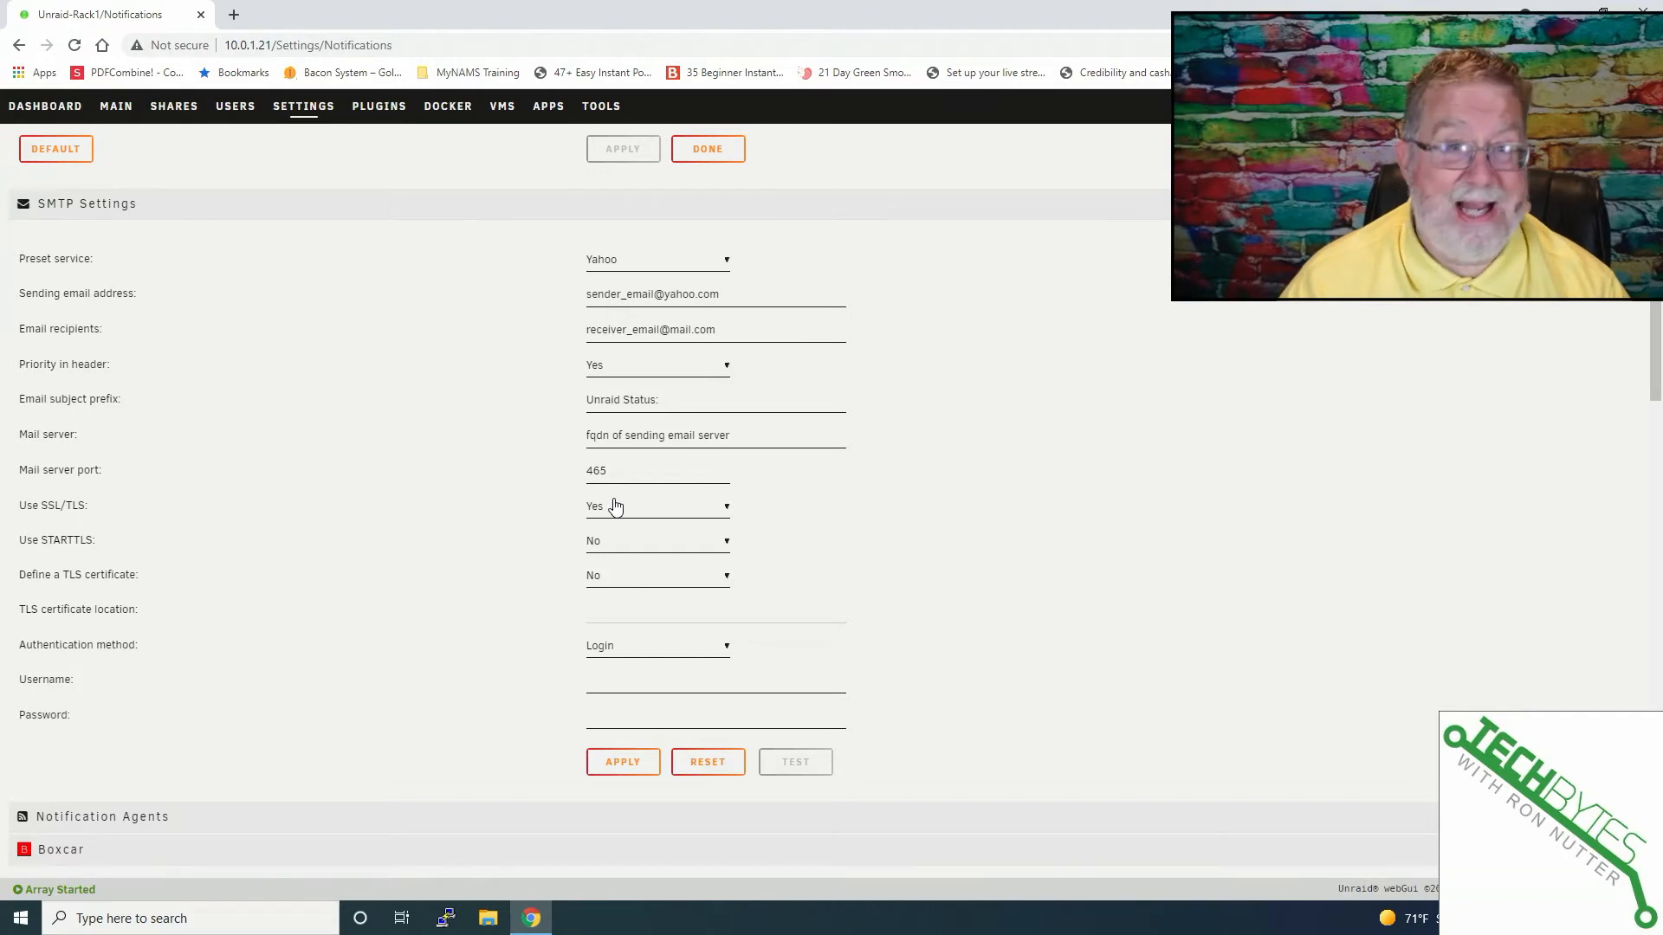
mouse_move(628, 515)
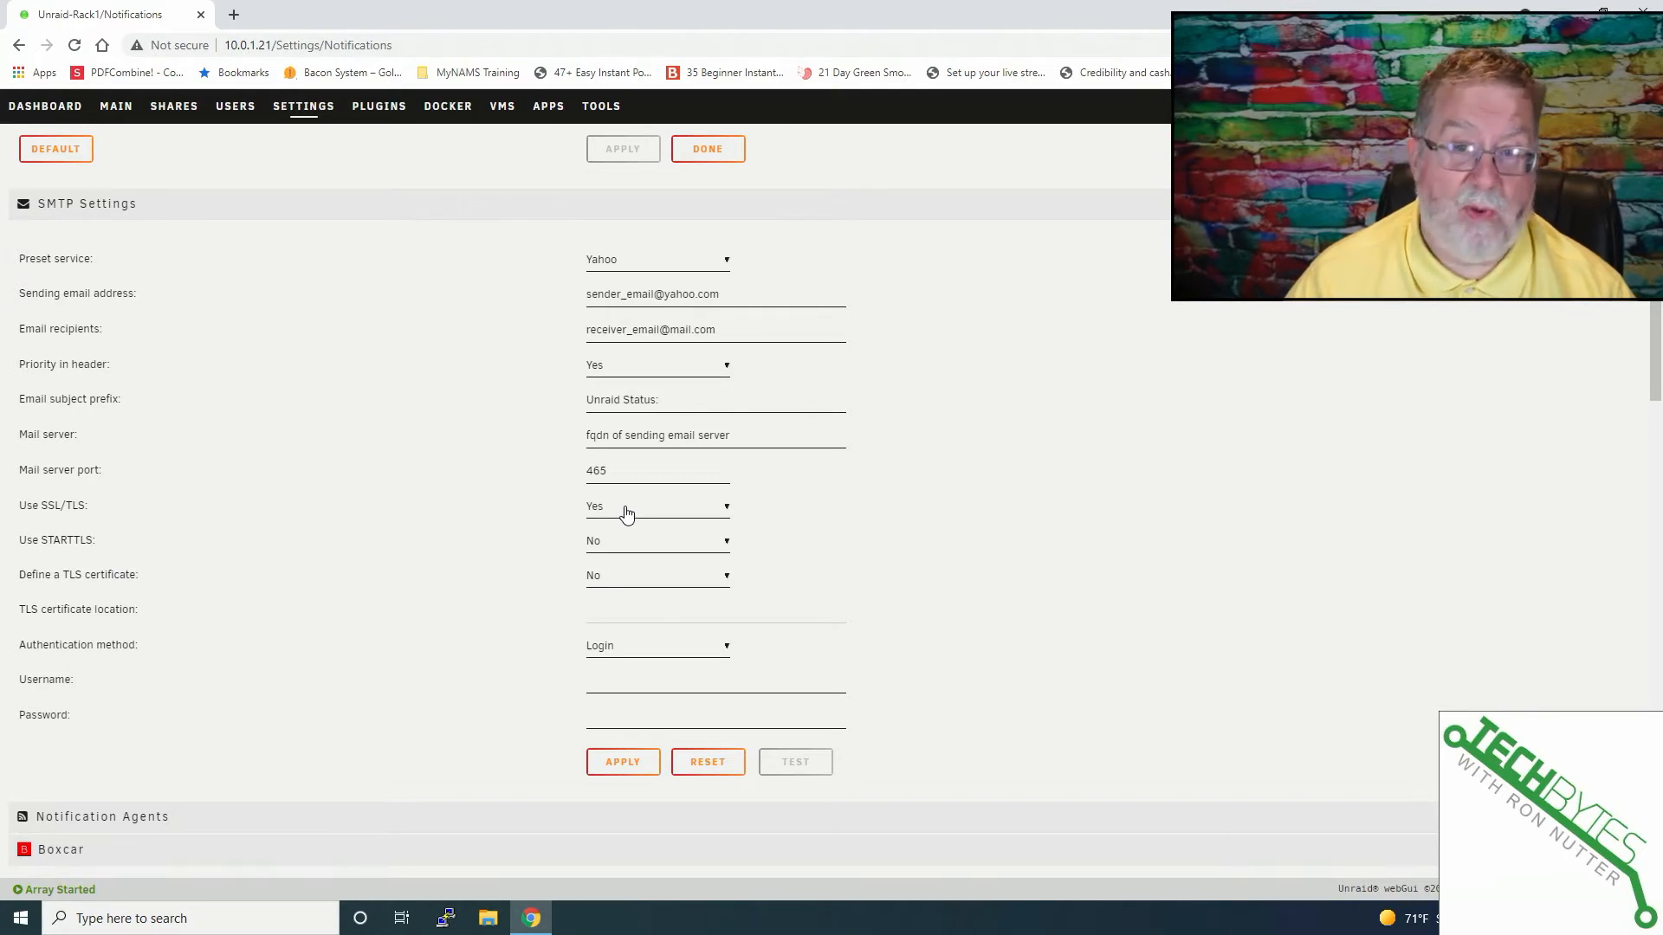
mouse_move(727, 652)
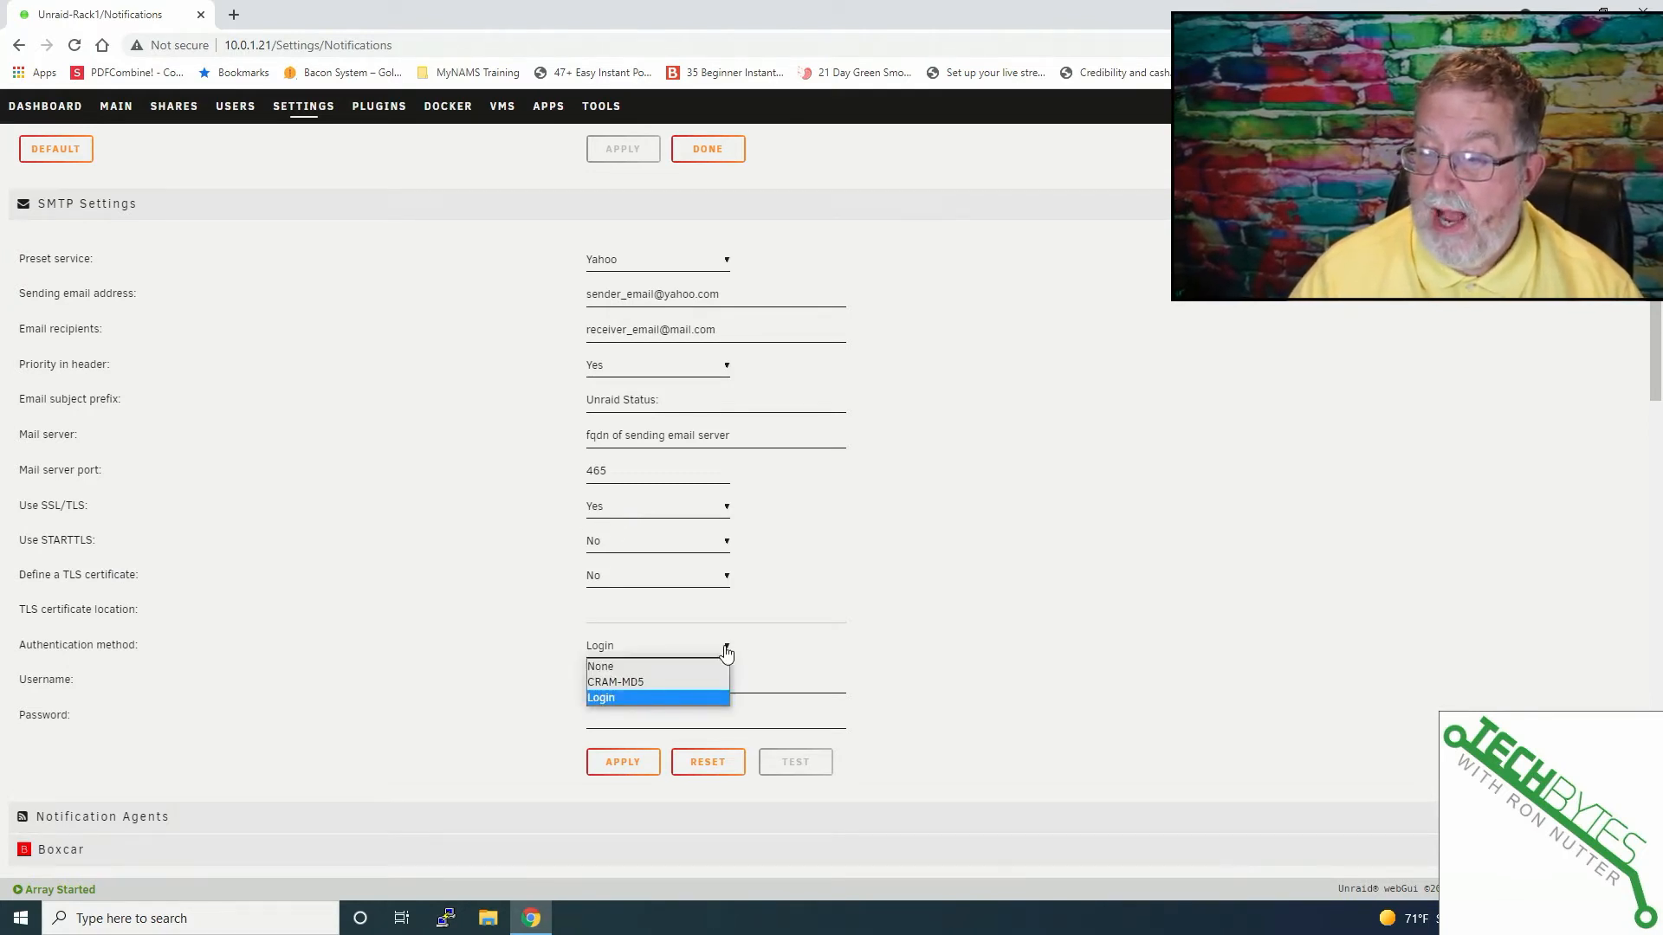
Close the Authentication method dropdown, keeping Login as the SMTP authentication
click(600, 698)
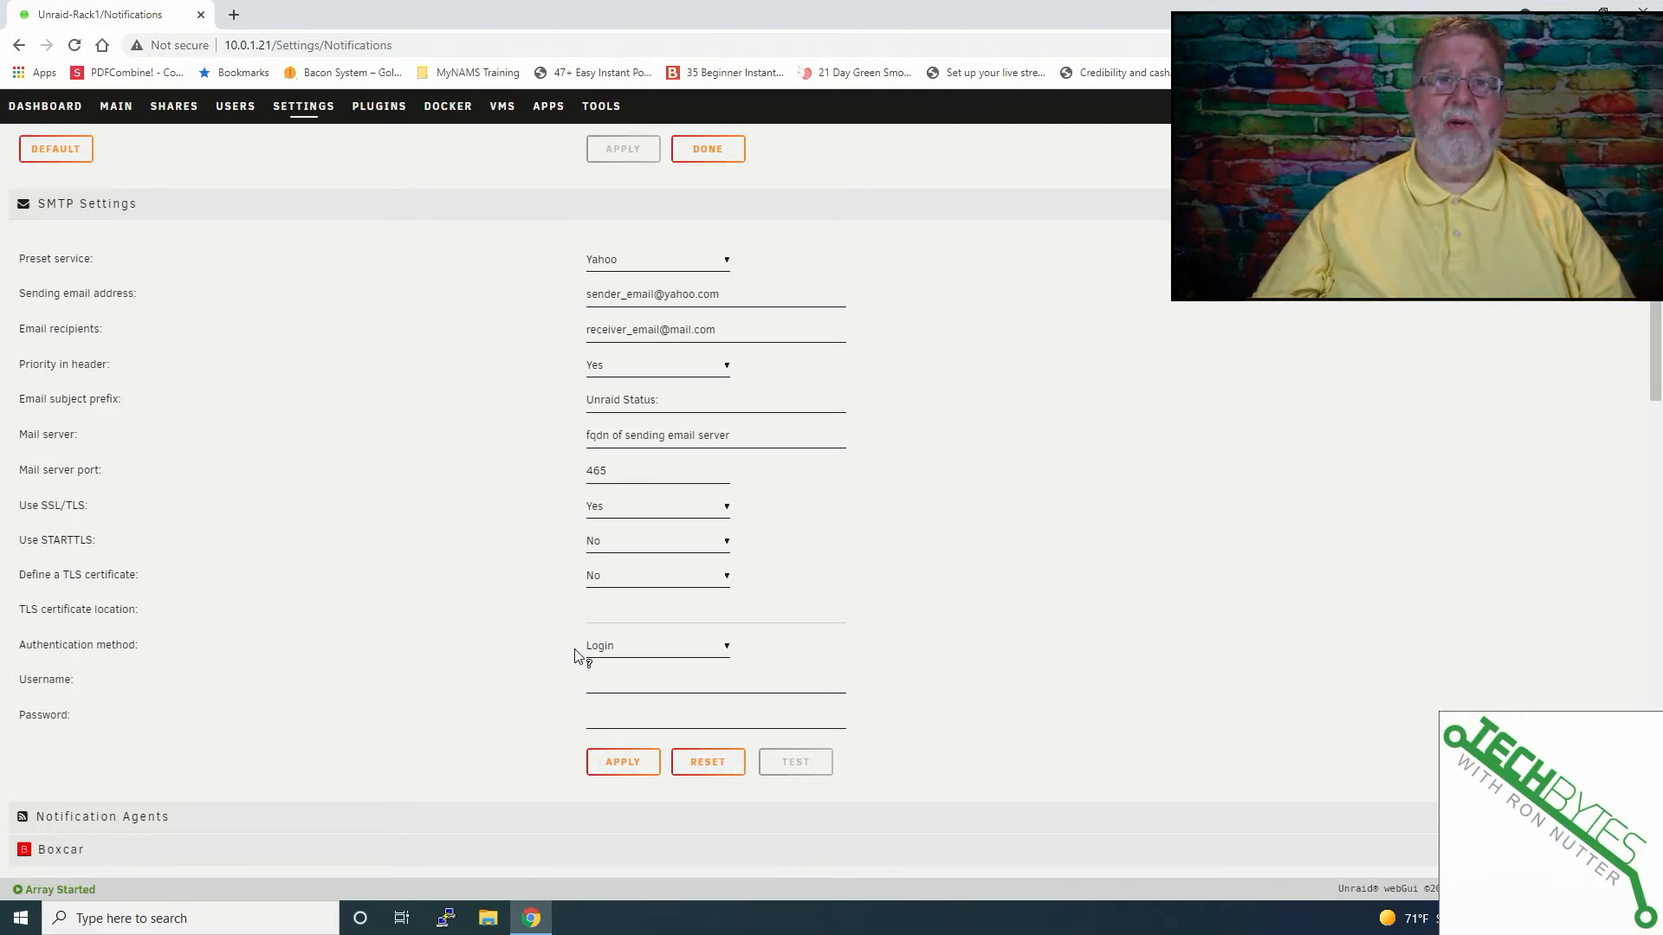
mouse_move(539, 502)
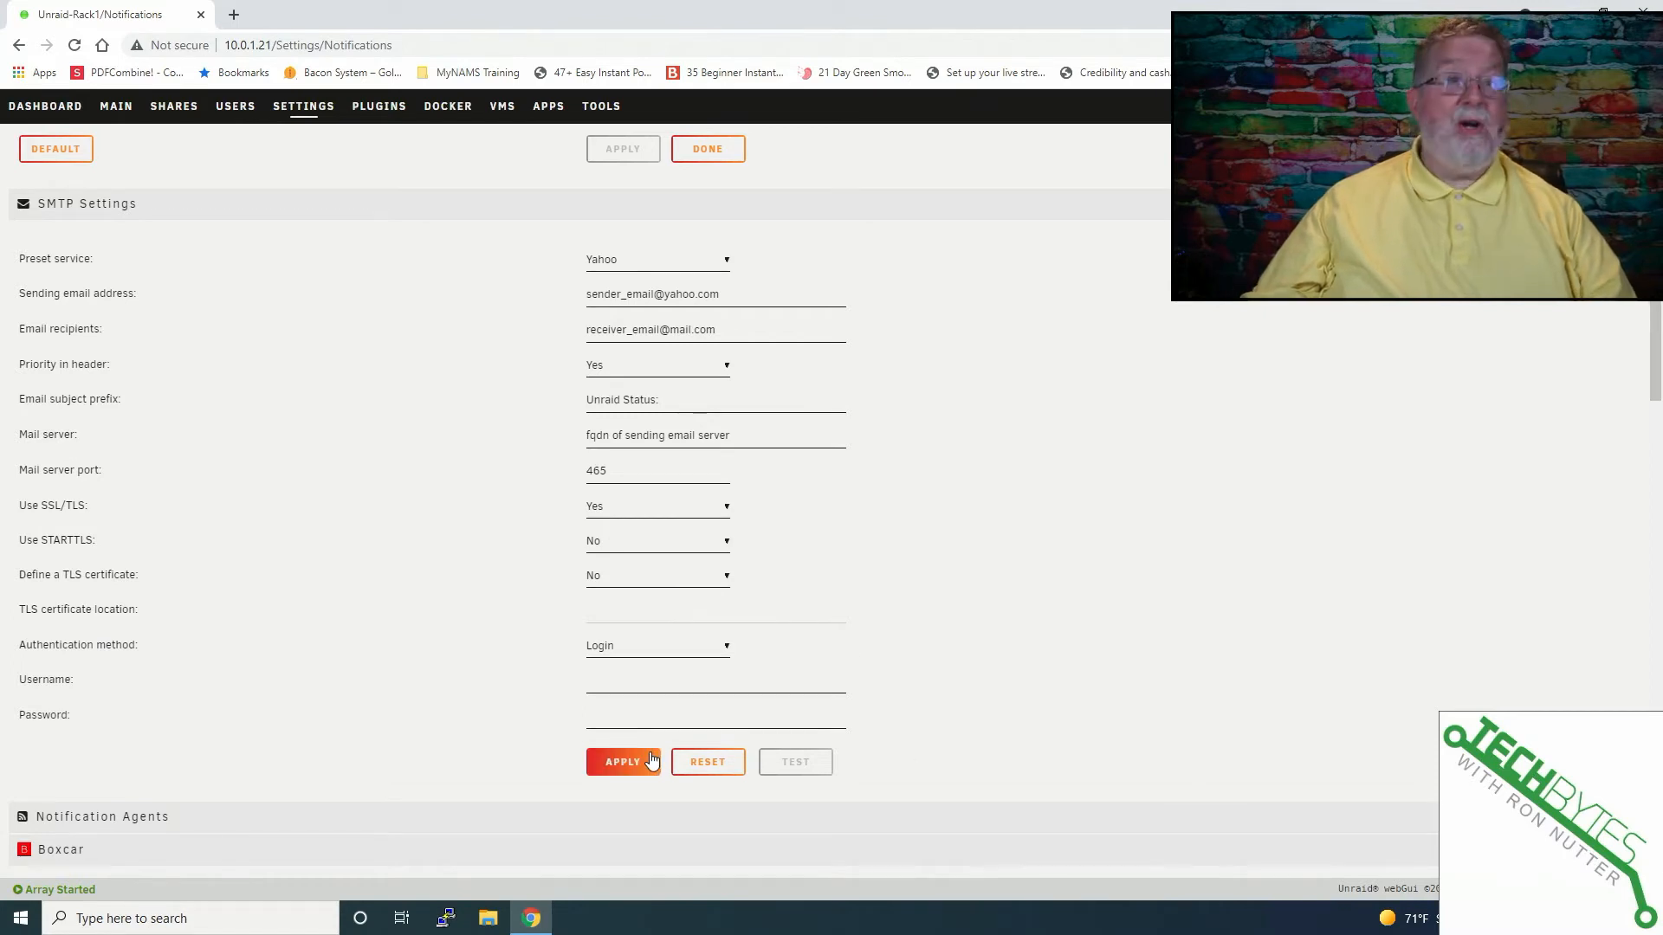
mouse_move(708, 762)
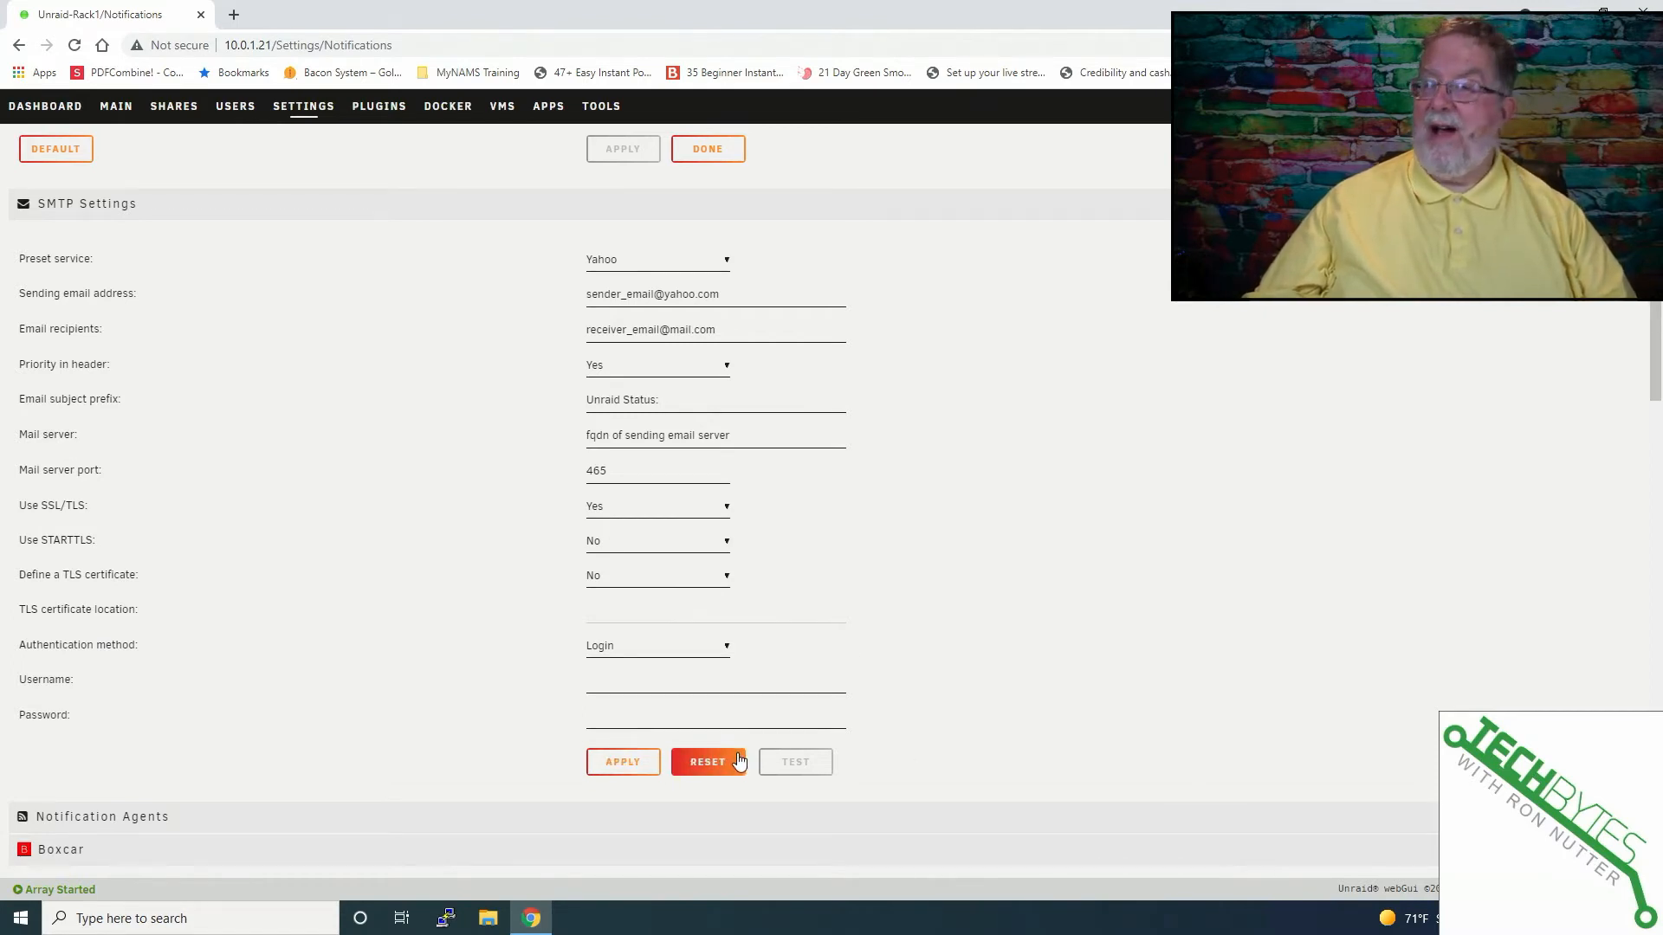
mouse_move(918, 772)
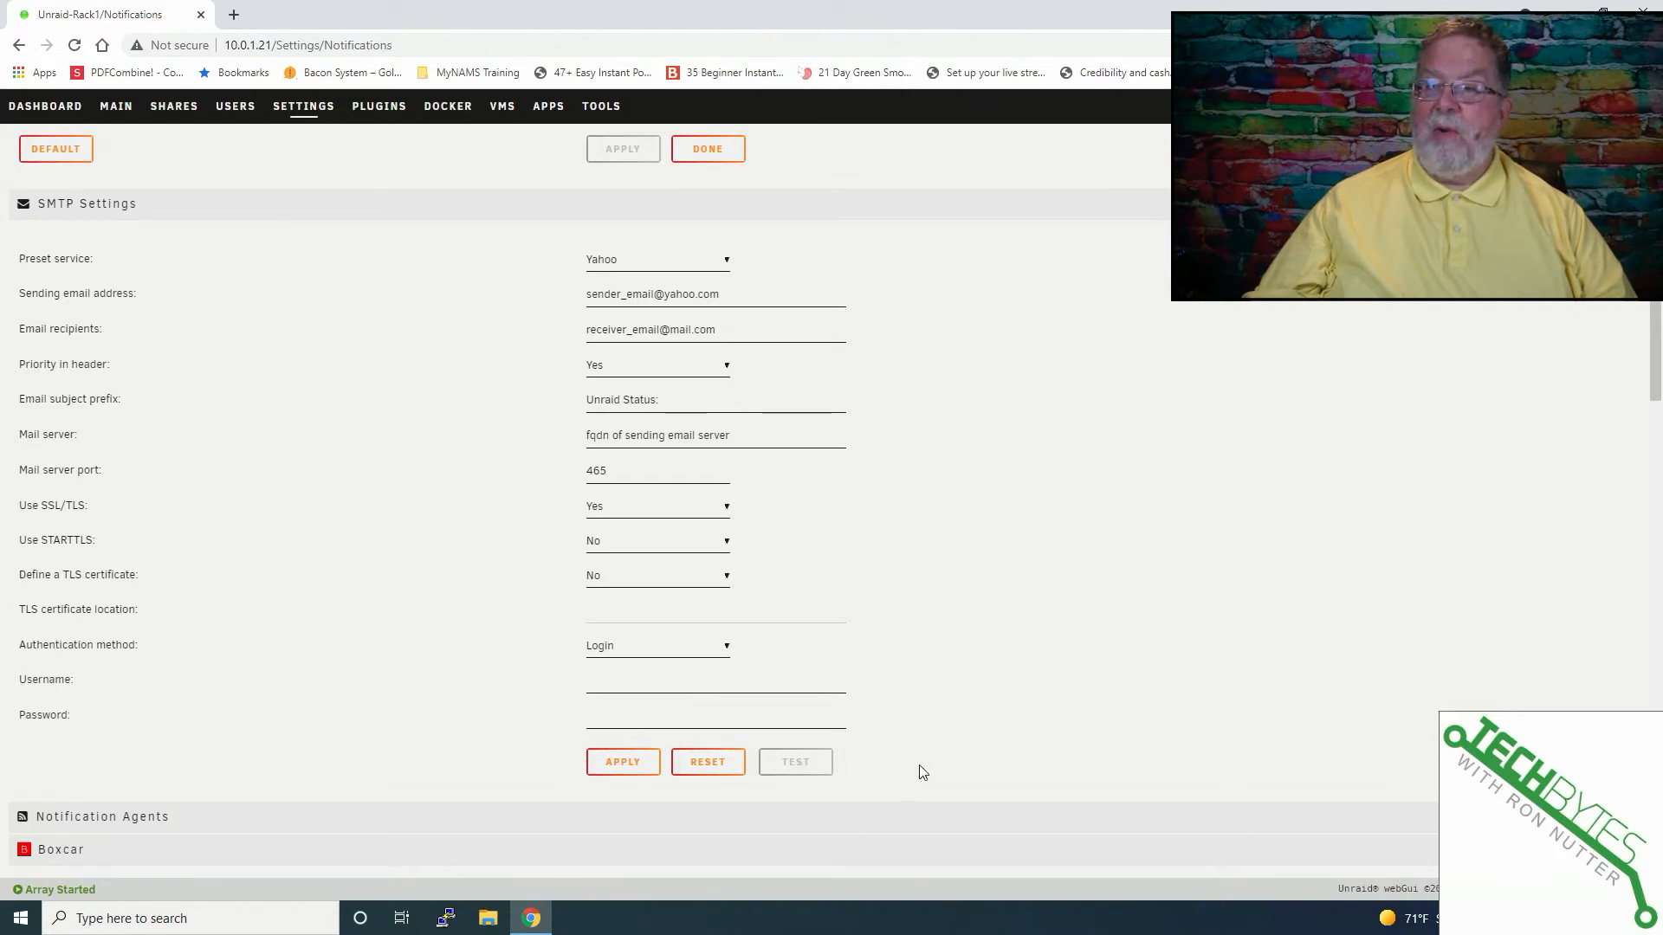
mouse_move(947, 771)
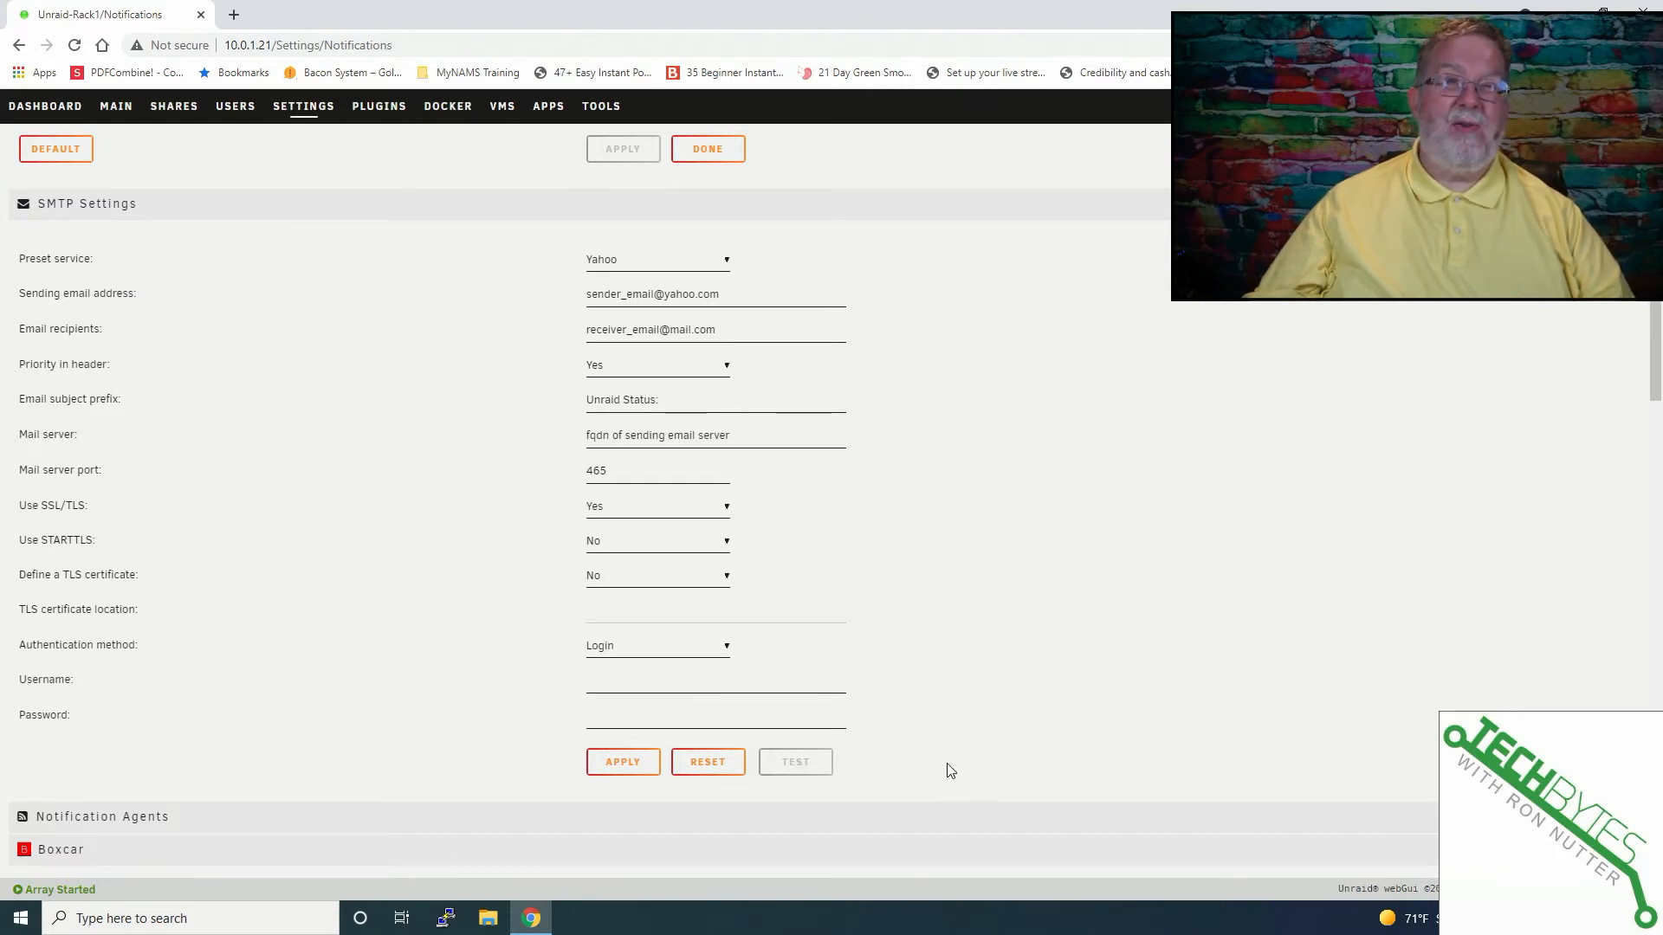
mouse_move(937, 766)
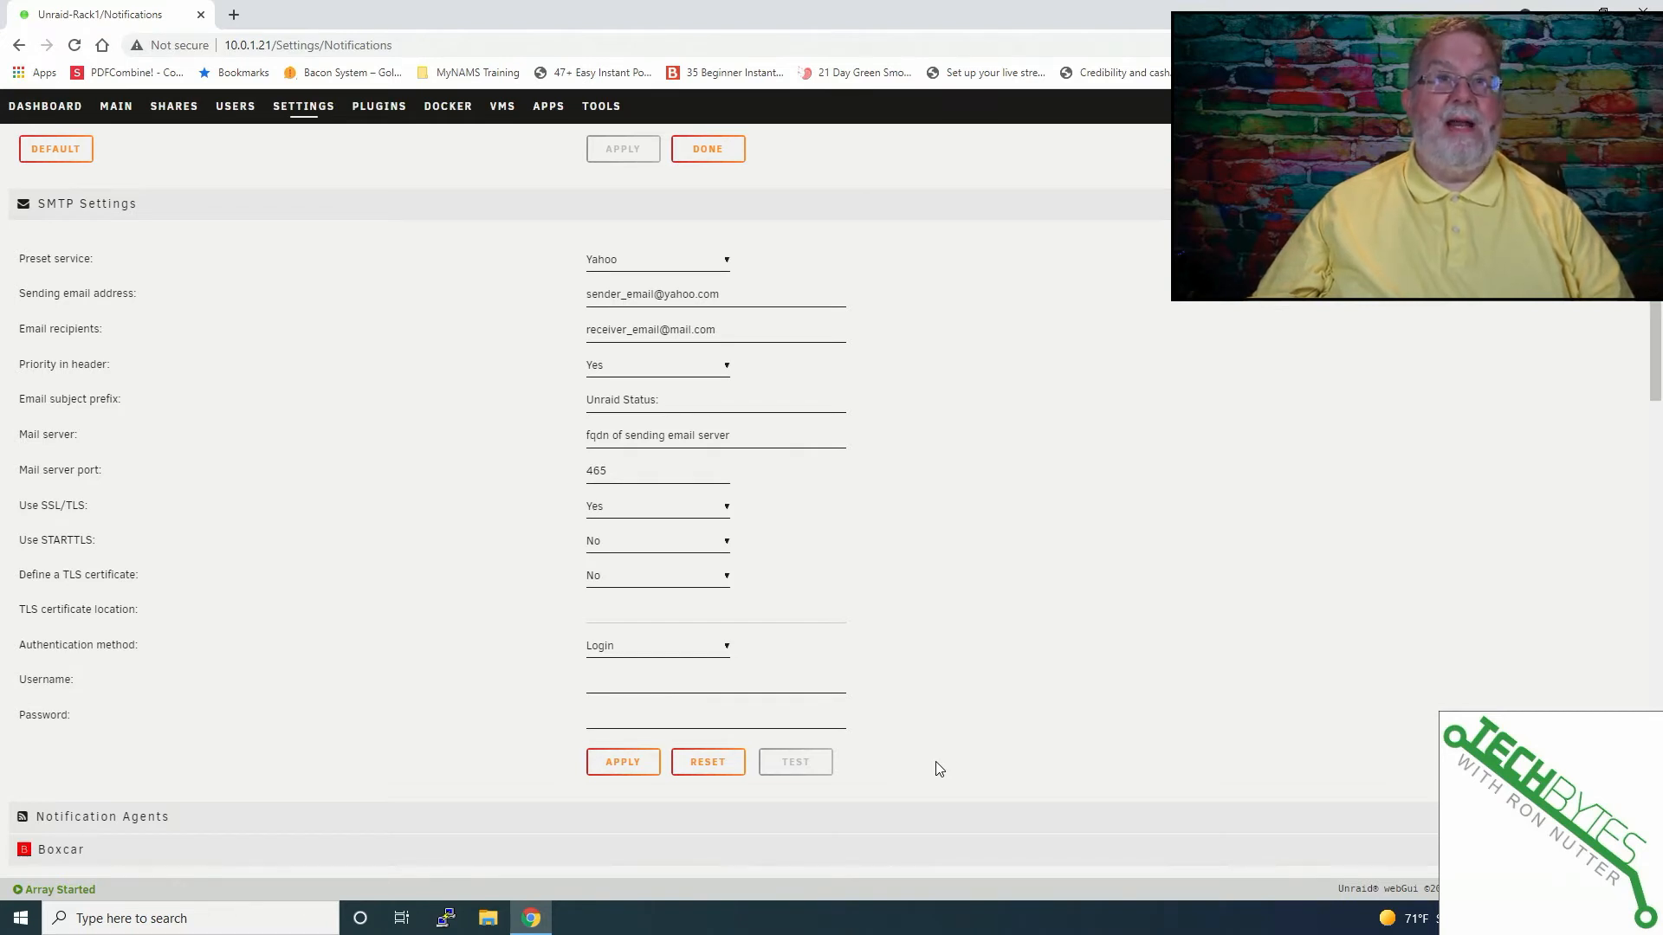
mouse_move(934, 768)
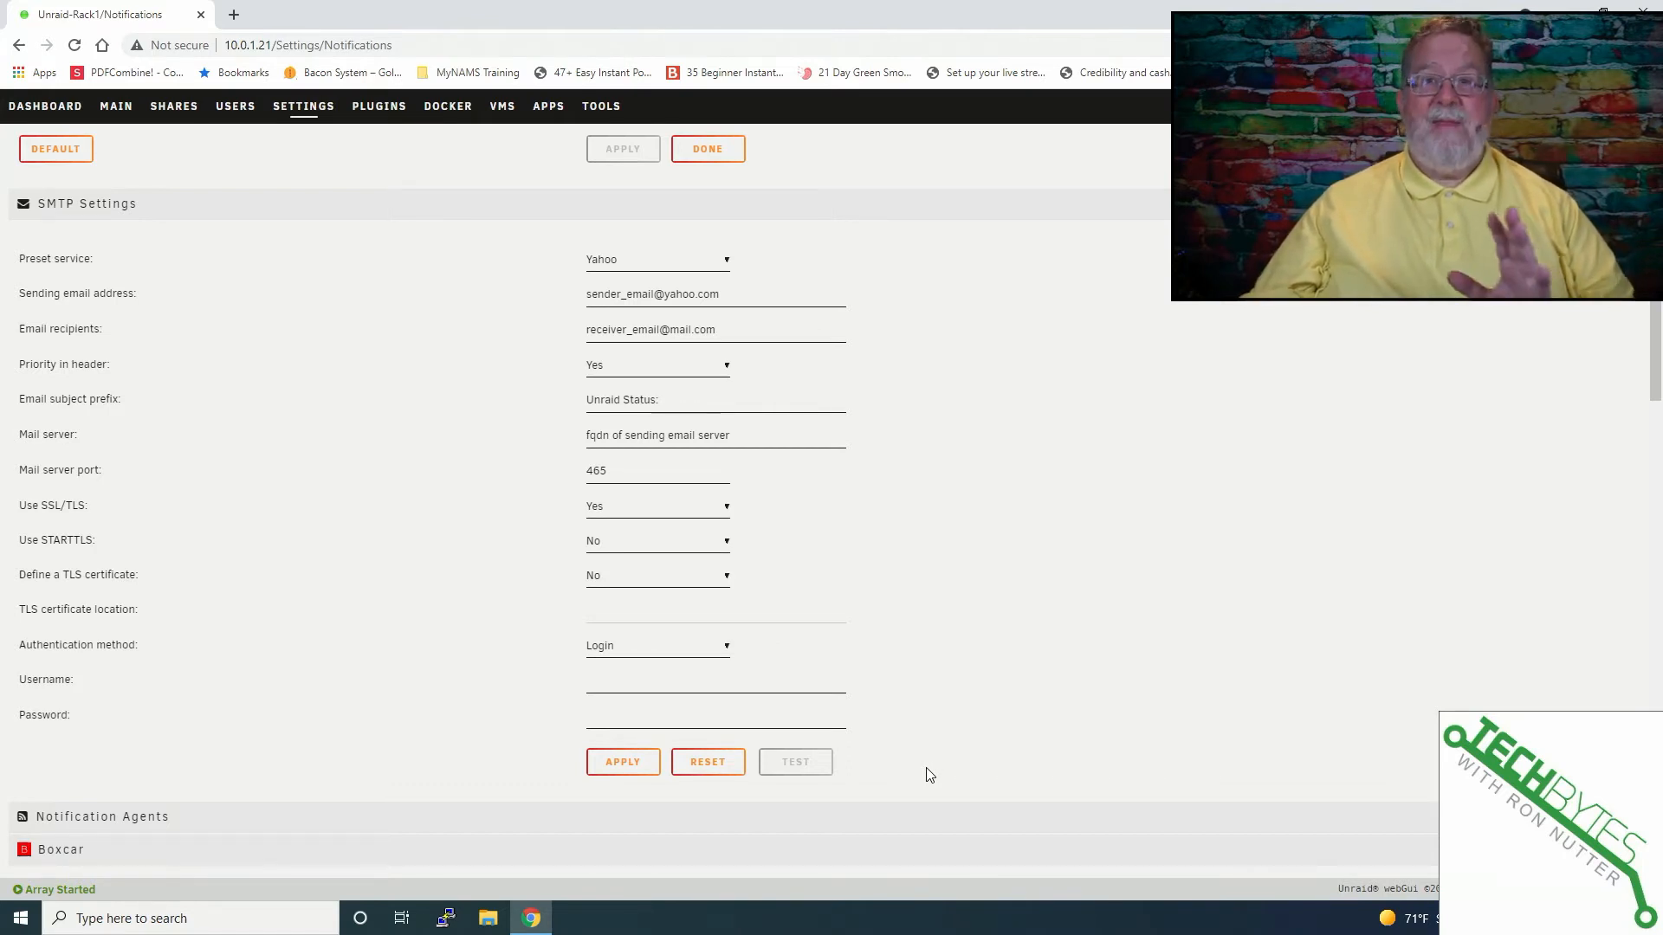
mouse_move(922, 774)
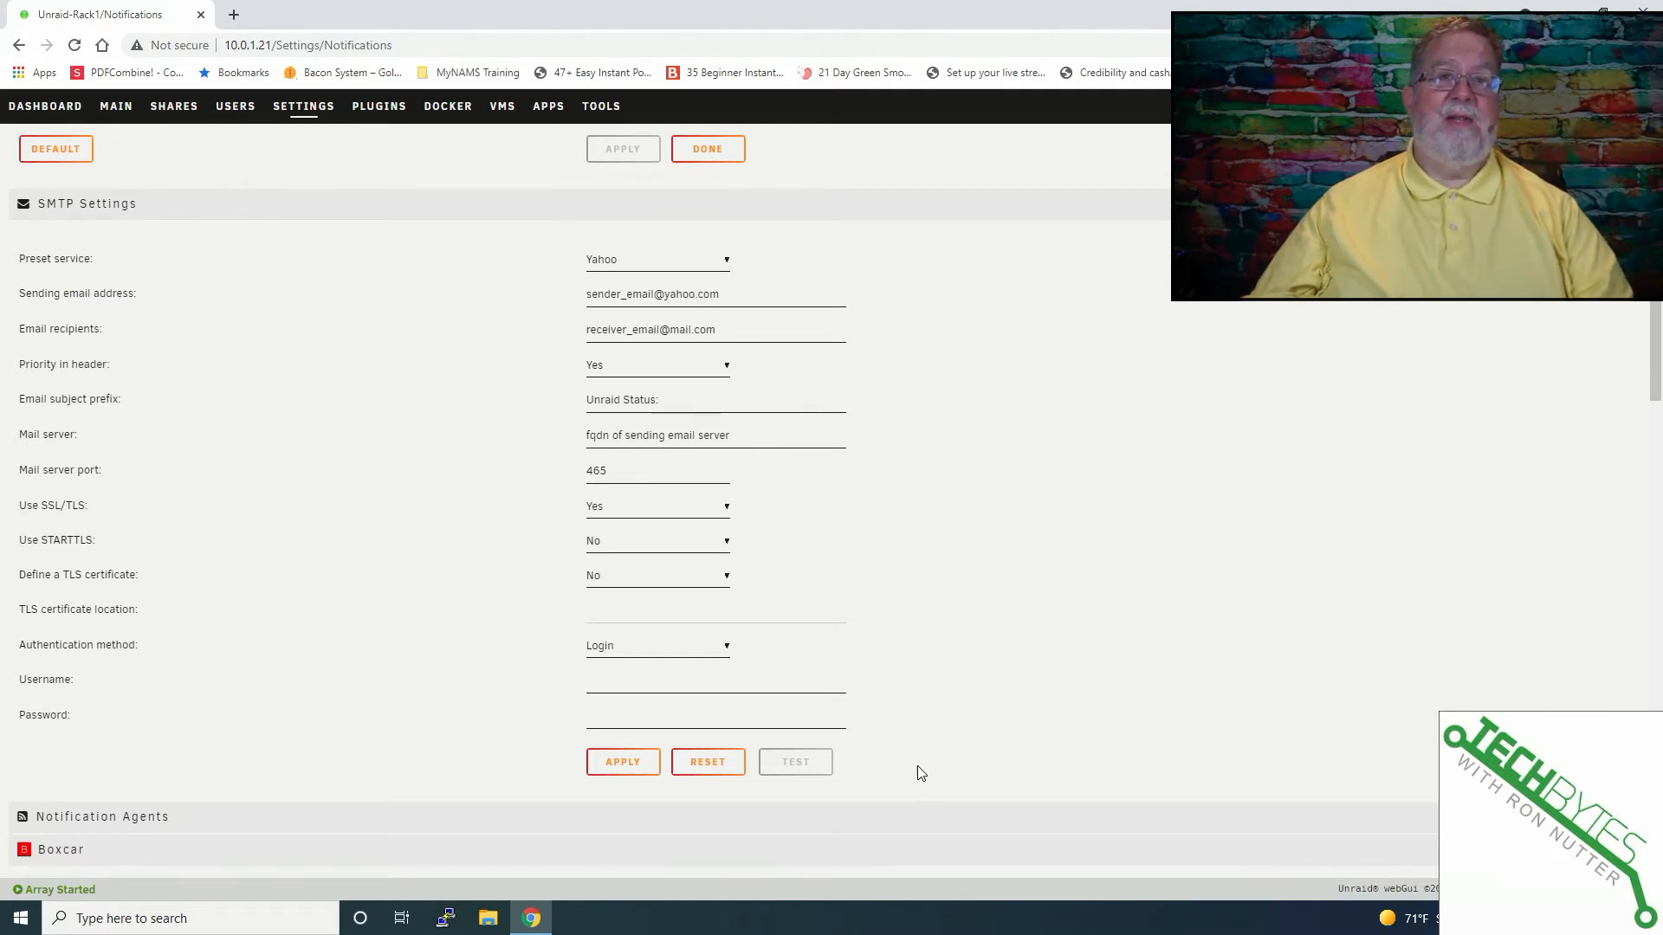
mouse_move(1008, 698)
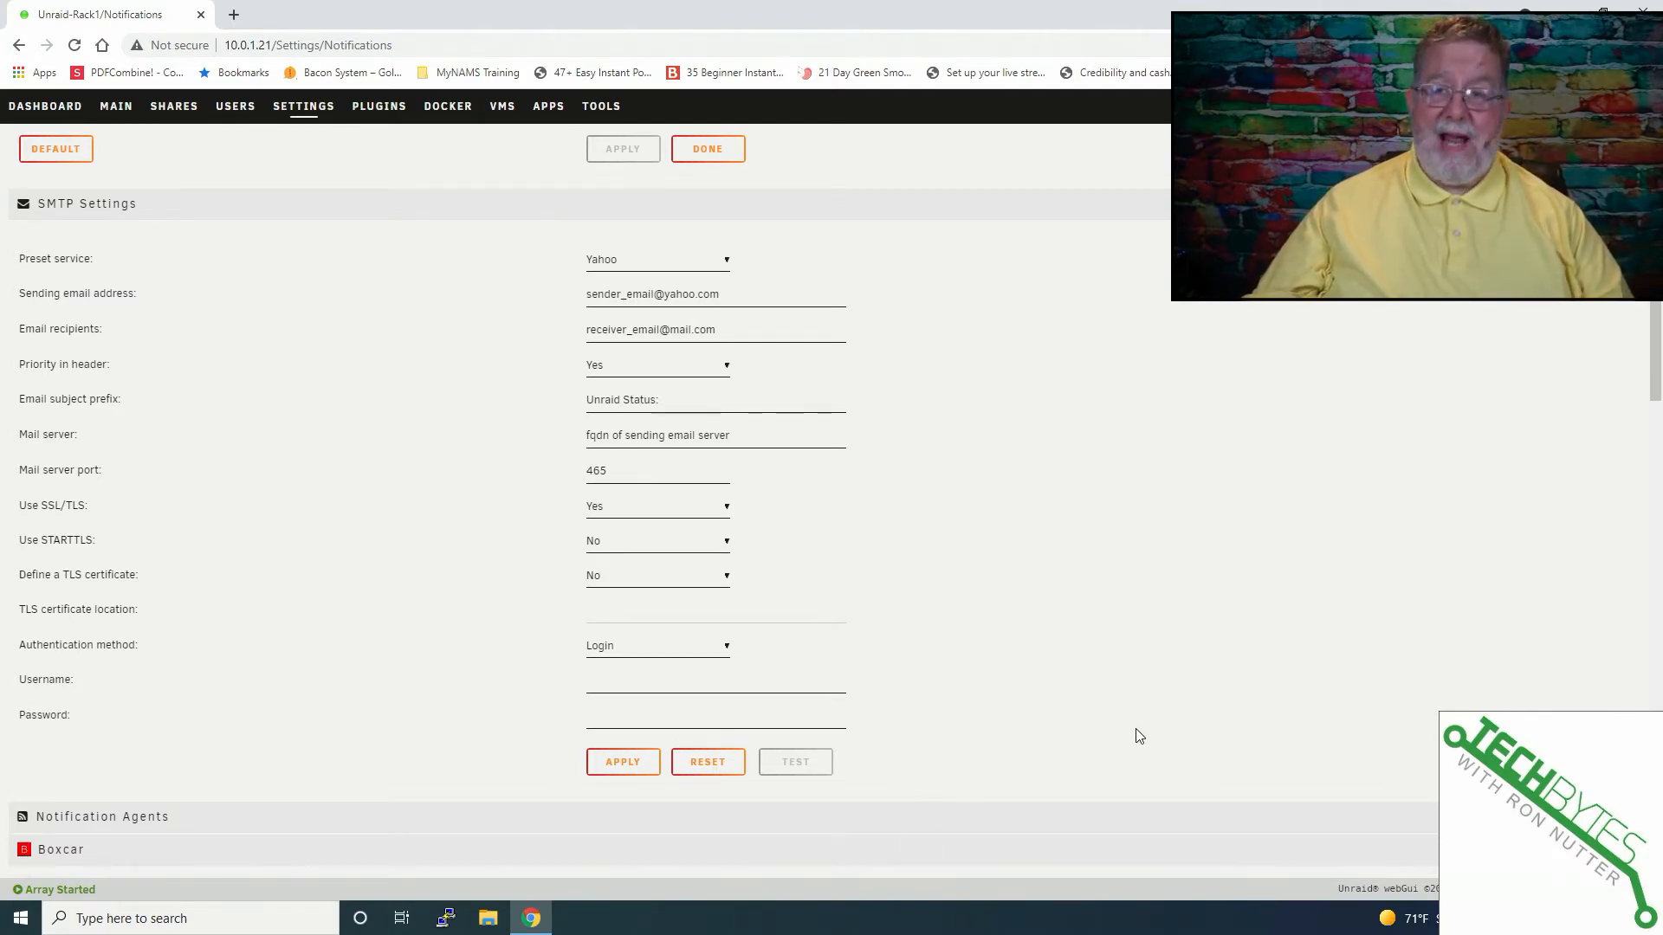
scroll(down, 3)
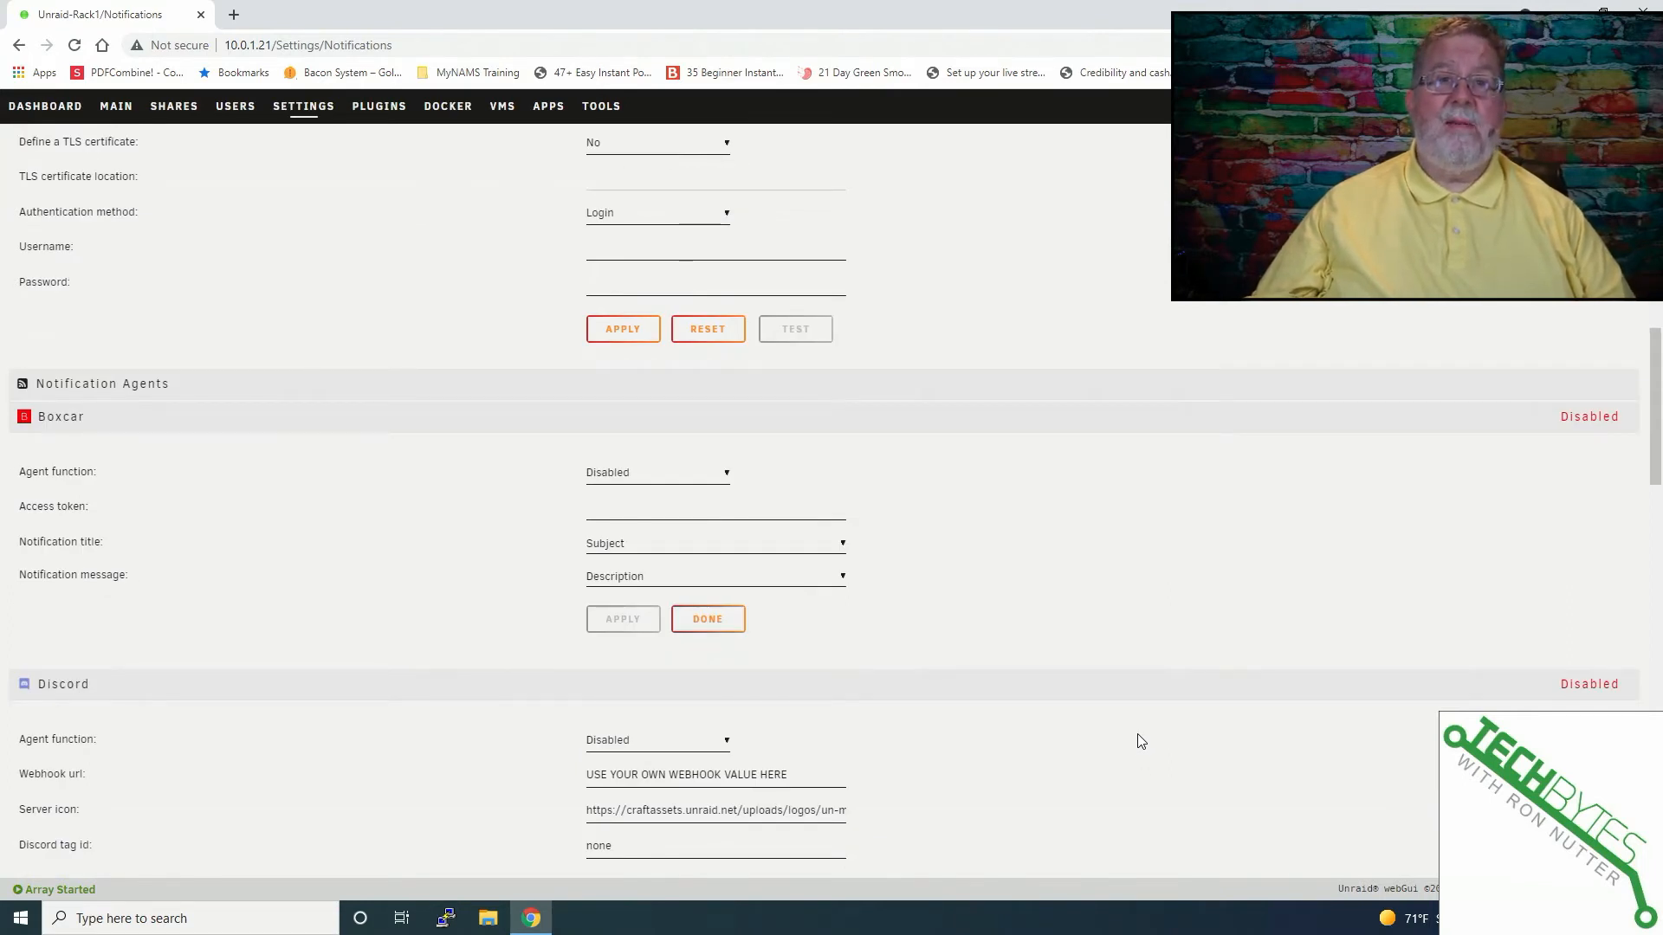
mouse_move(1135, 716)
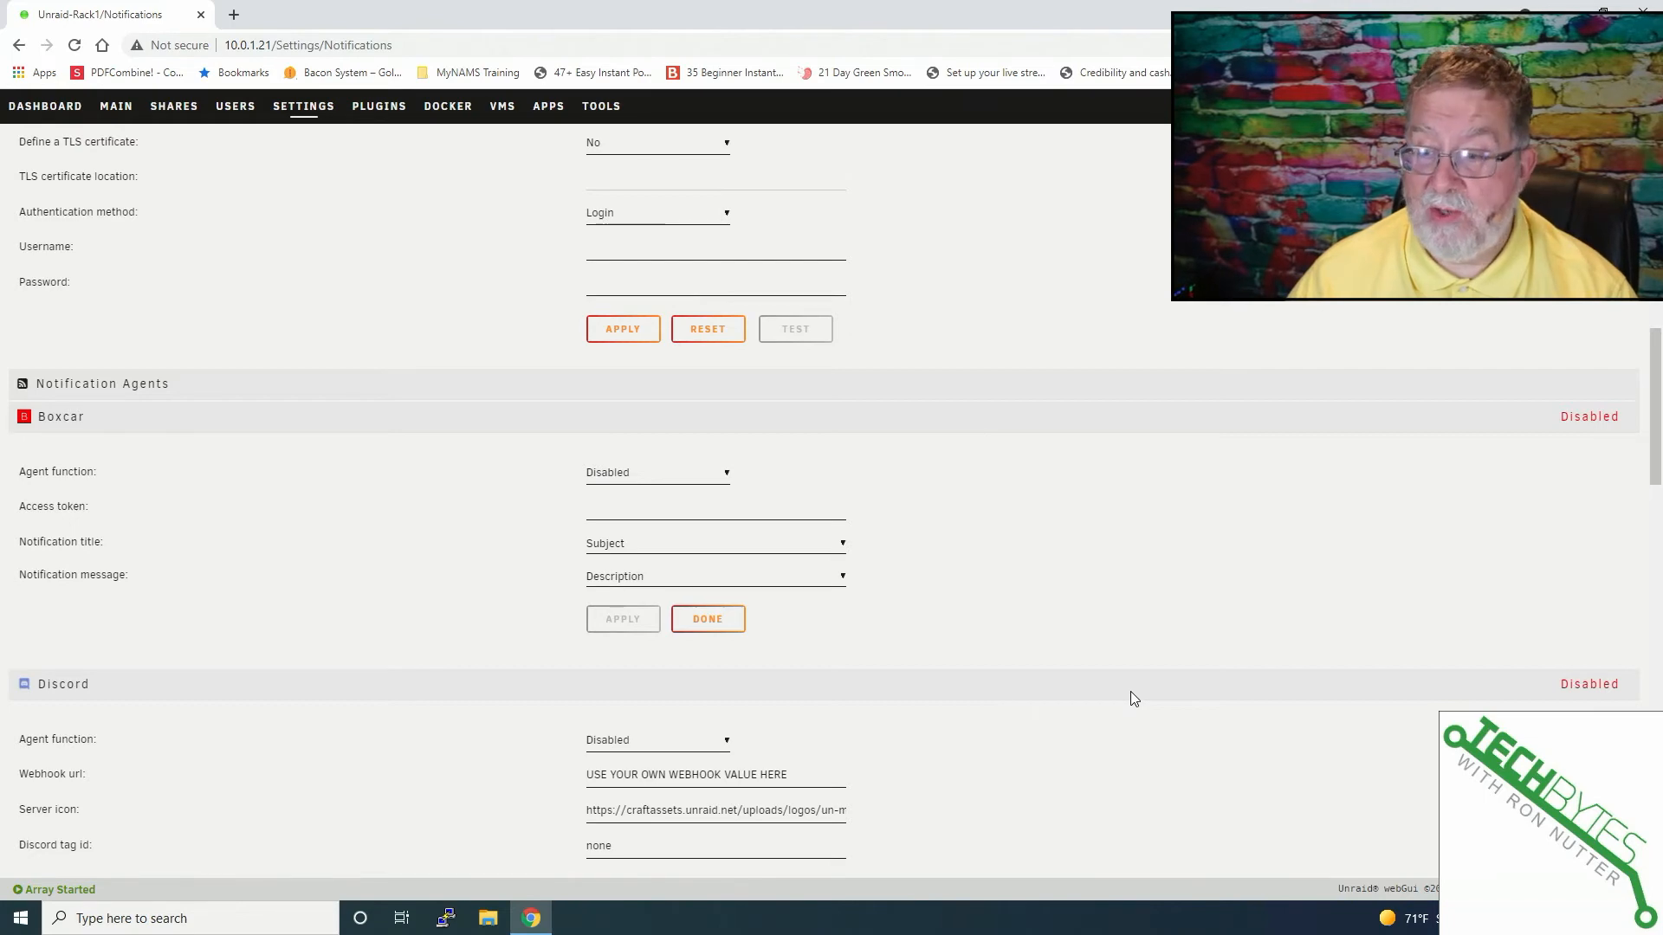
scroll(down, 3)
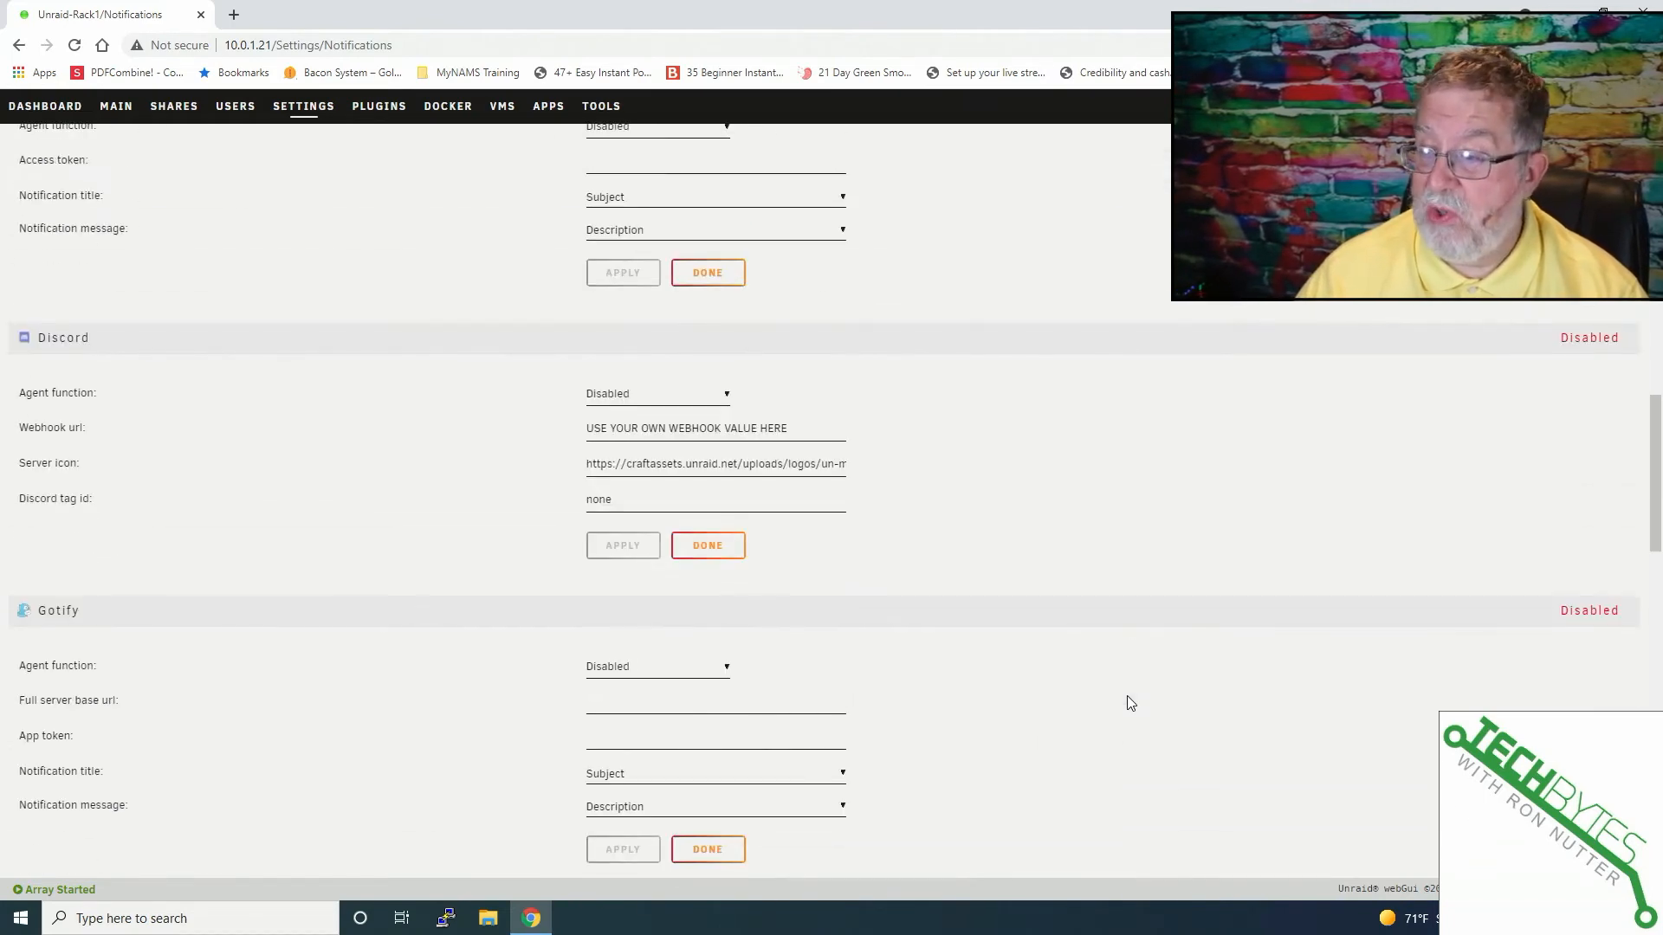
scroll(down, 3)
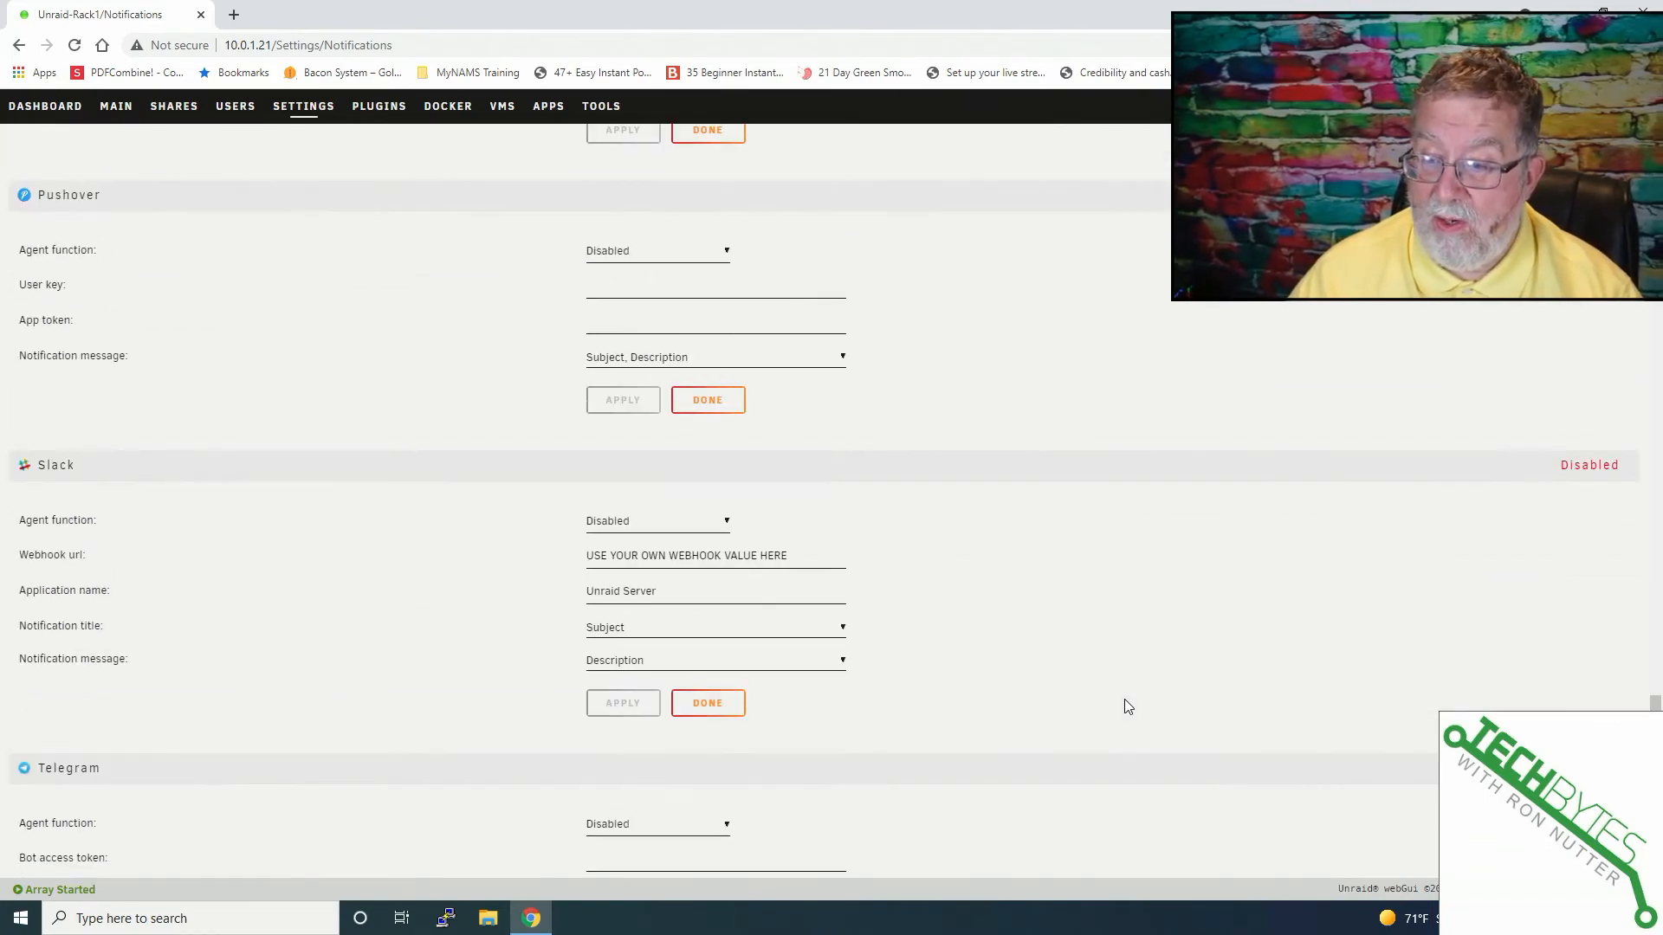
scroll(up, 3)
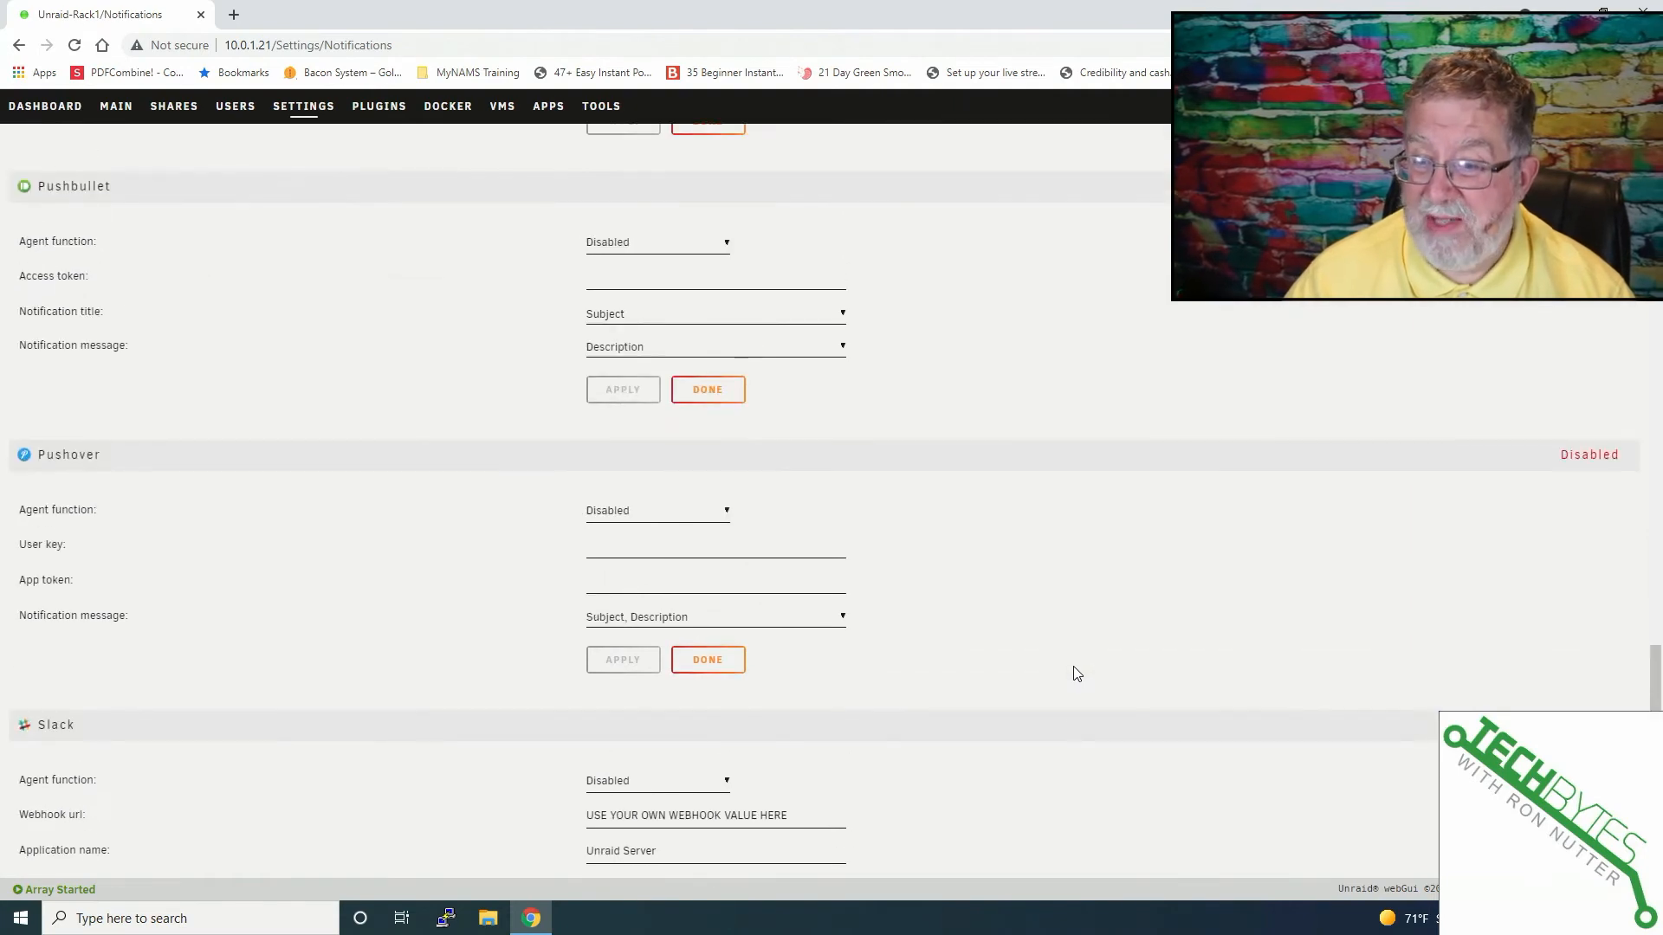
scroll(up, 3)
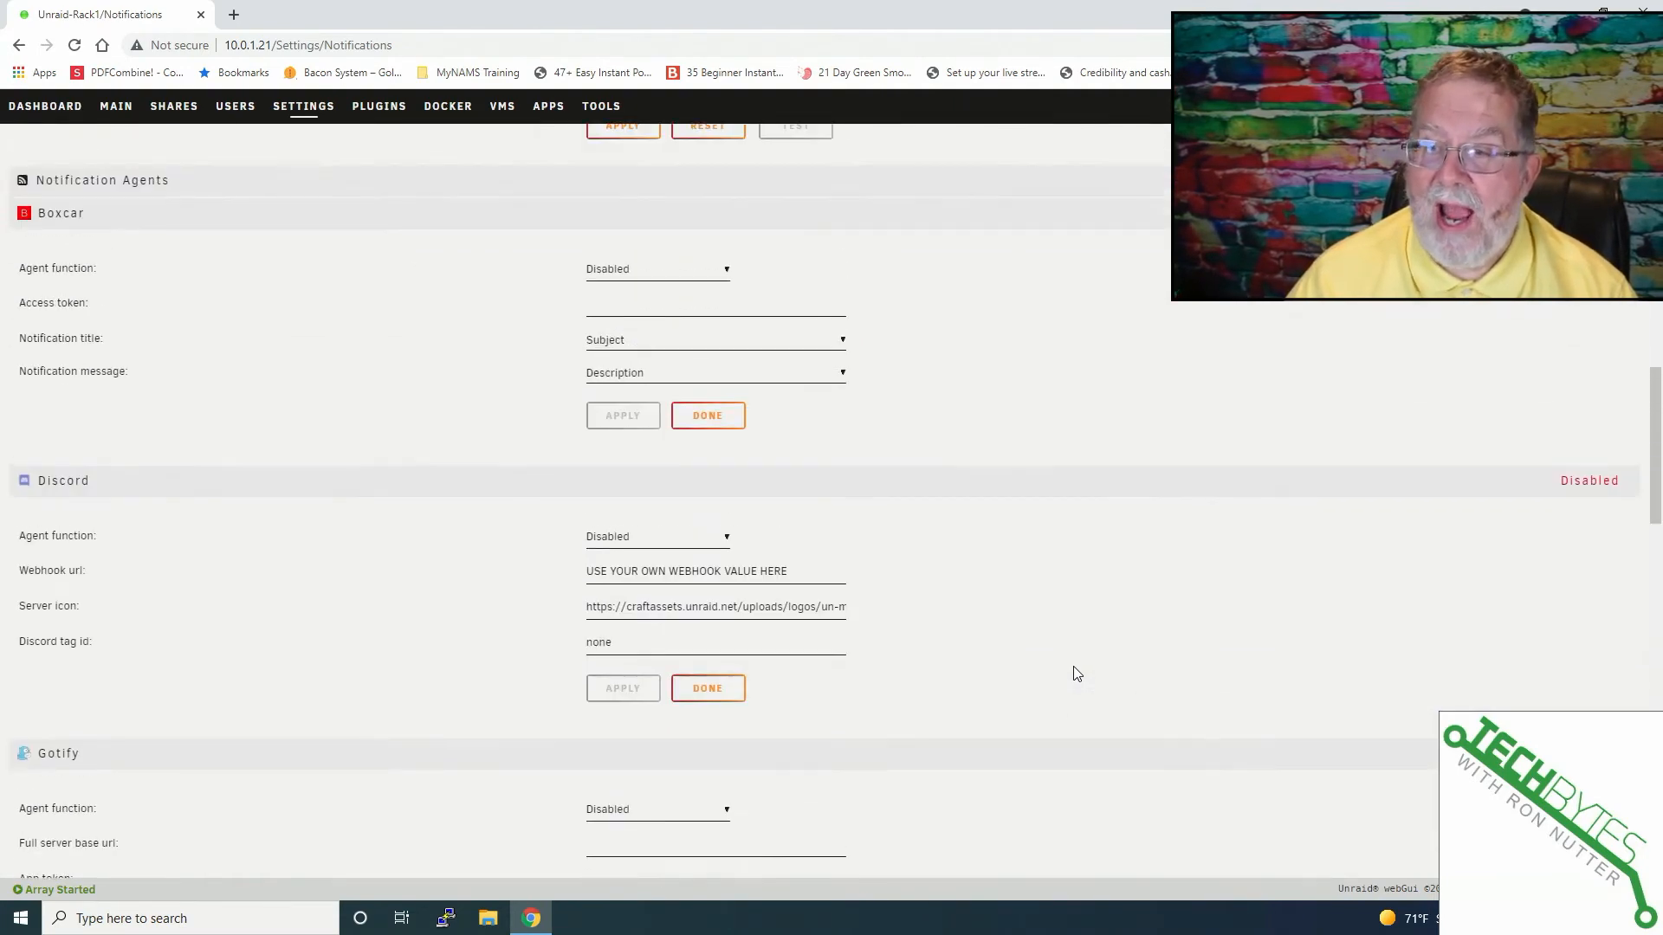
scroll(up, 3)
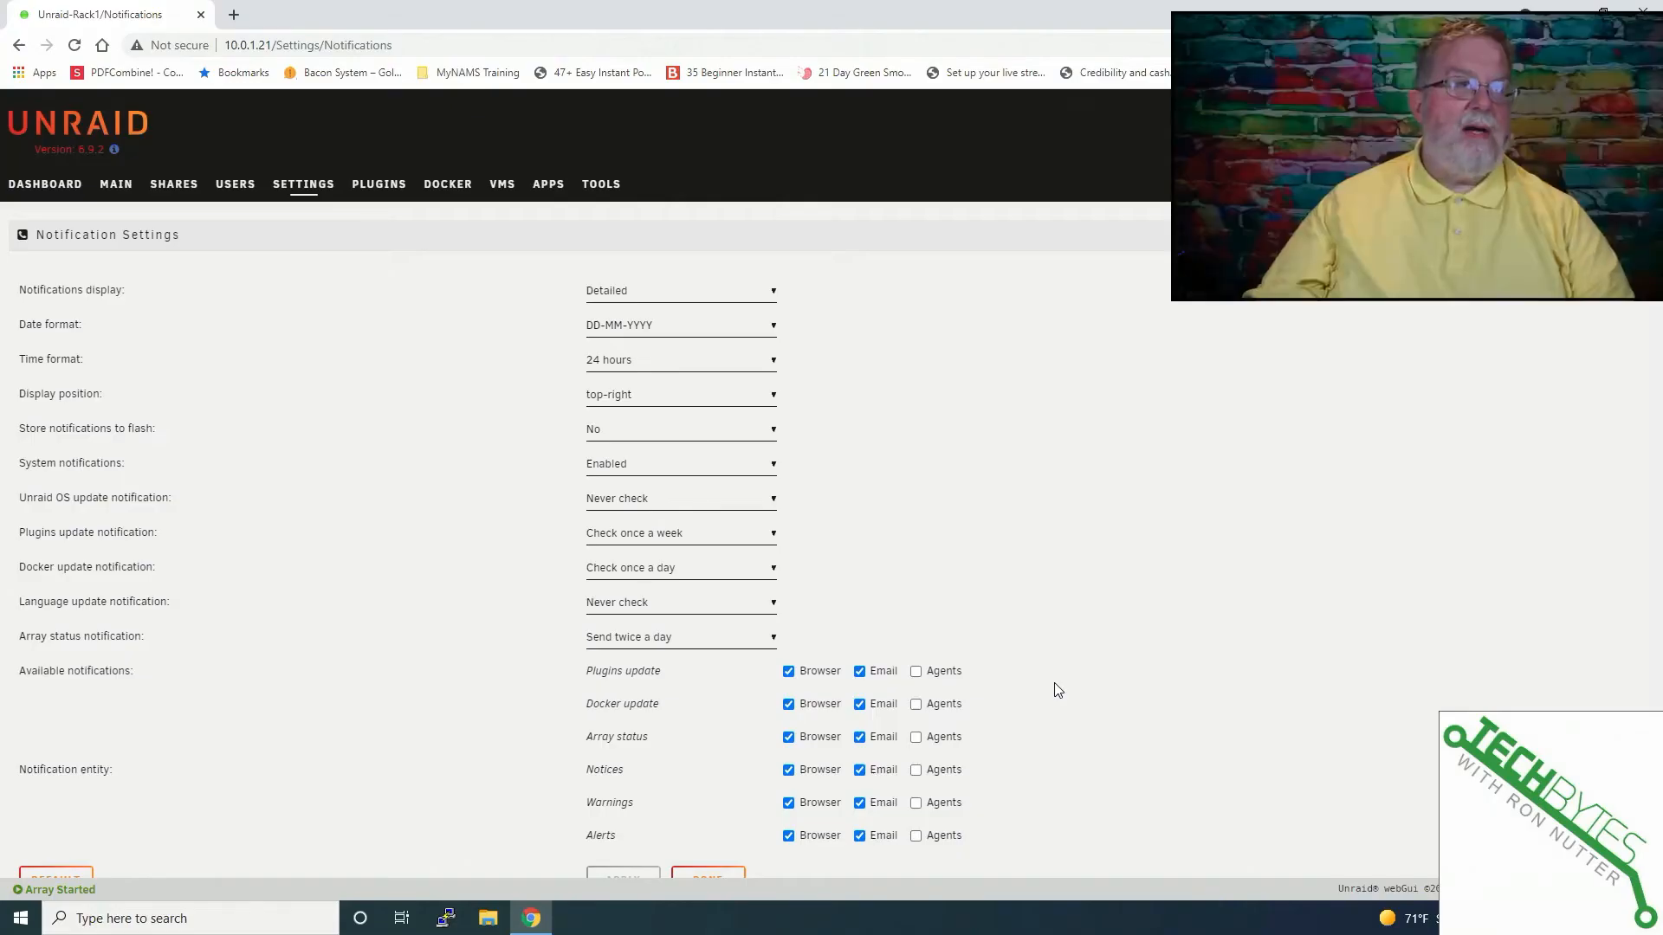
mouse_move(491, 605)
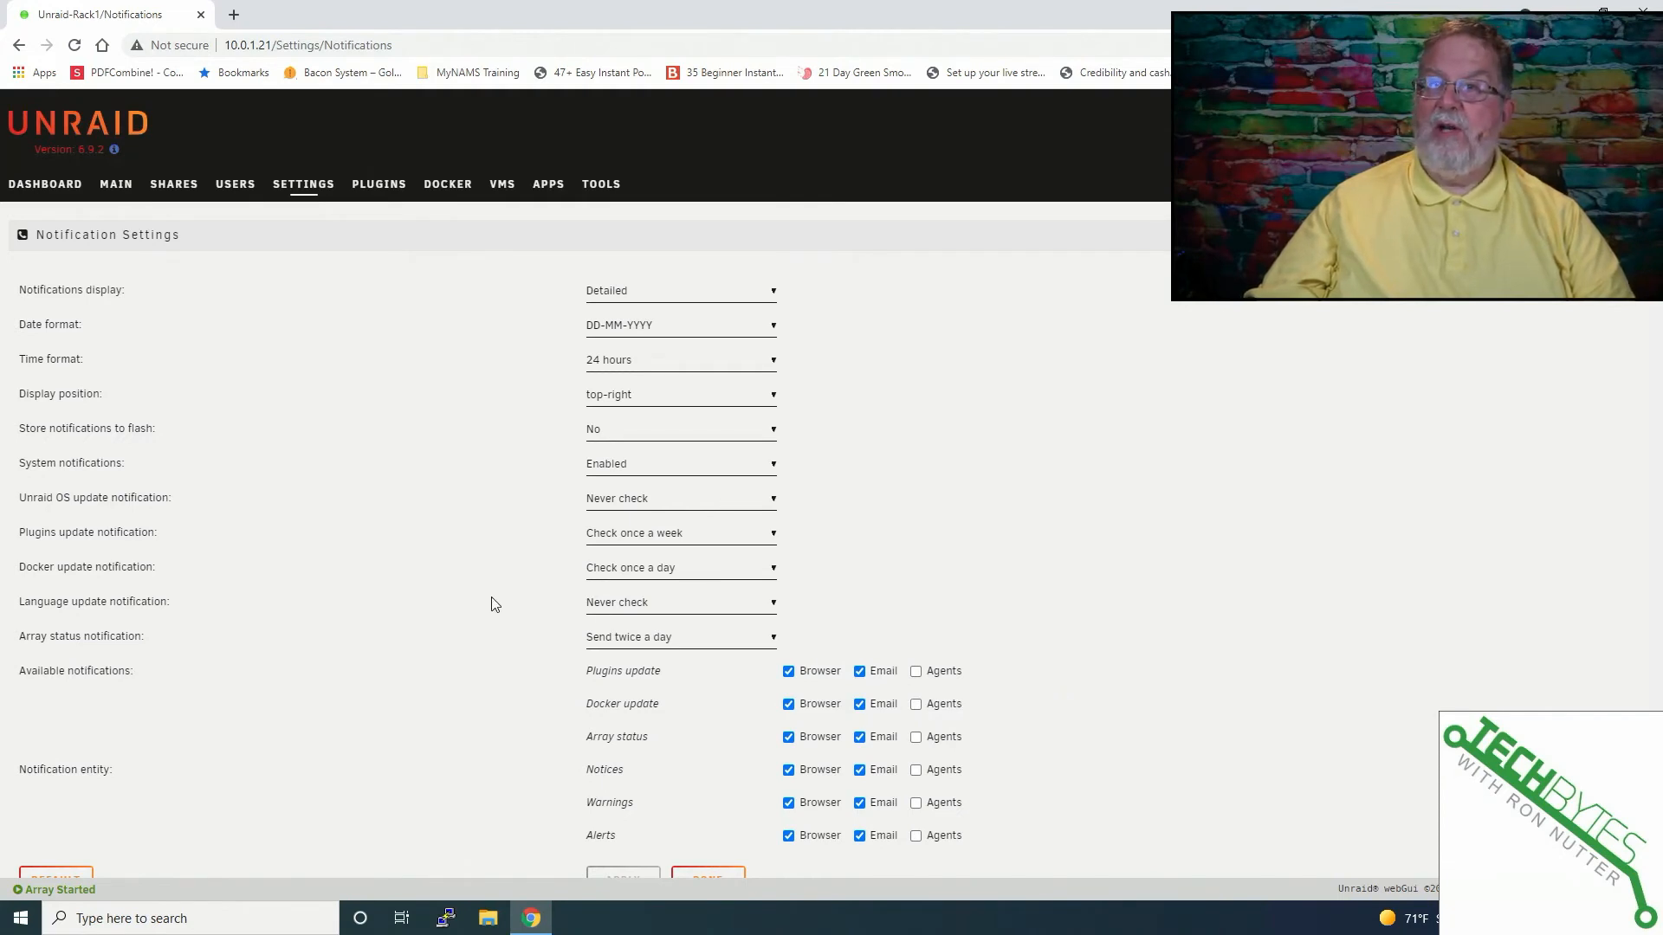
mouse_move(519, 486)
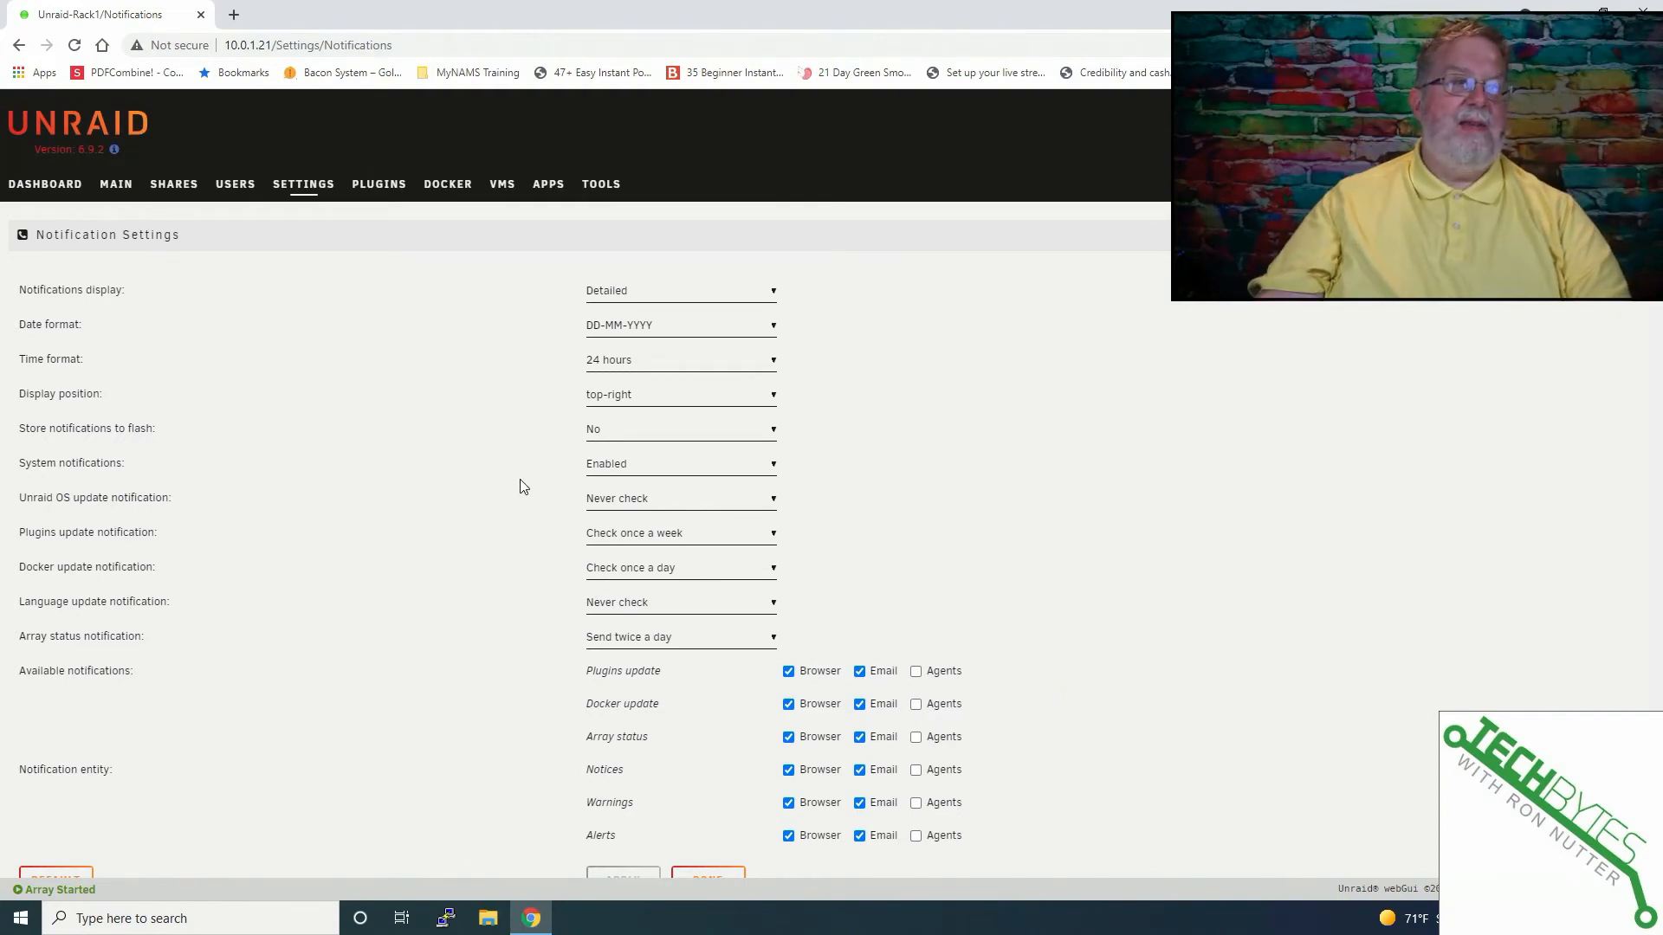
mouse_move(533, 491)
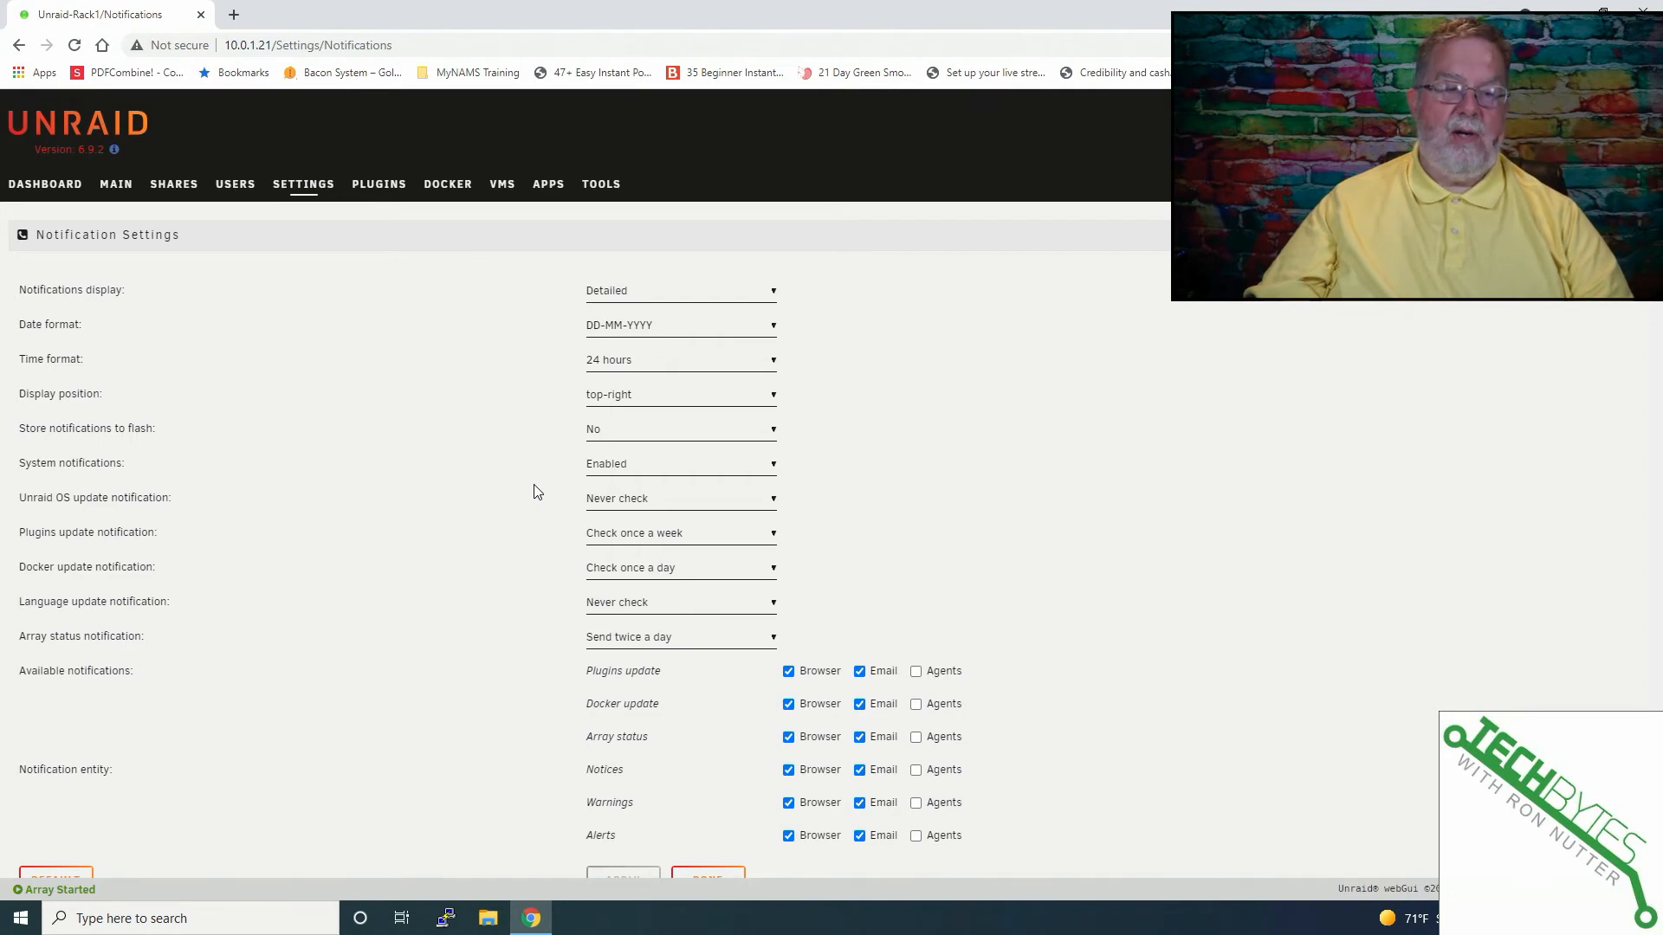
mouse_move(620, 489)
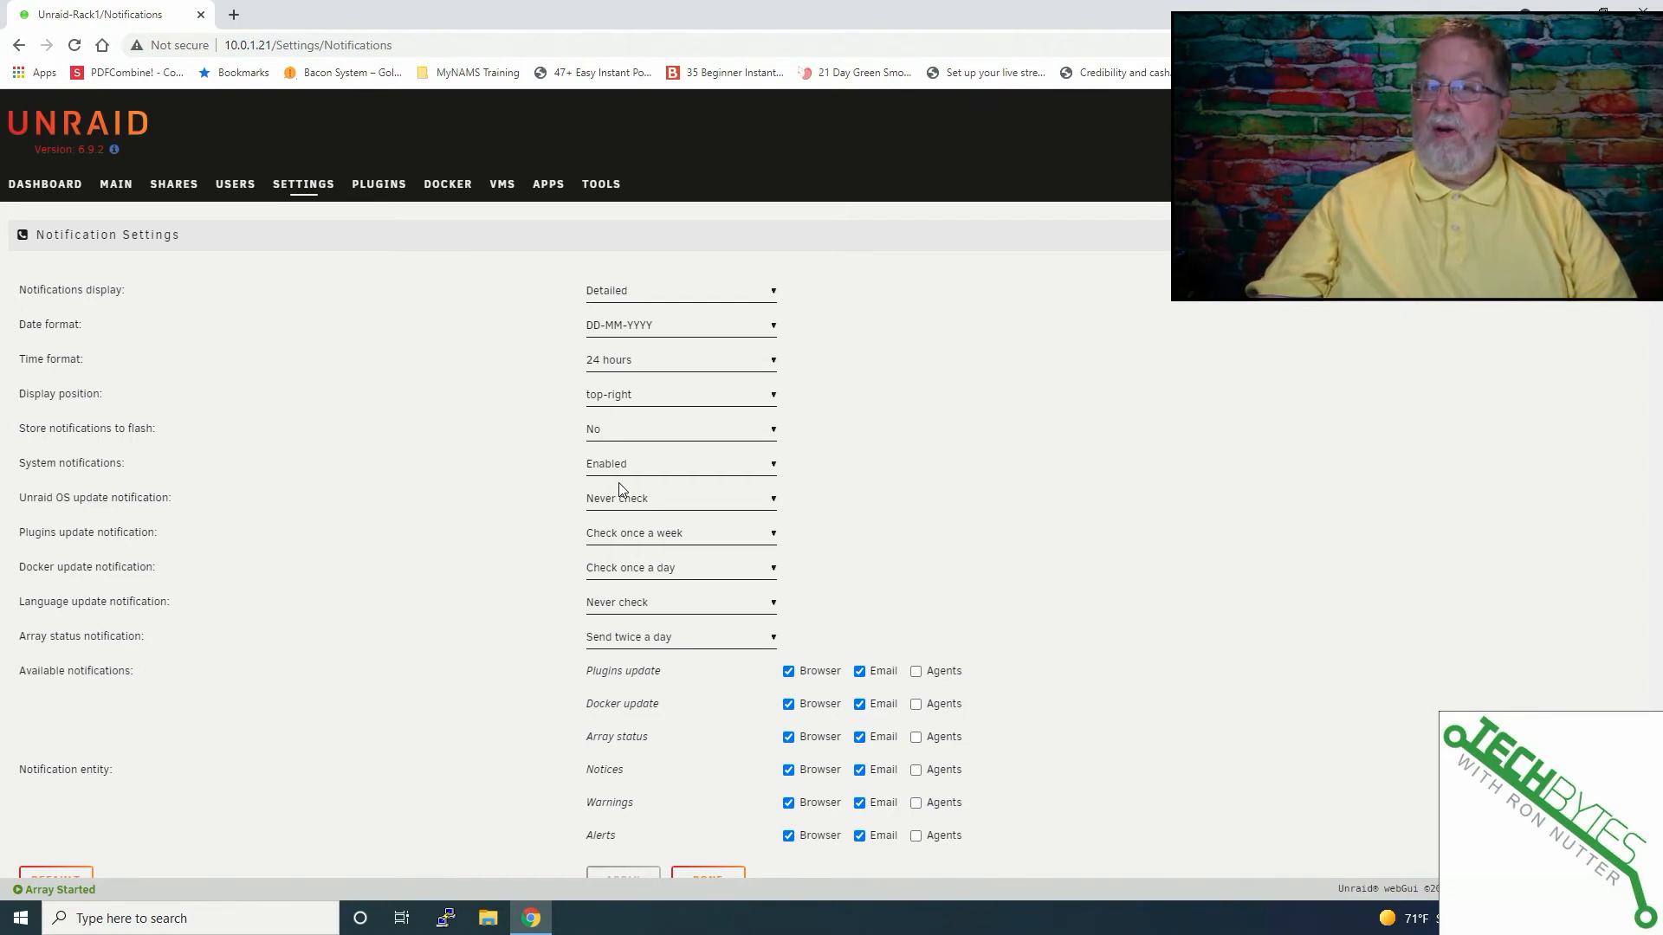
mouse_move(623, 497)
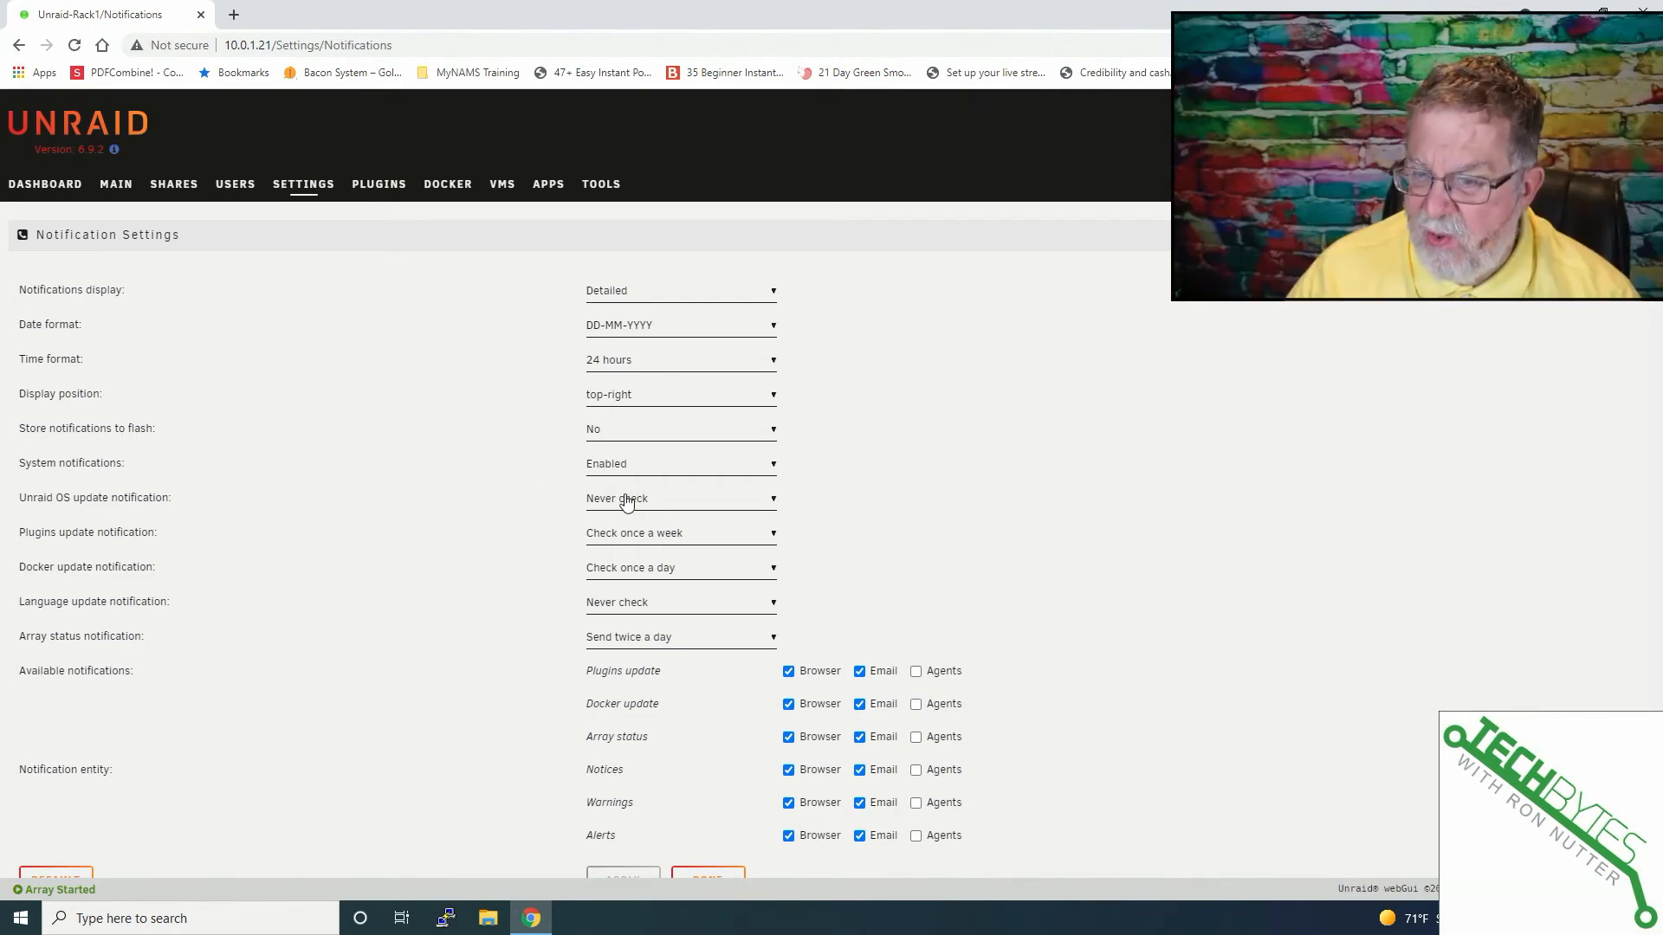
mouse_move(618, 435)
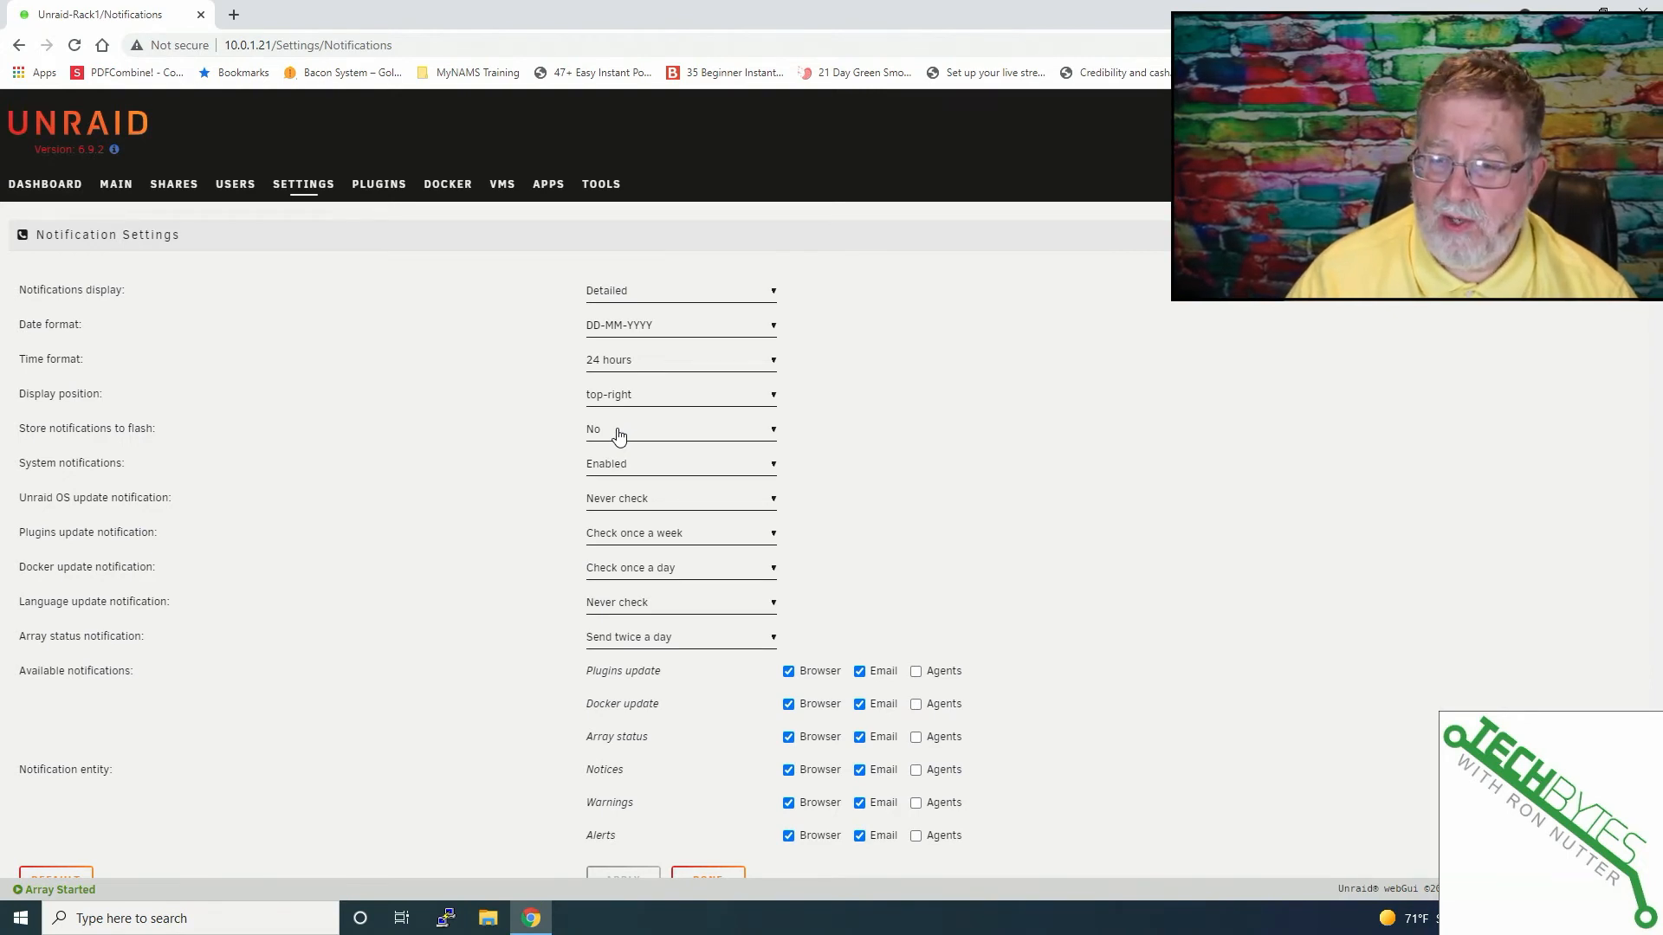
mouse_move(625, 490)
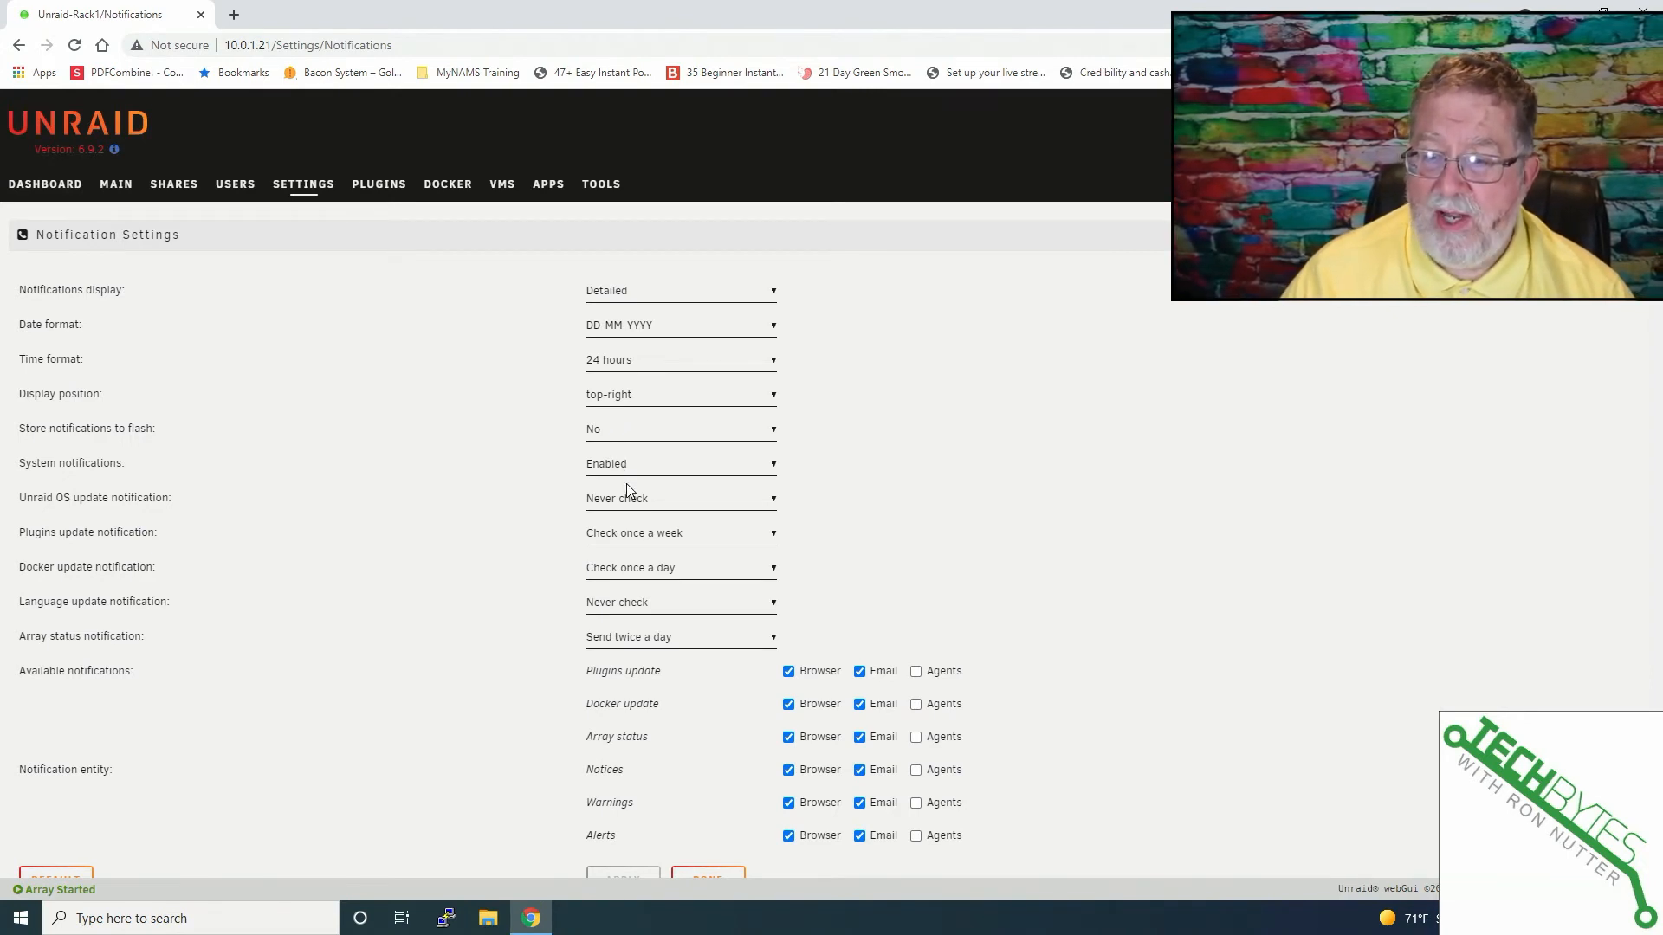
mouse_move(643, 515)
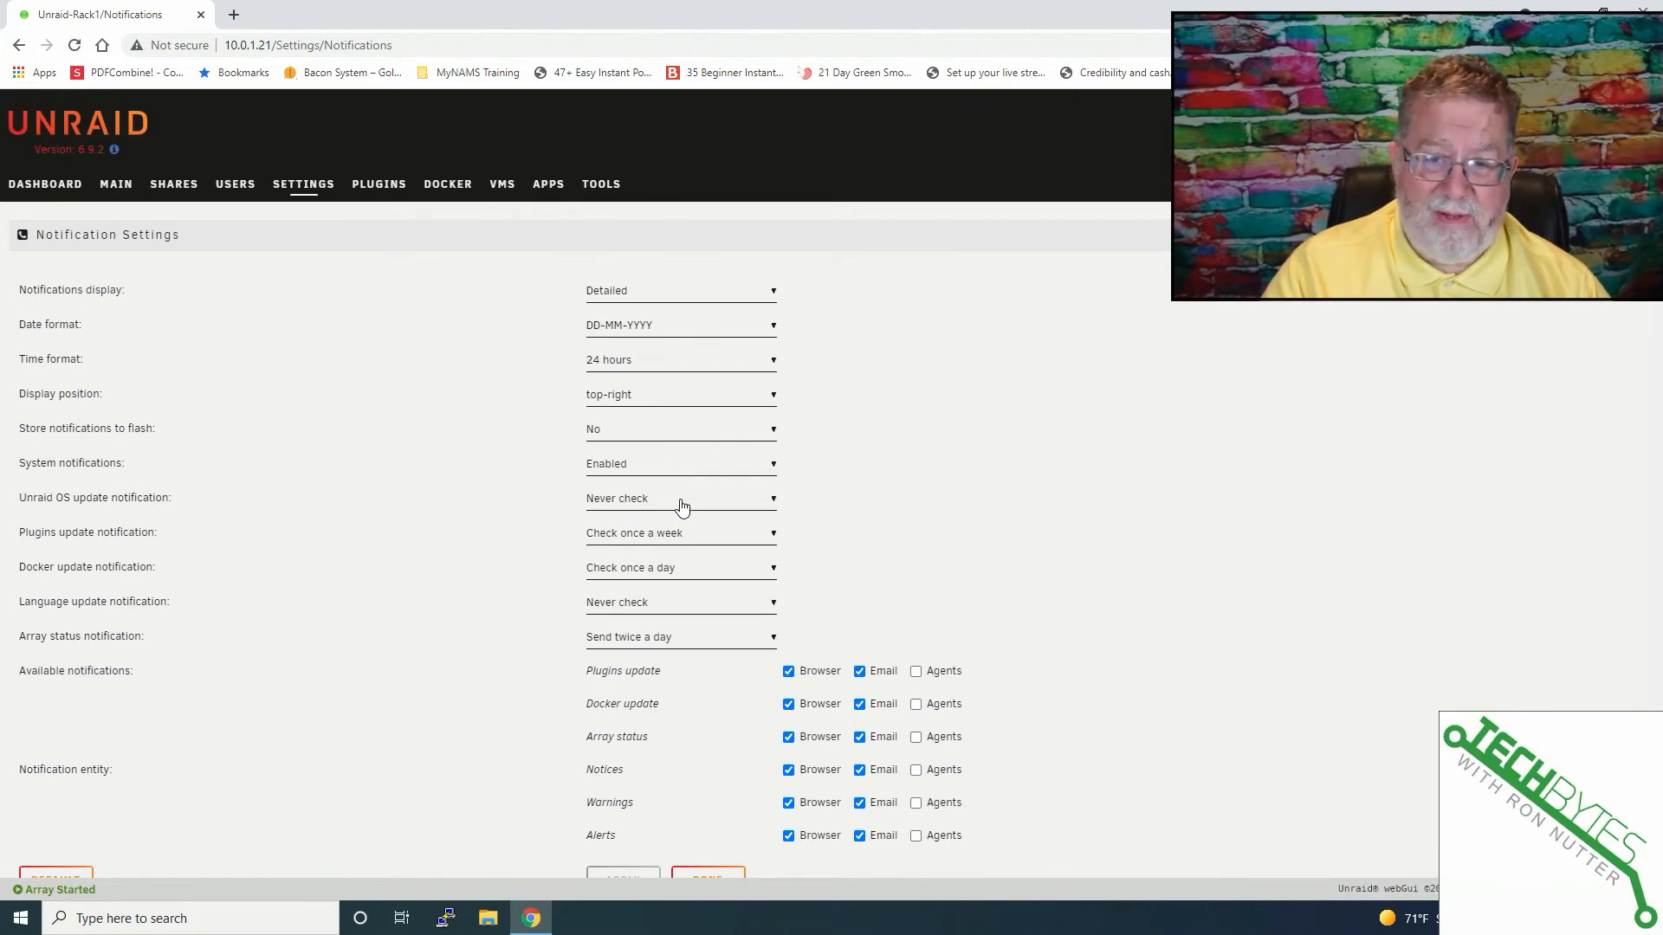
mouse_move(581, 544)
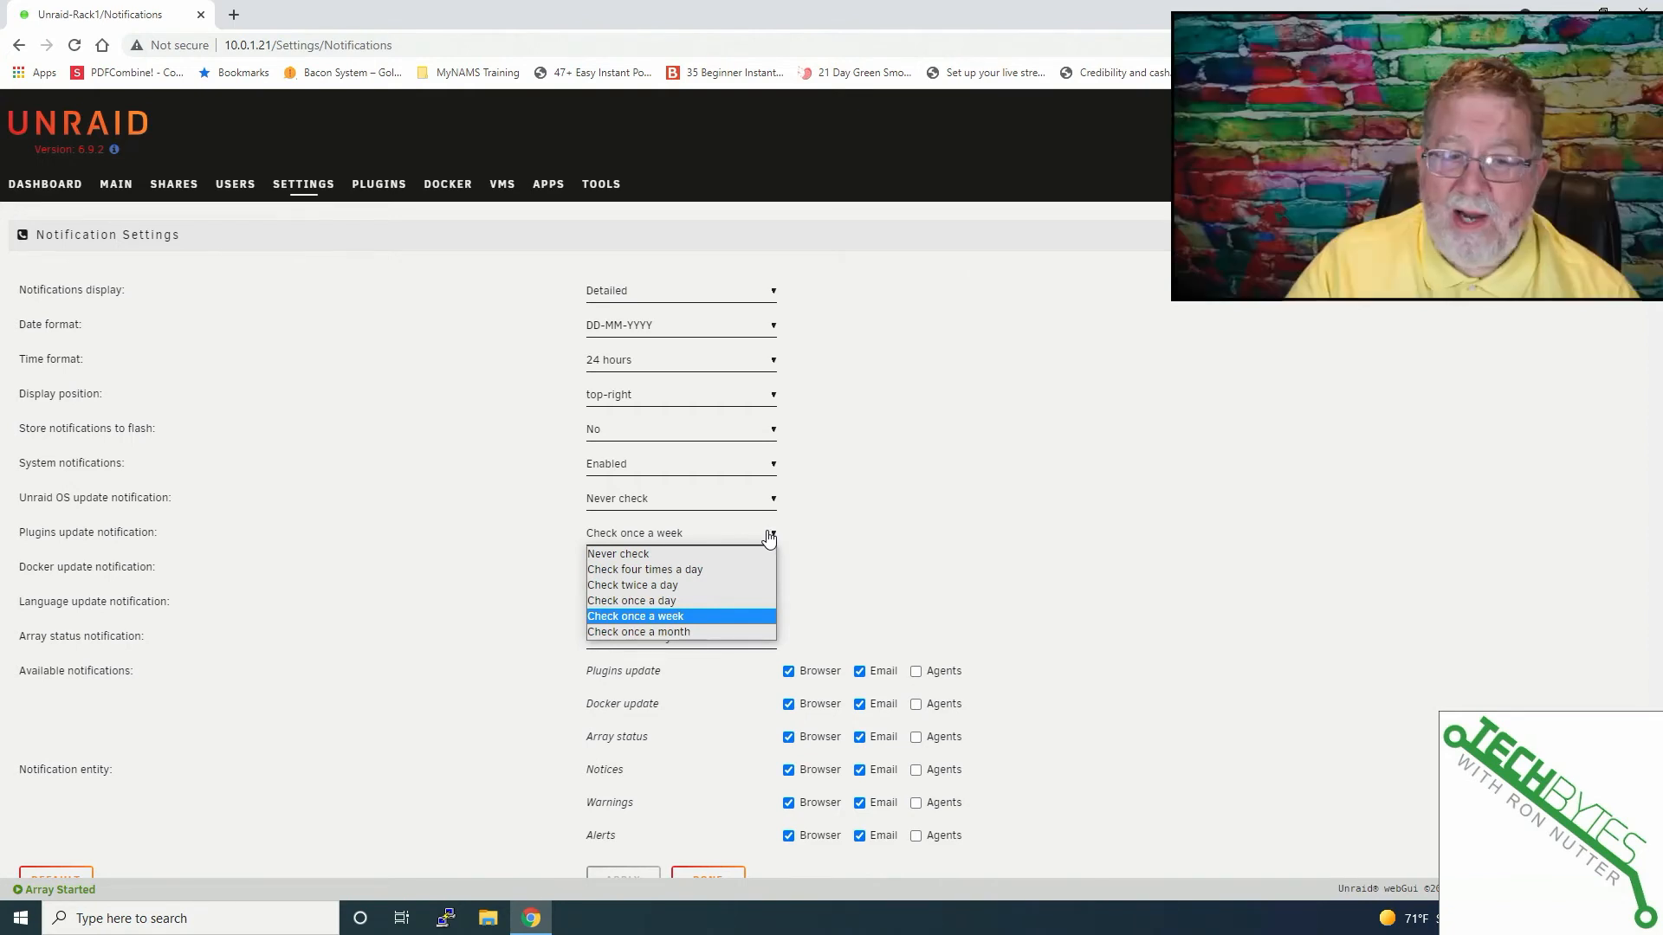
mouse_move(645, 570)
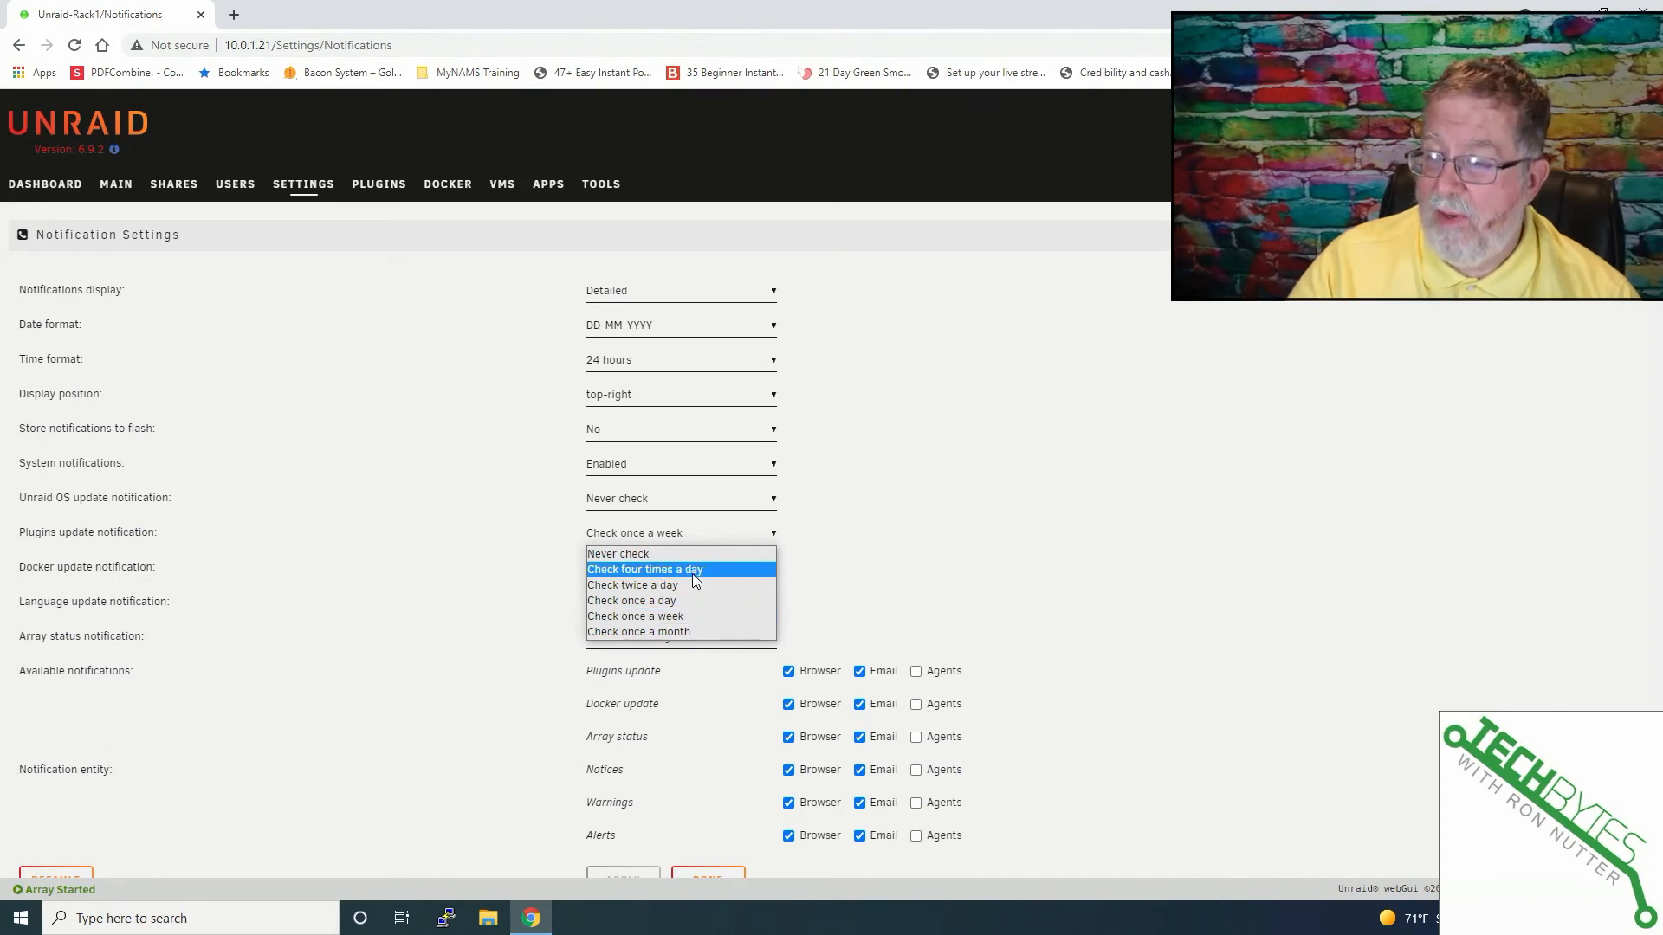
mouse_move(684, 616)
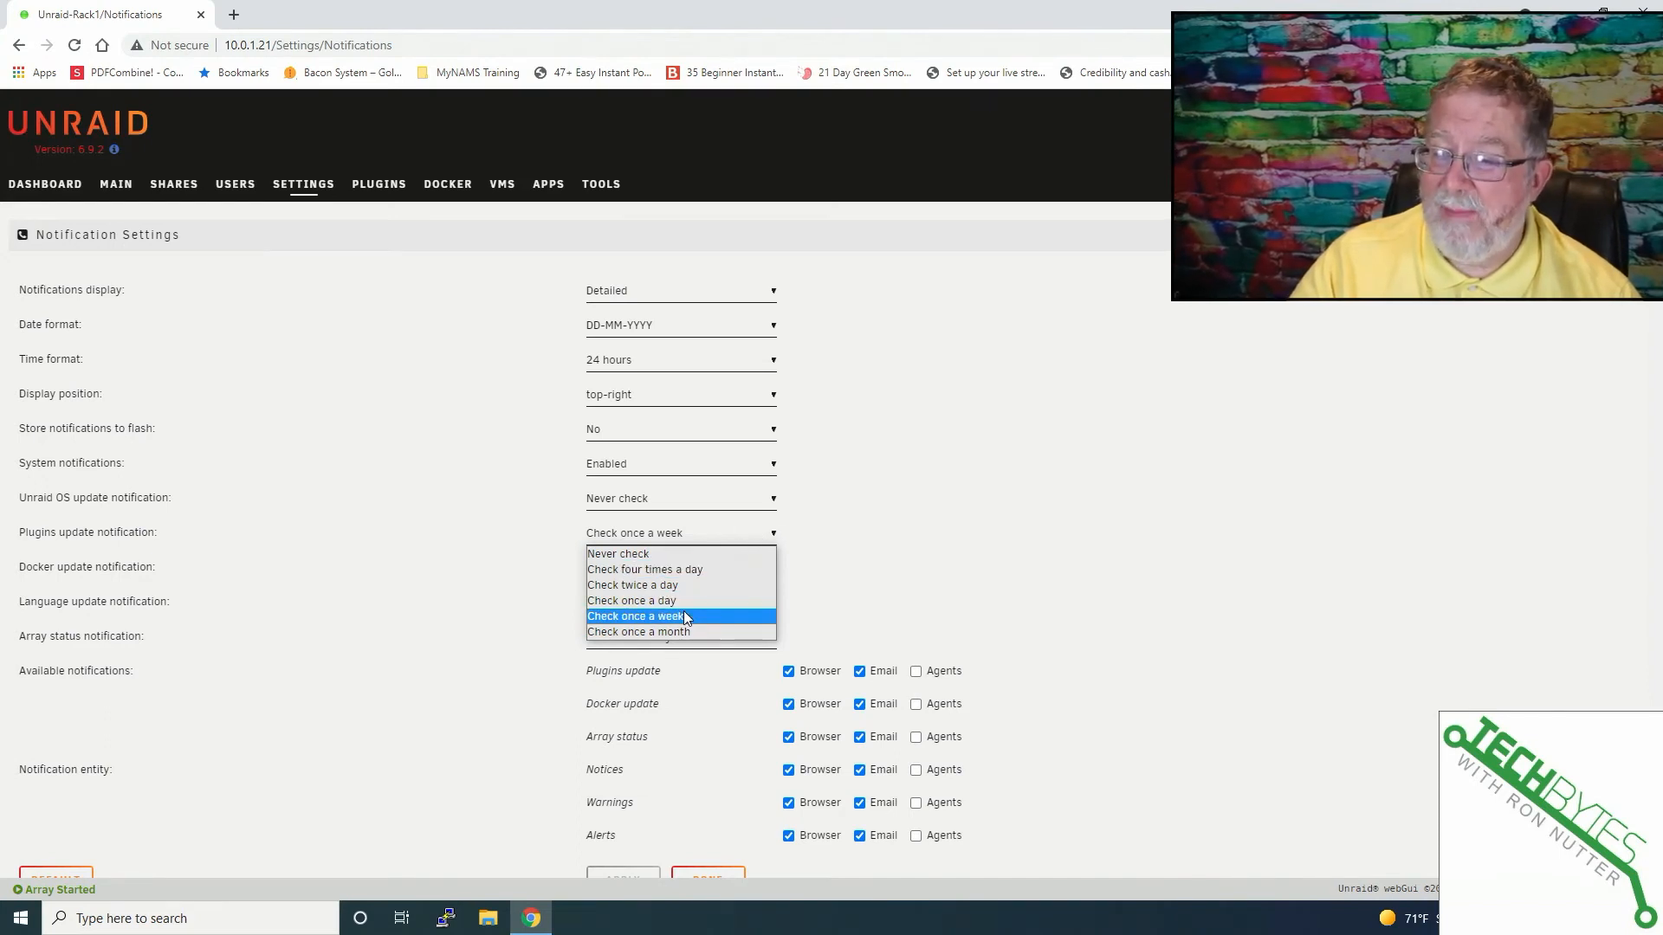
click(634, 615)
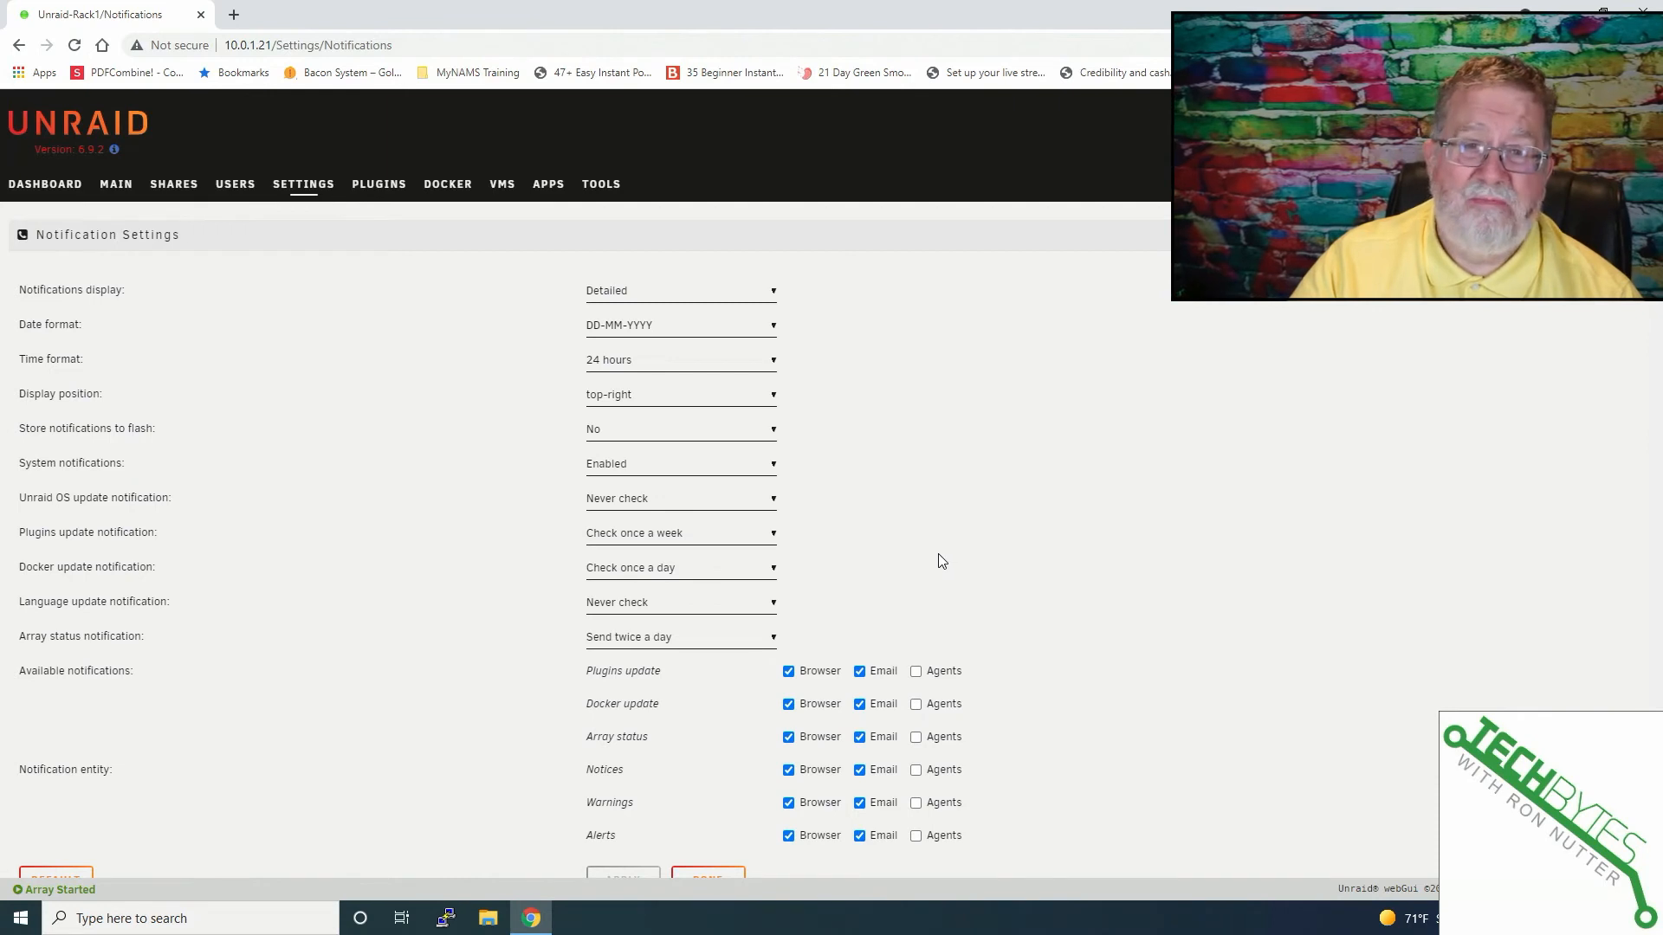
mouse_move(931, 556)
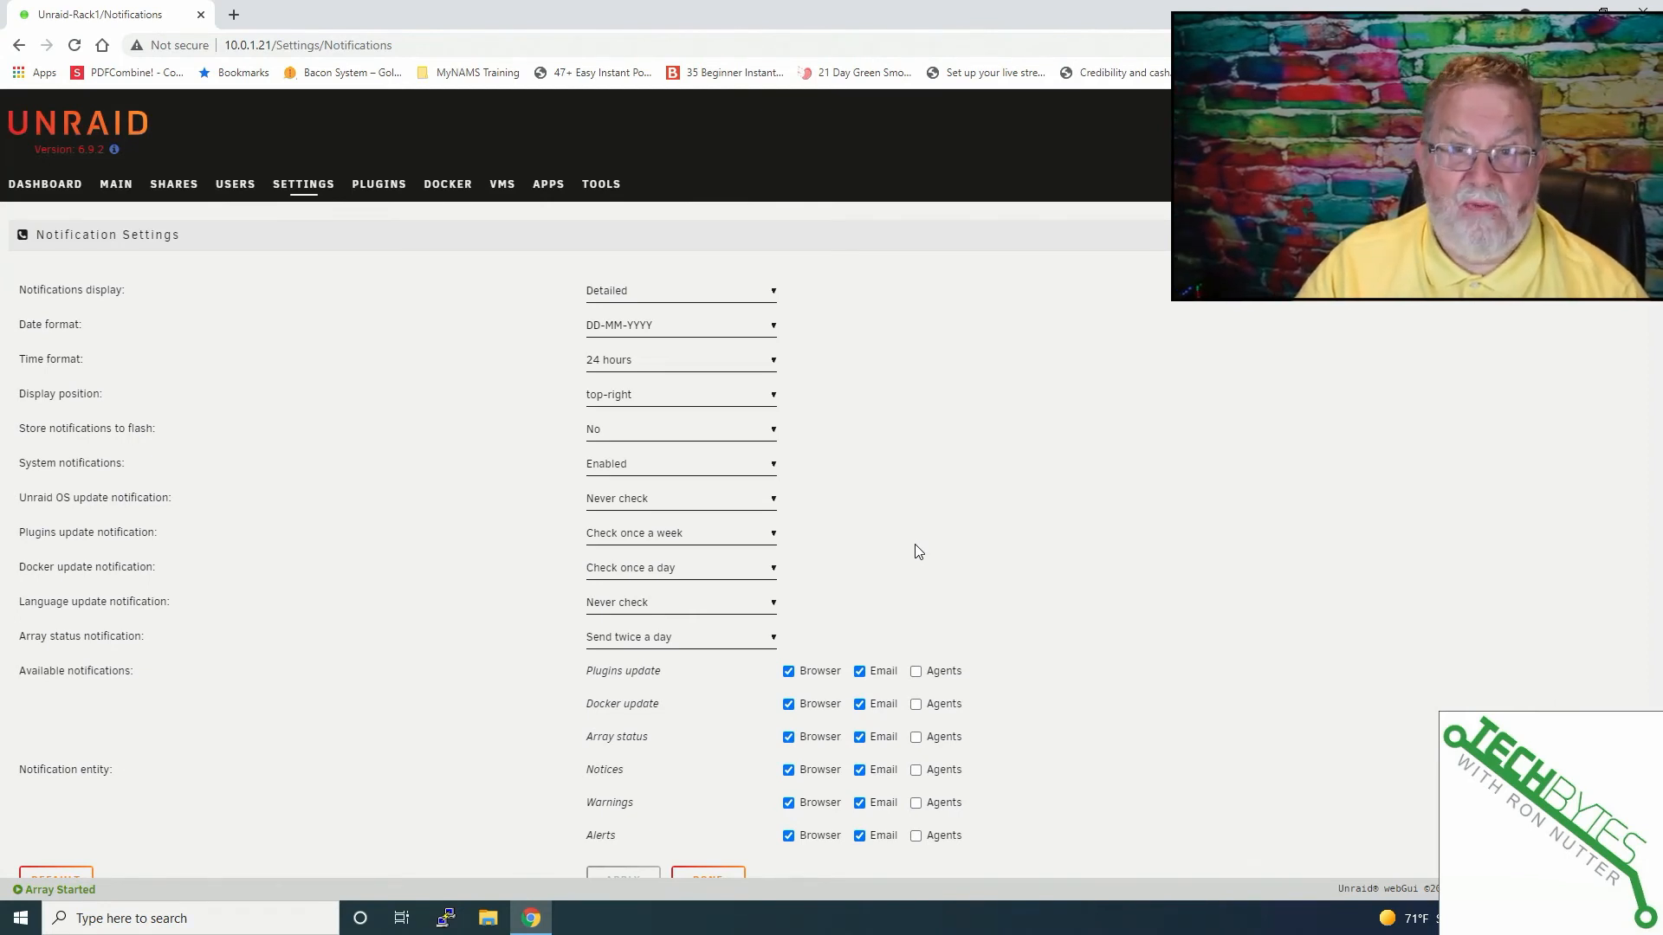
mouse_move(478, 580)
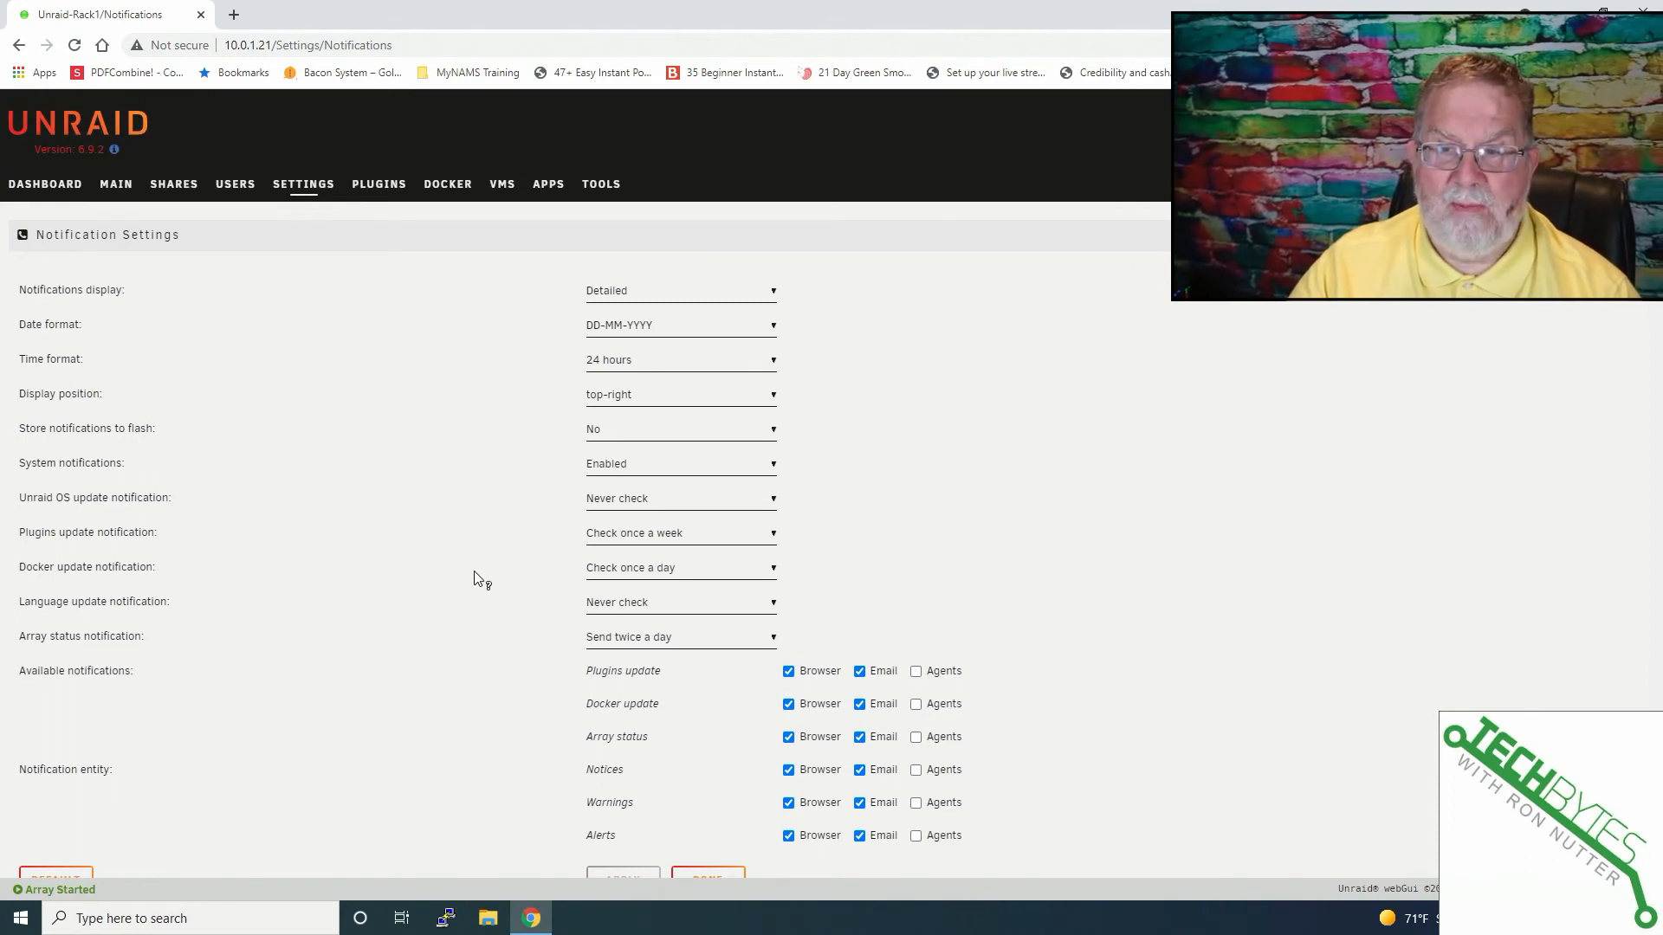
mouse_move(458, 553)
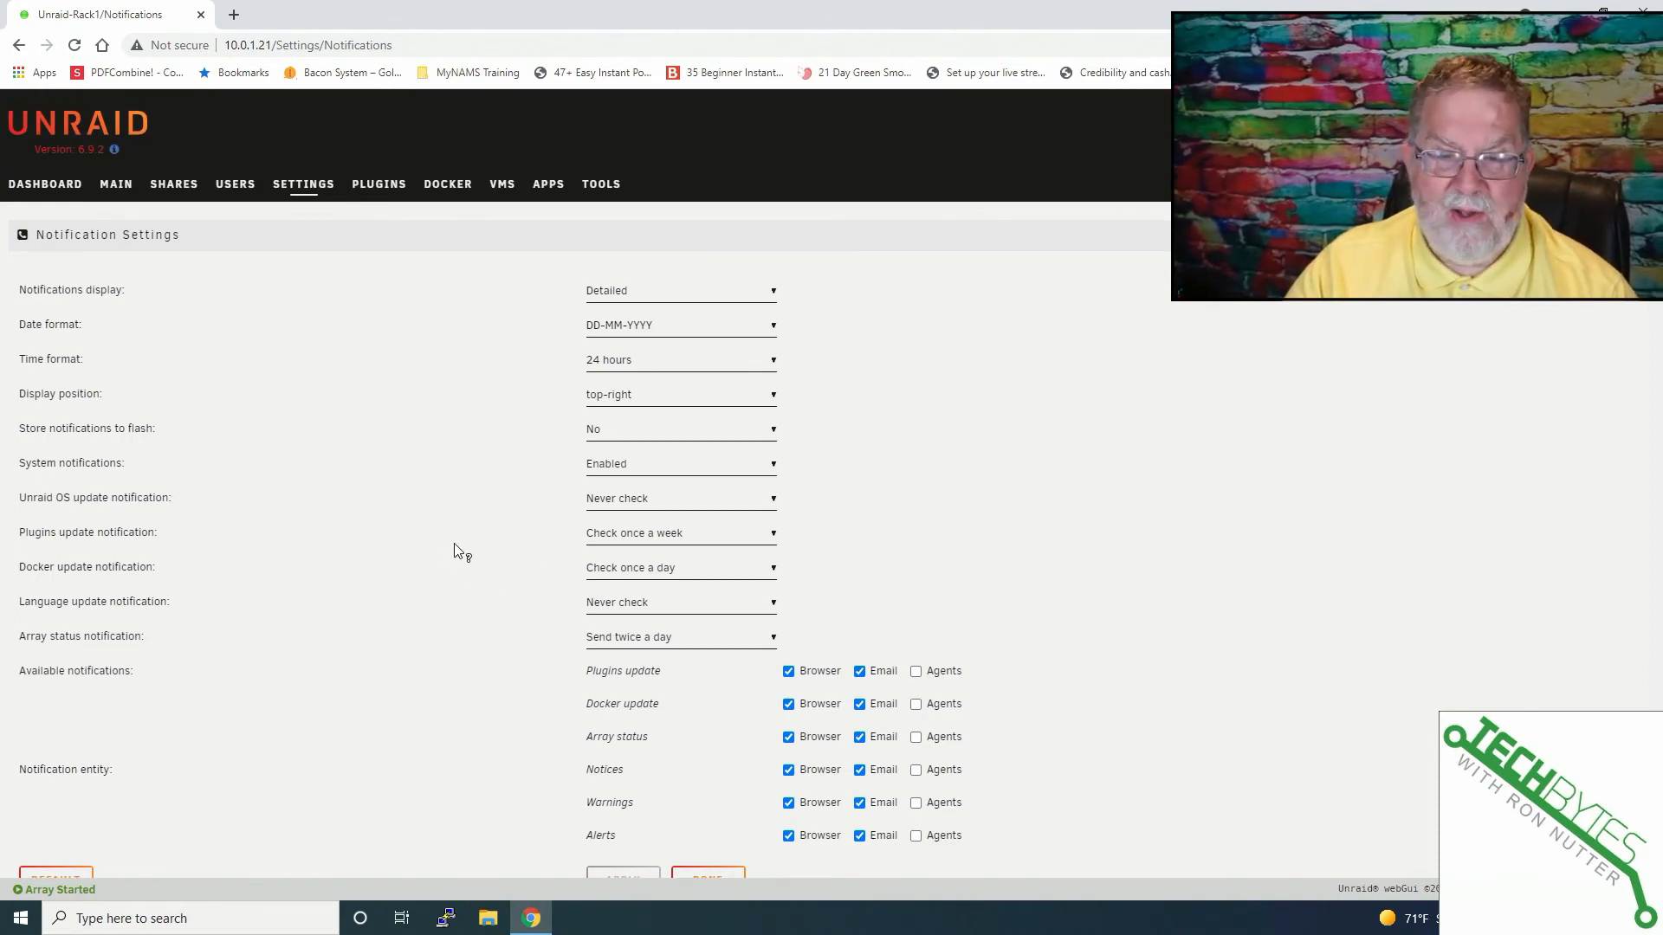
mouse_move(510, 522)
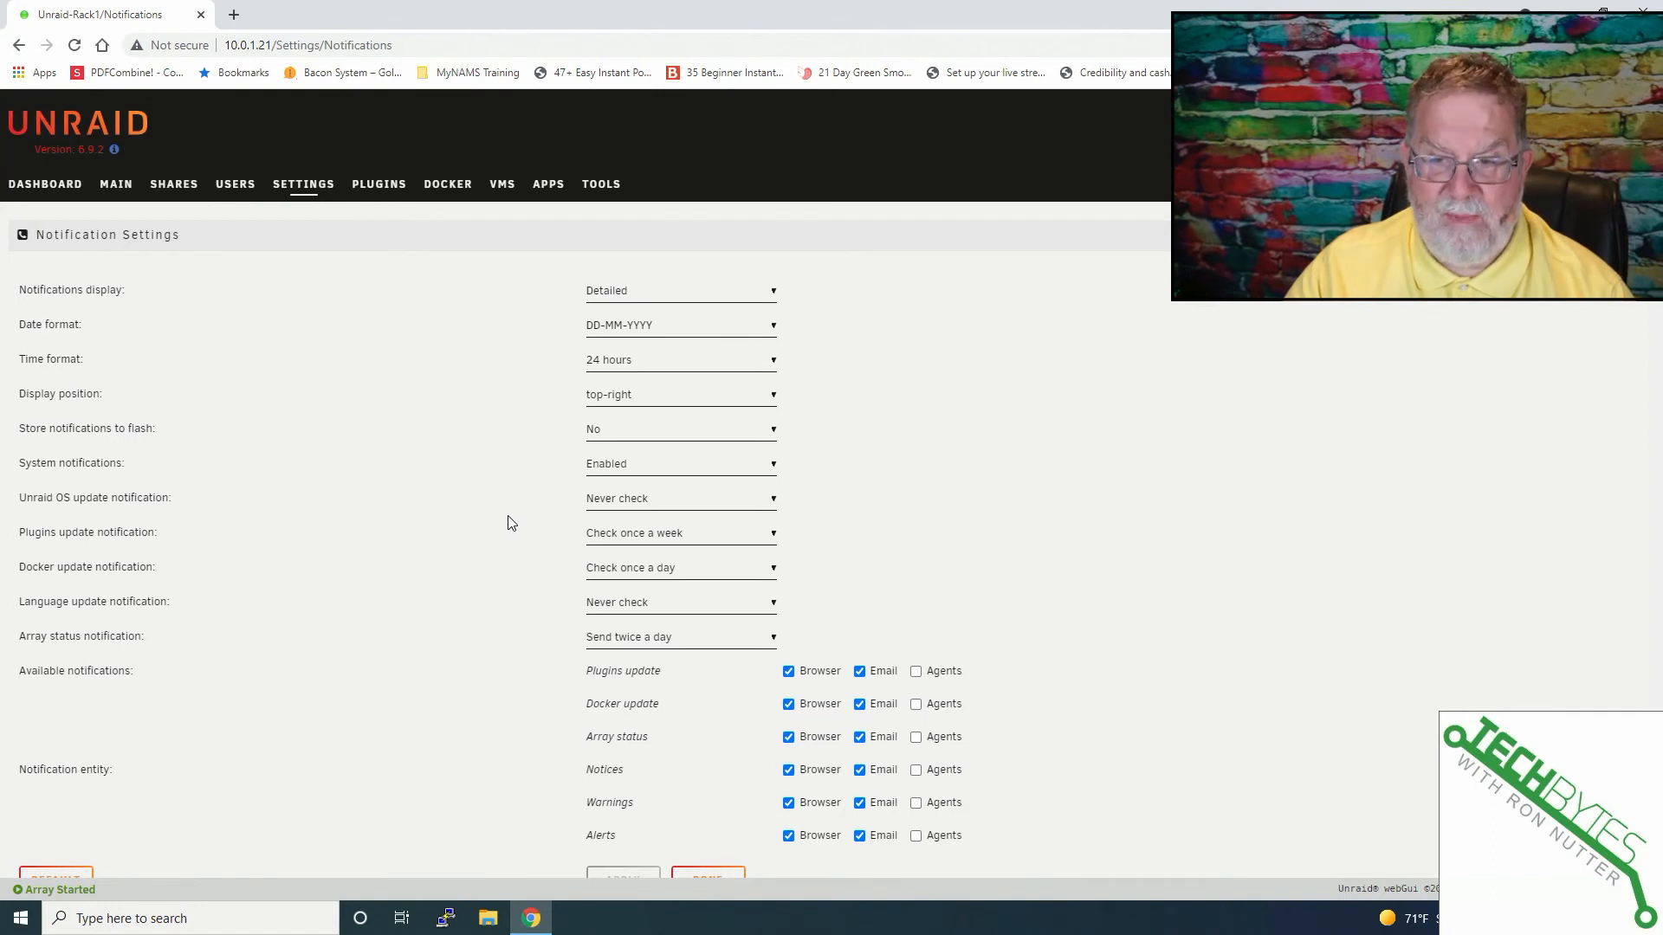
mouse_move(627, 553)
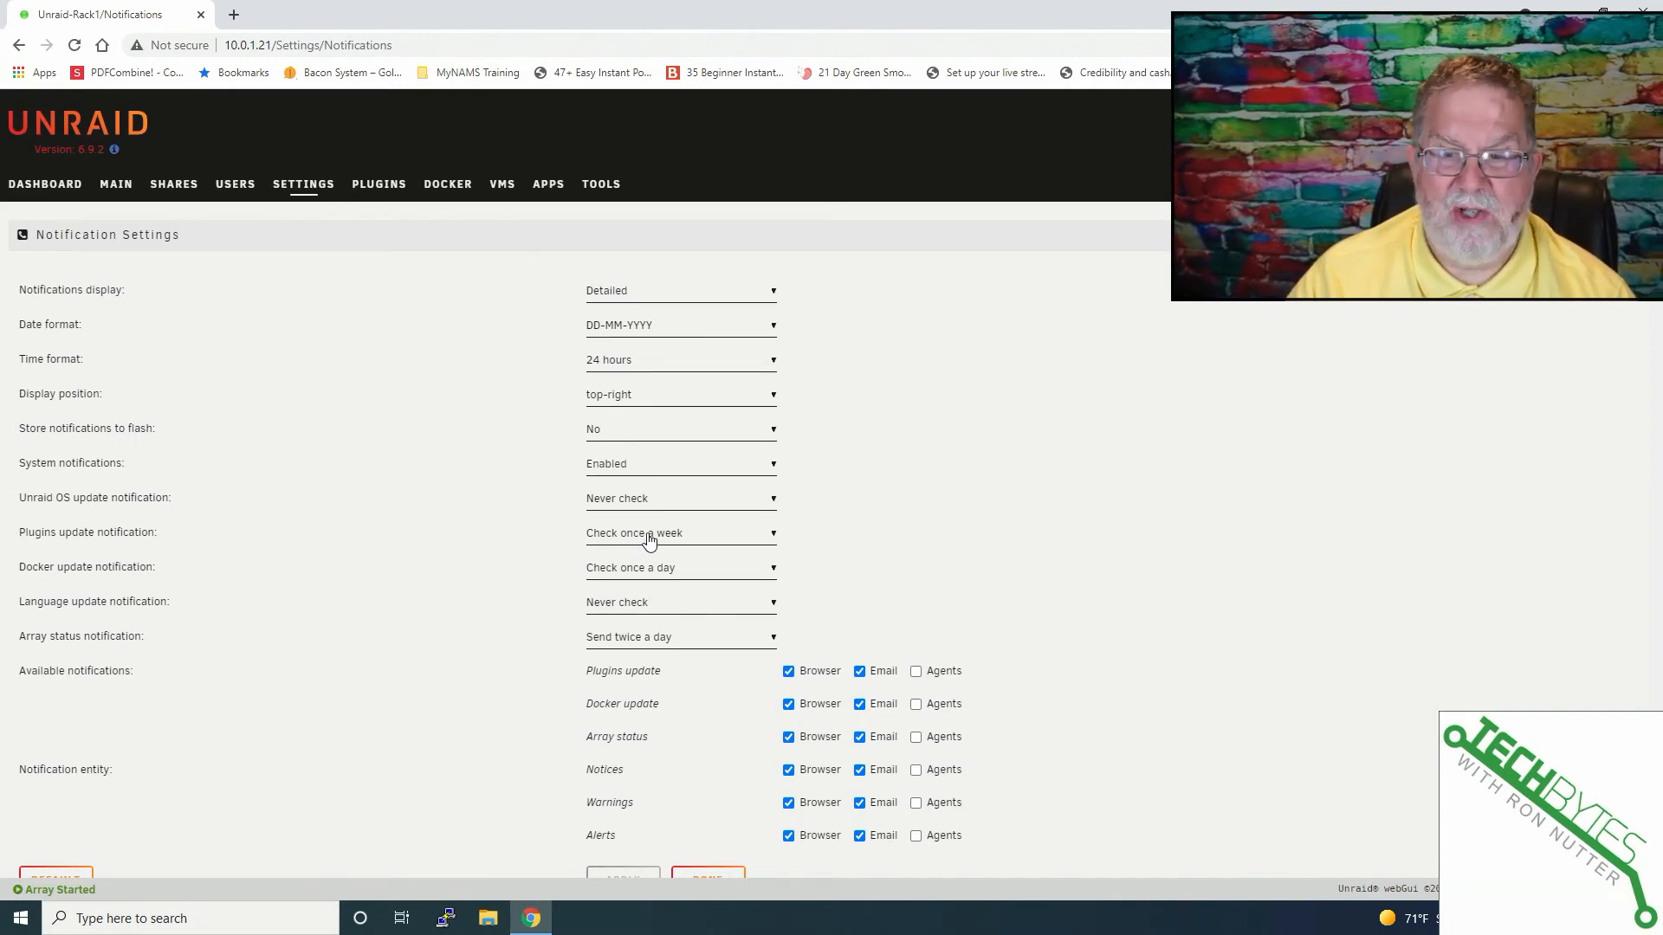
mouse_move(660, 573)
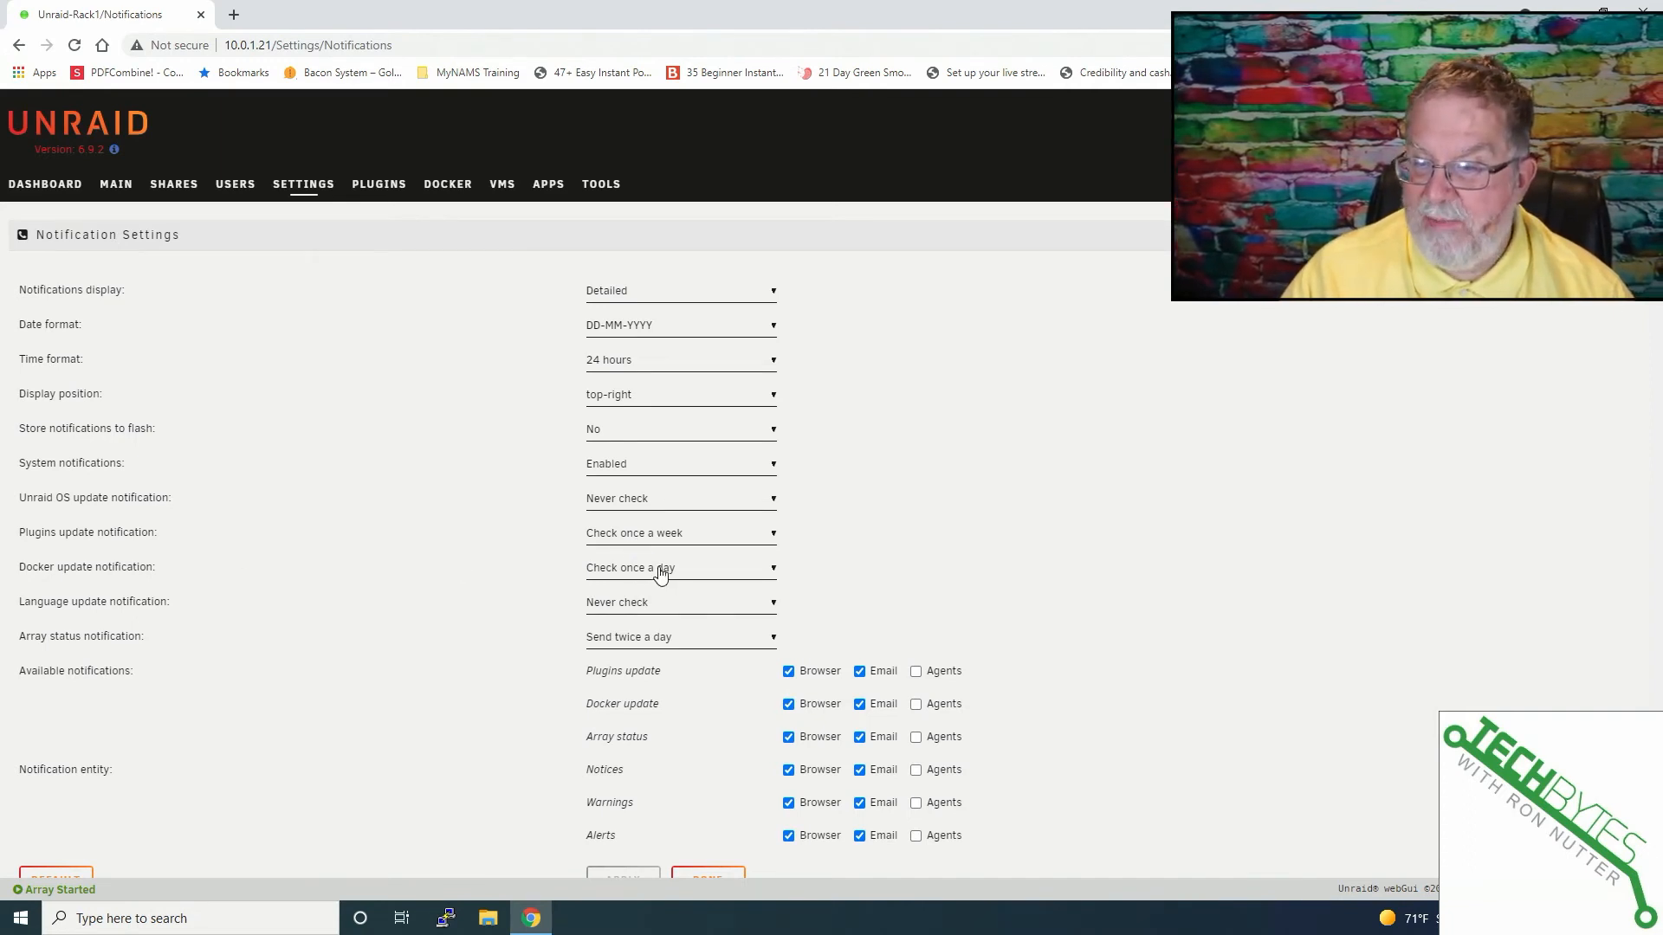
mouse_move(776, 573)
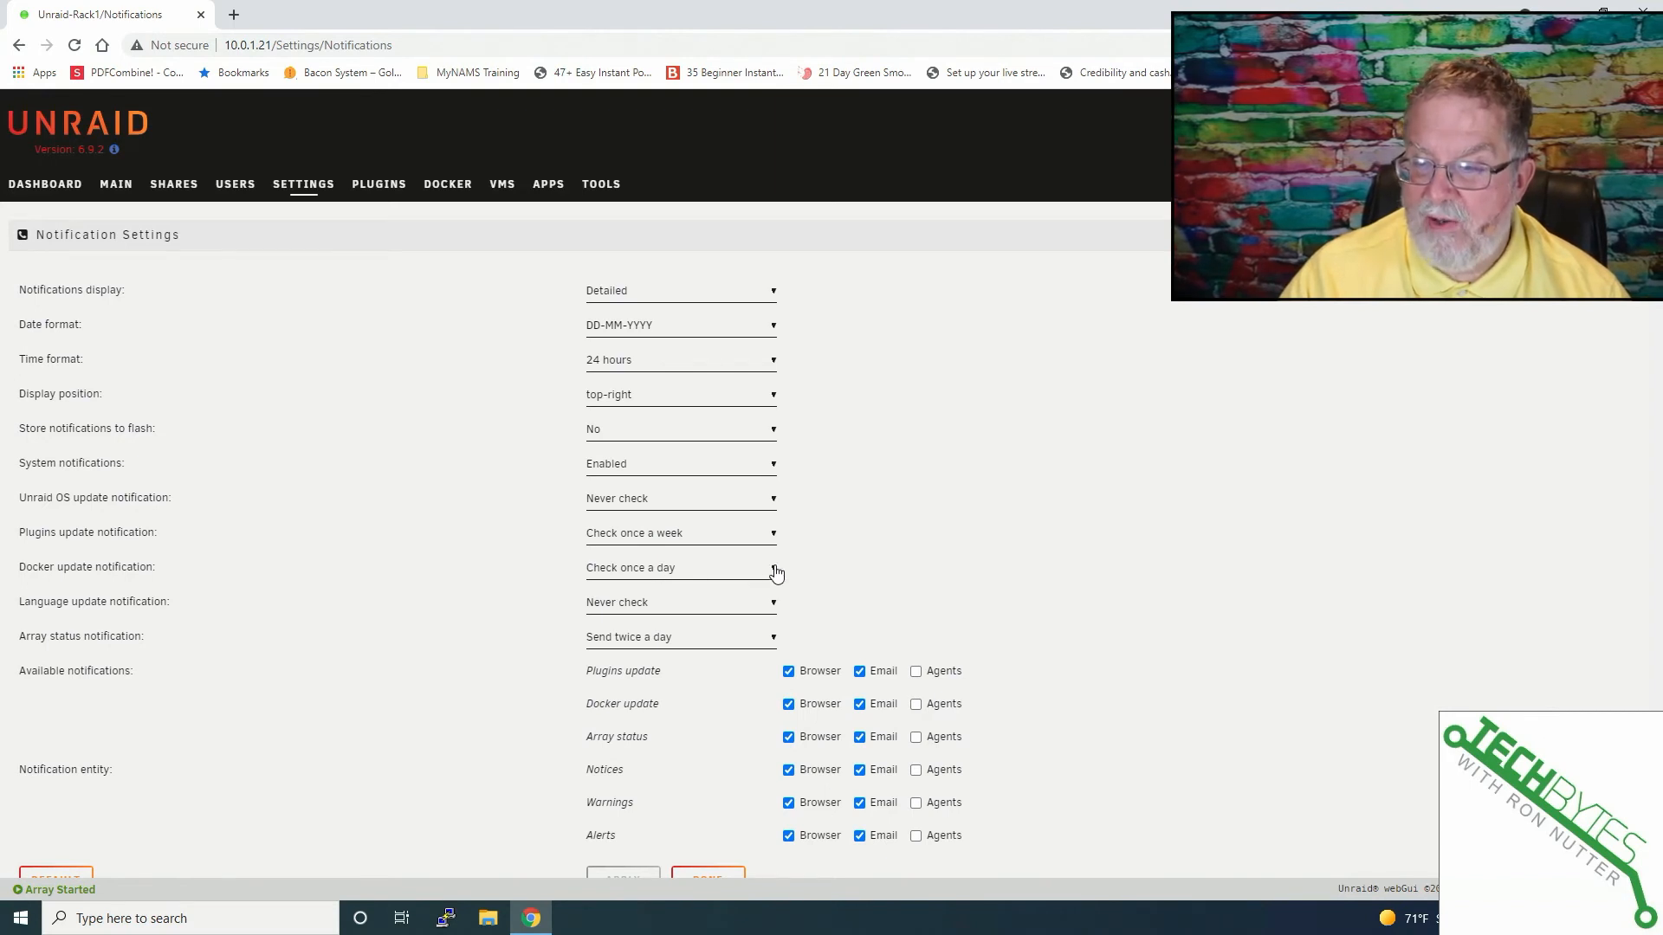
mouse_move(774, 578)
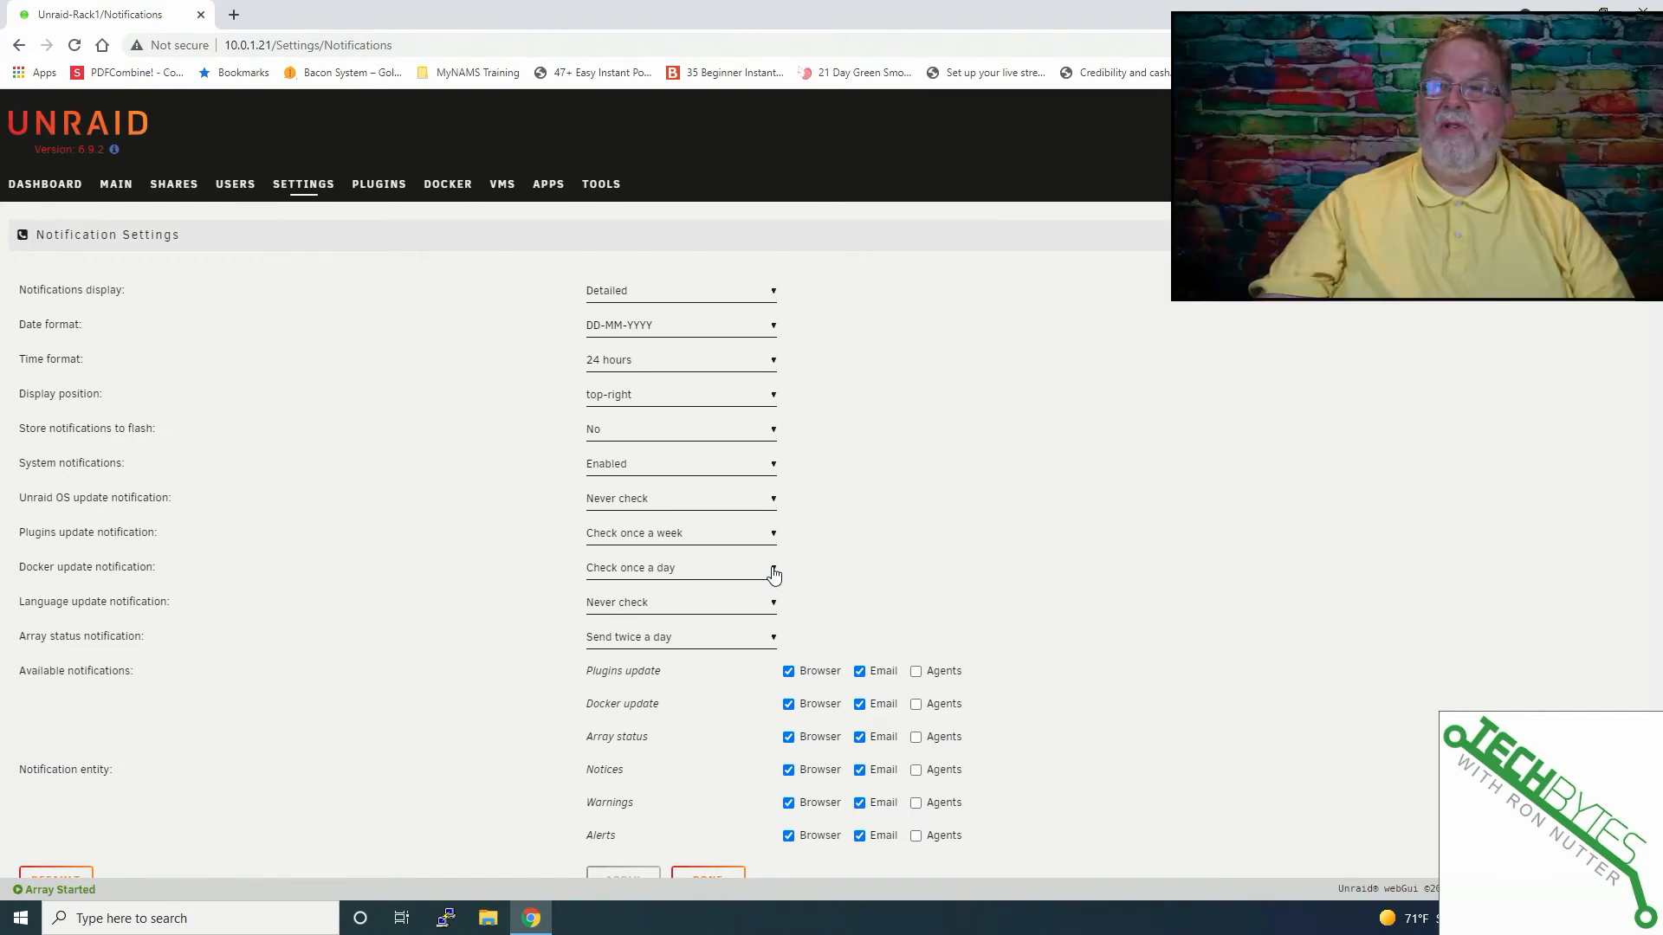
mouse_move(764, 603)
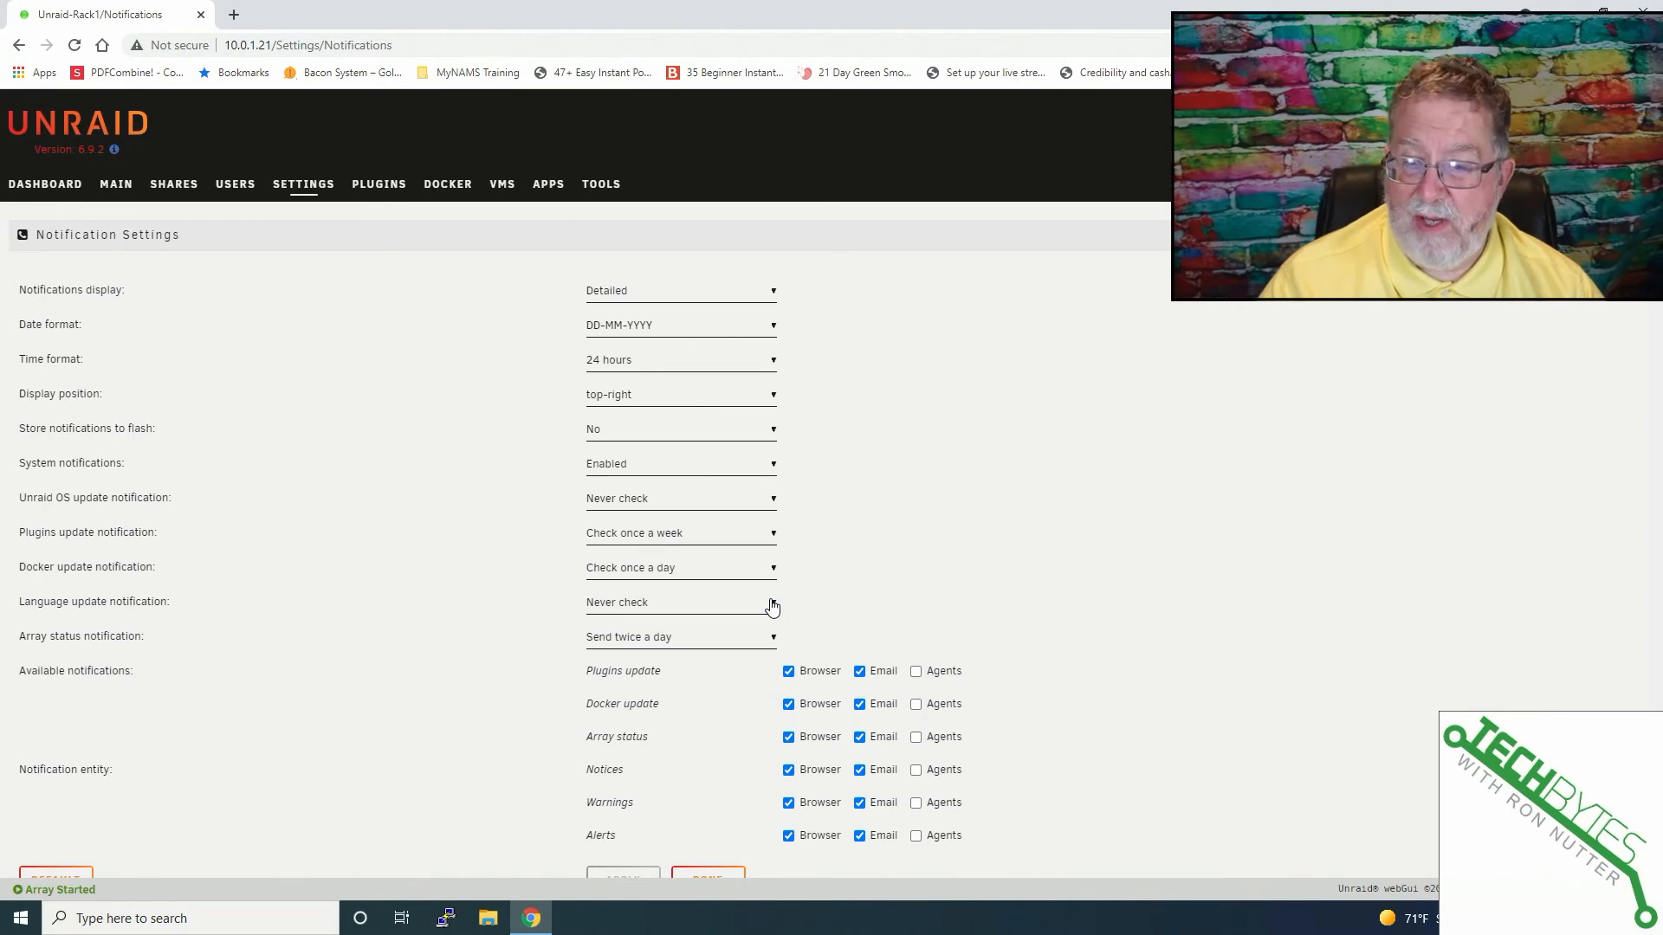
mouse_move(660, 637)
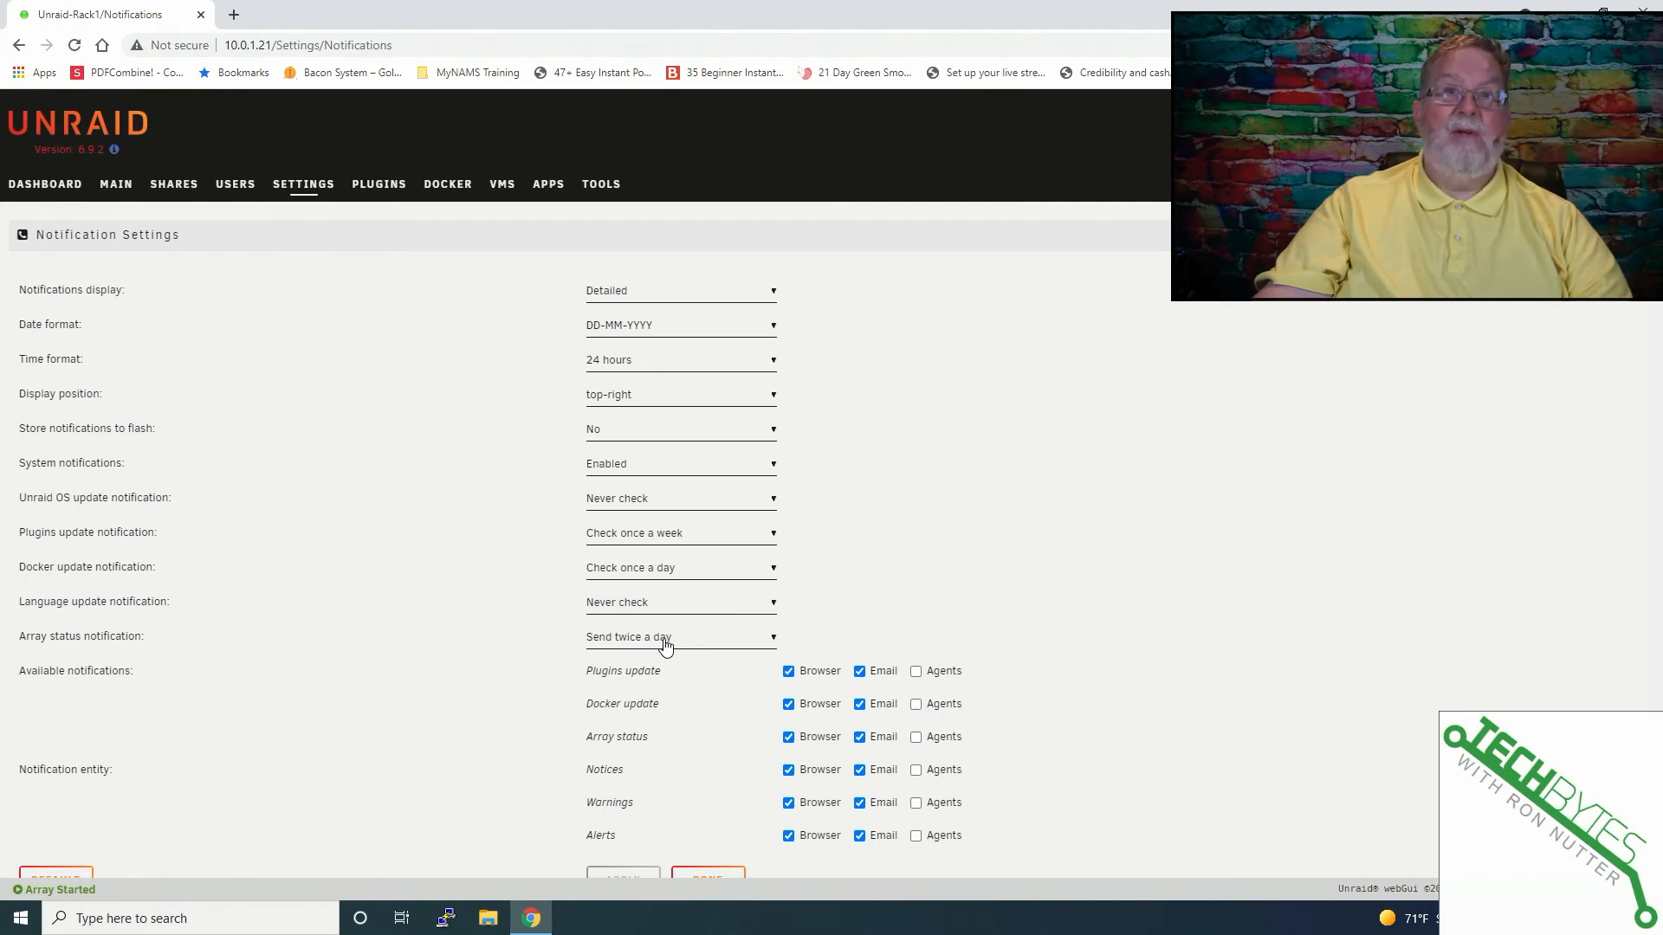
mouse_move(417, 404)
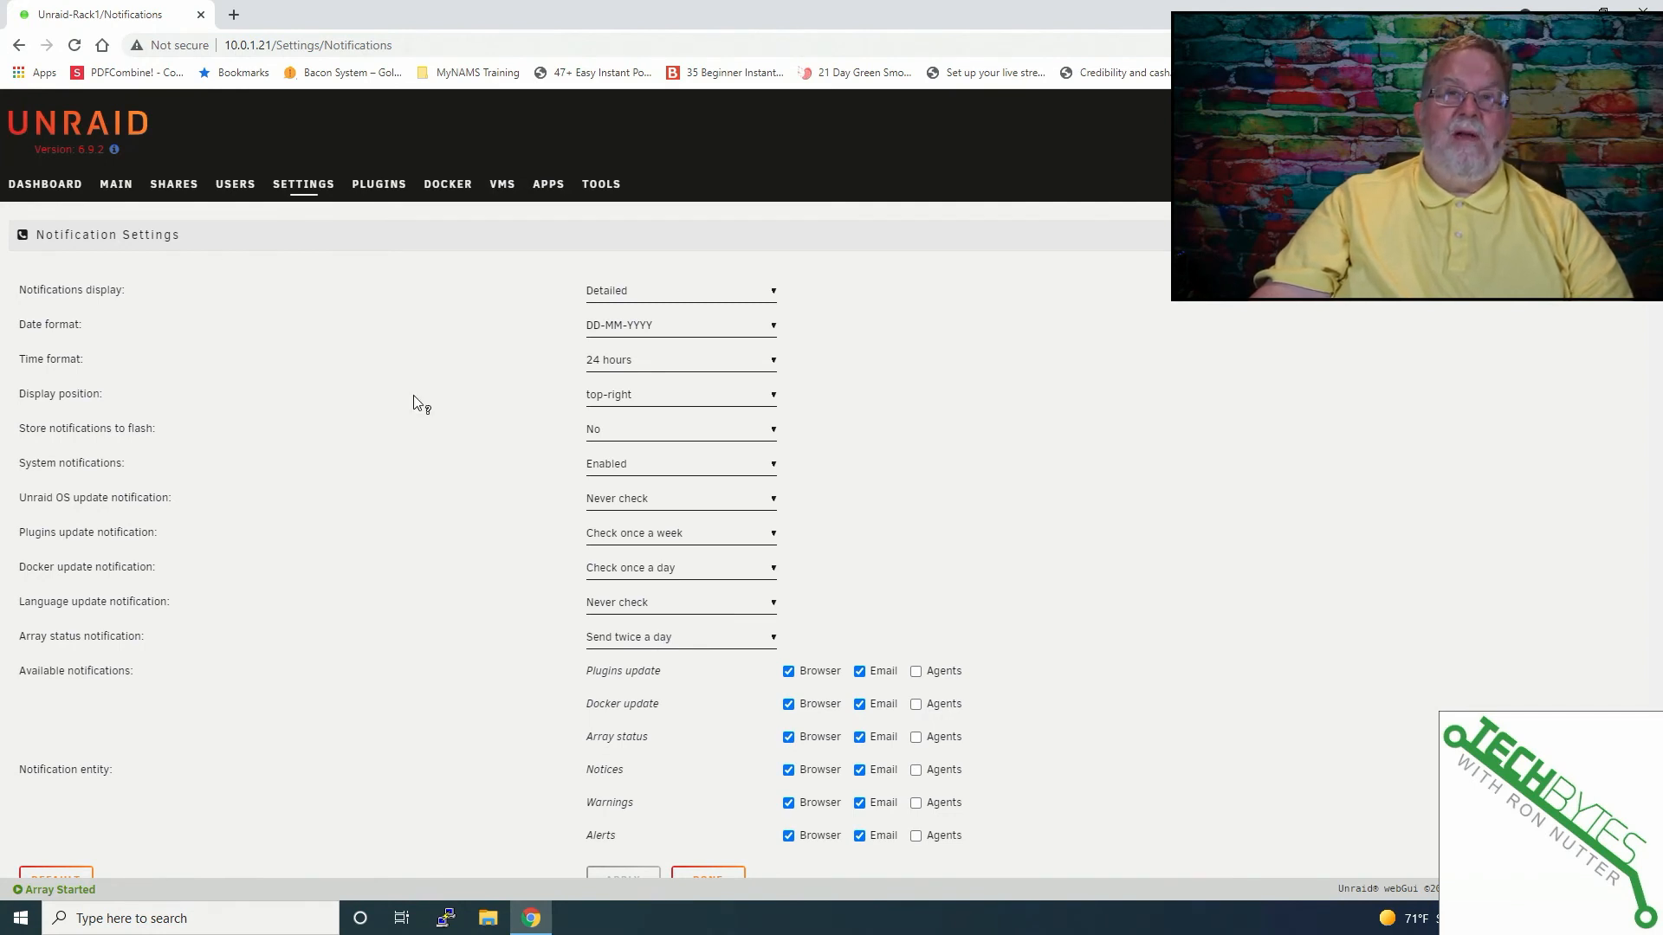
mouse_move(464, 430)
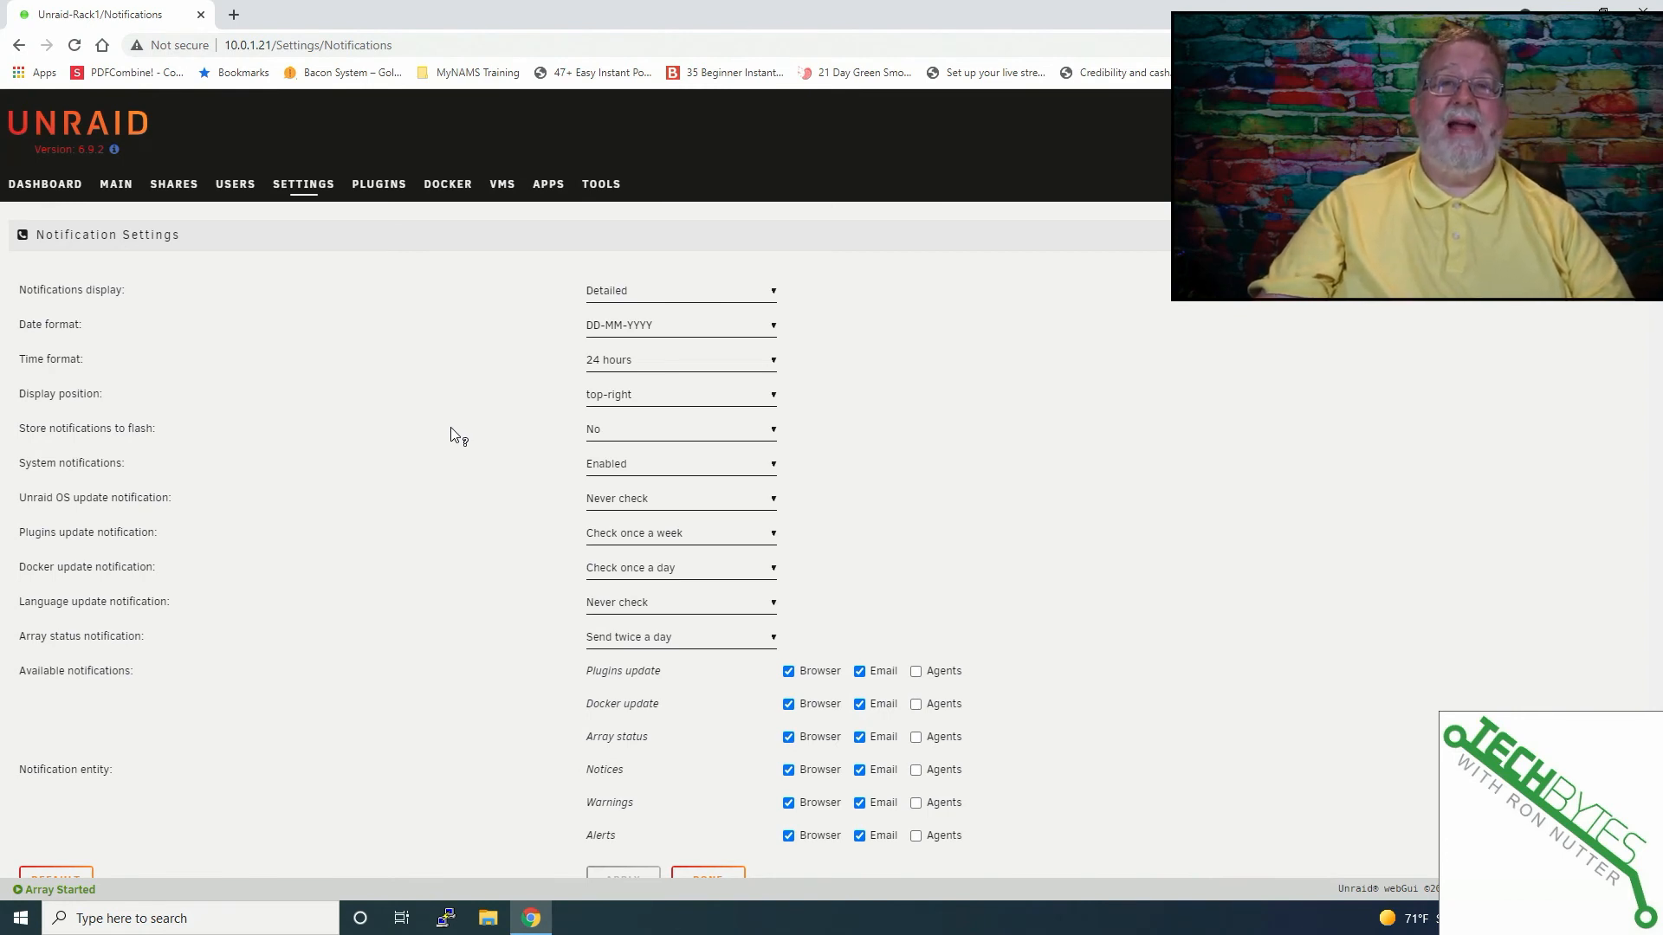
mouse_move(431, 684)
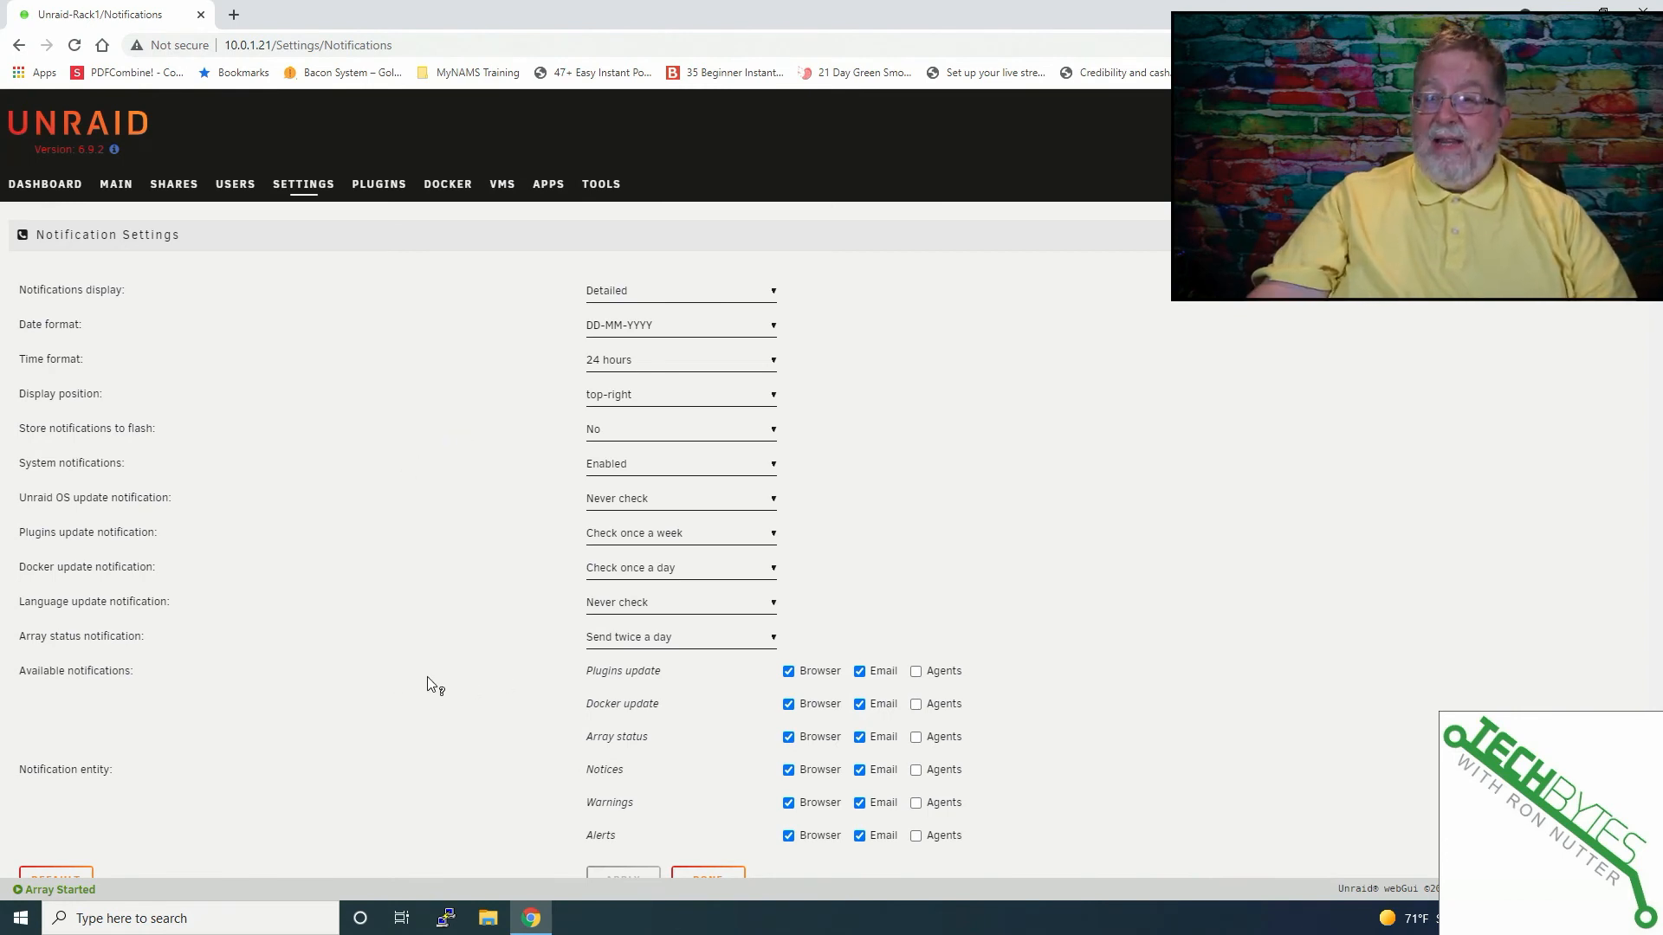
scroll(up, 3)
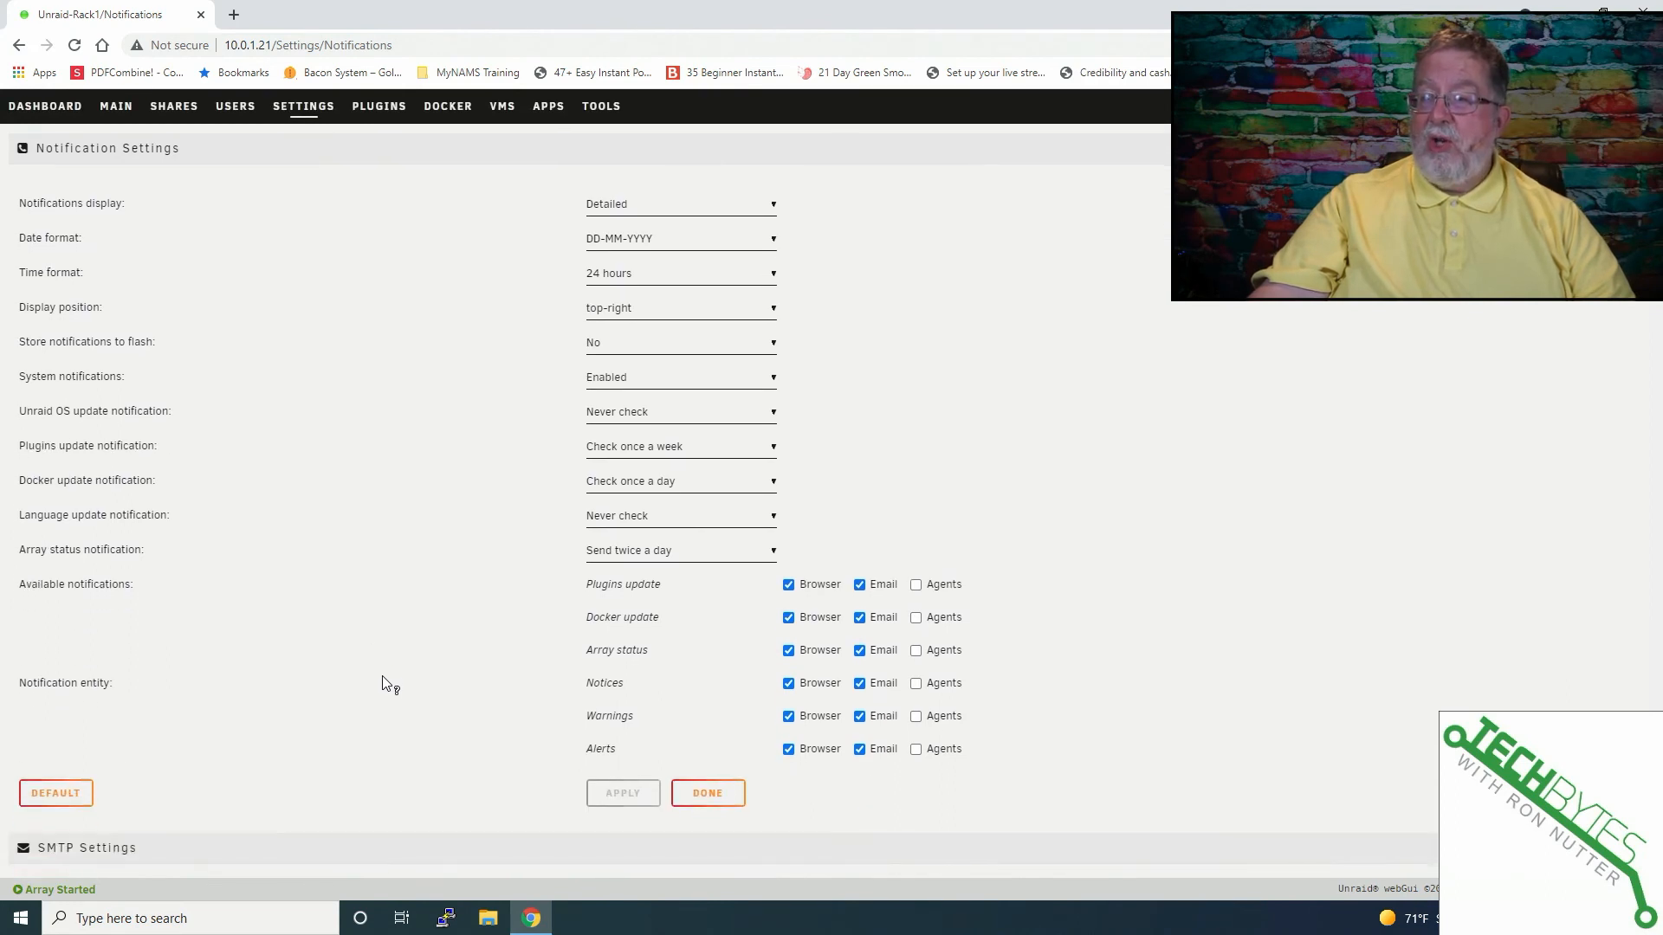
mouse_move(169, 597)
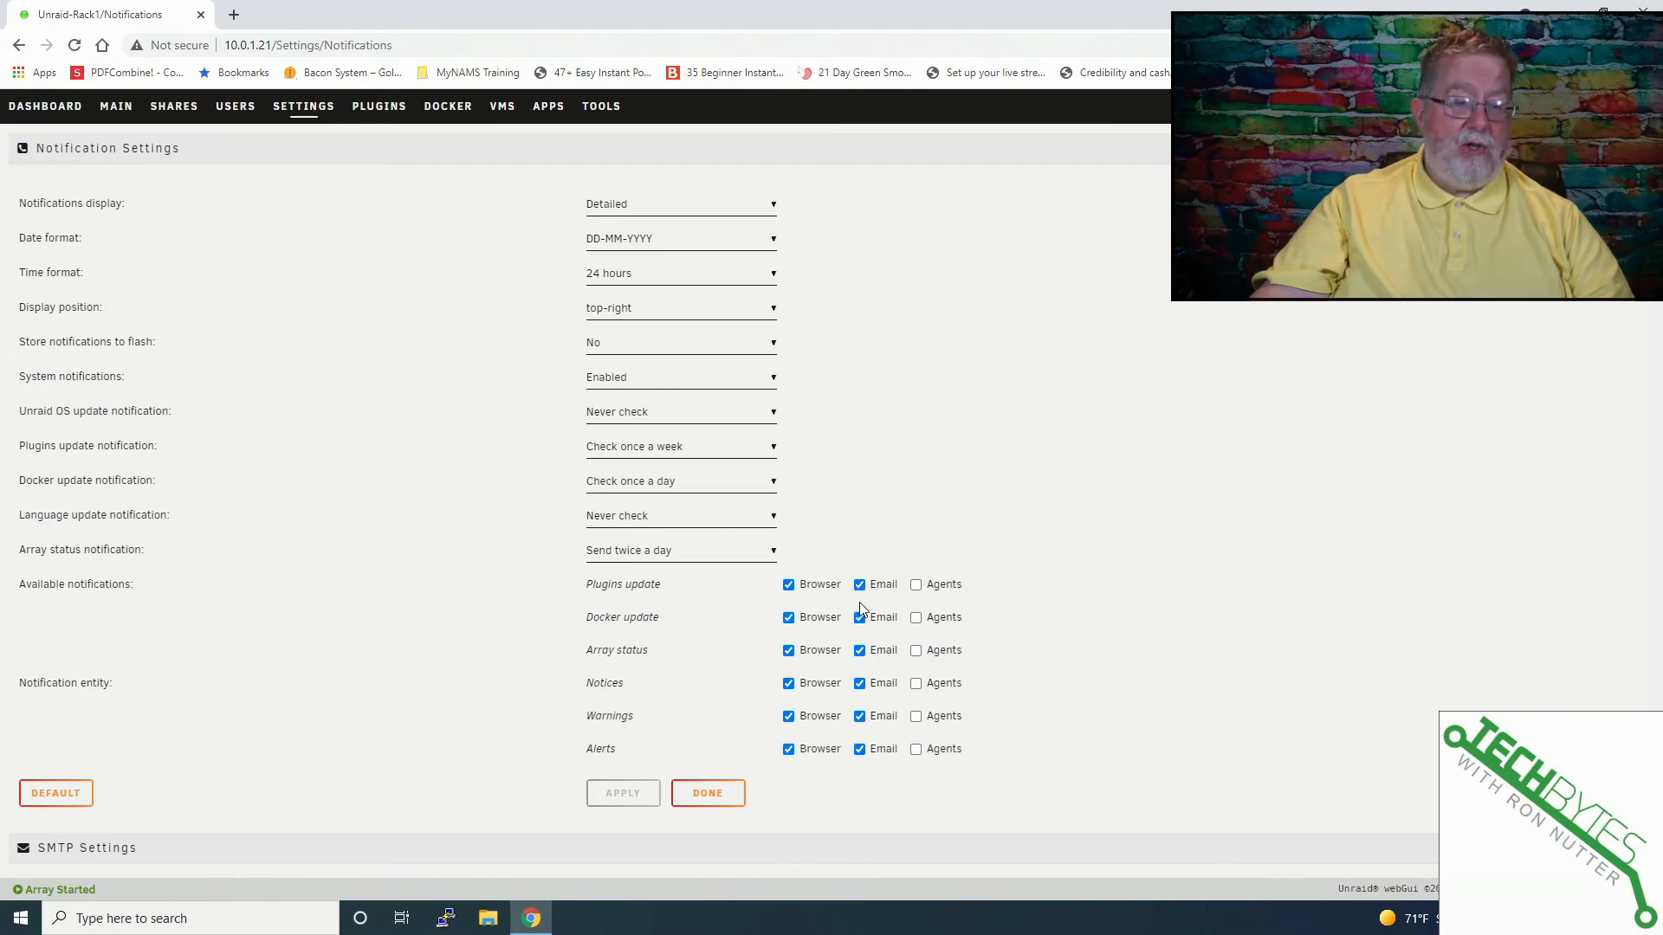
mouse_move(861, 638)
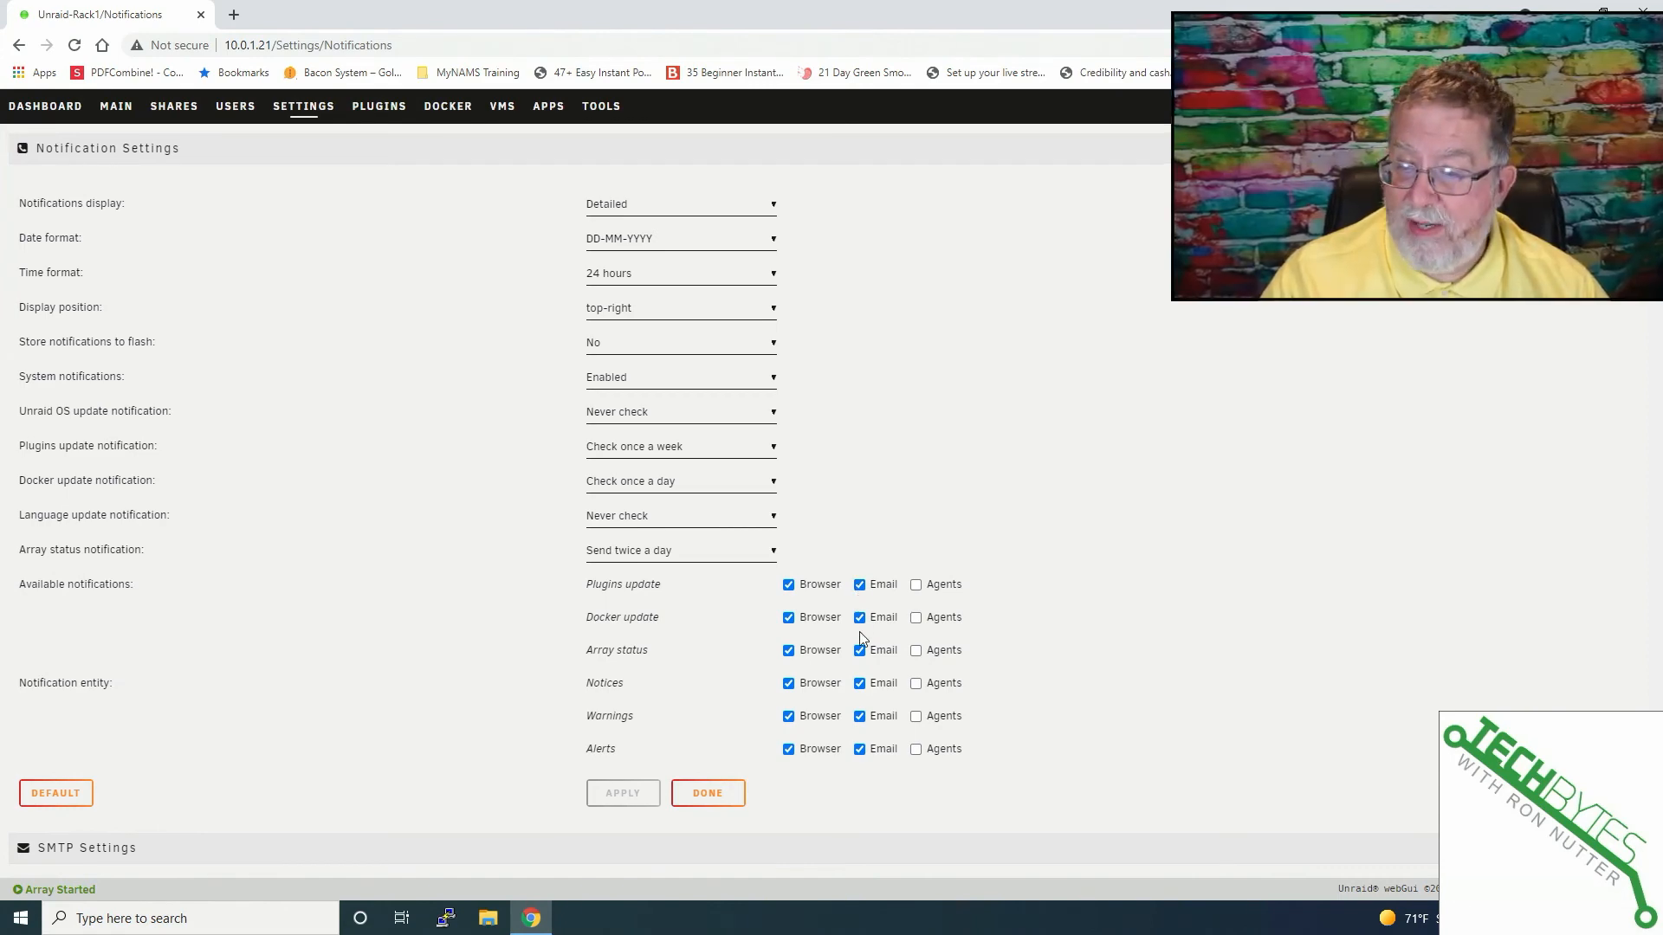
scroll(down, 3)
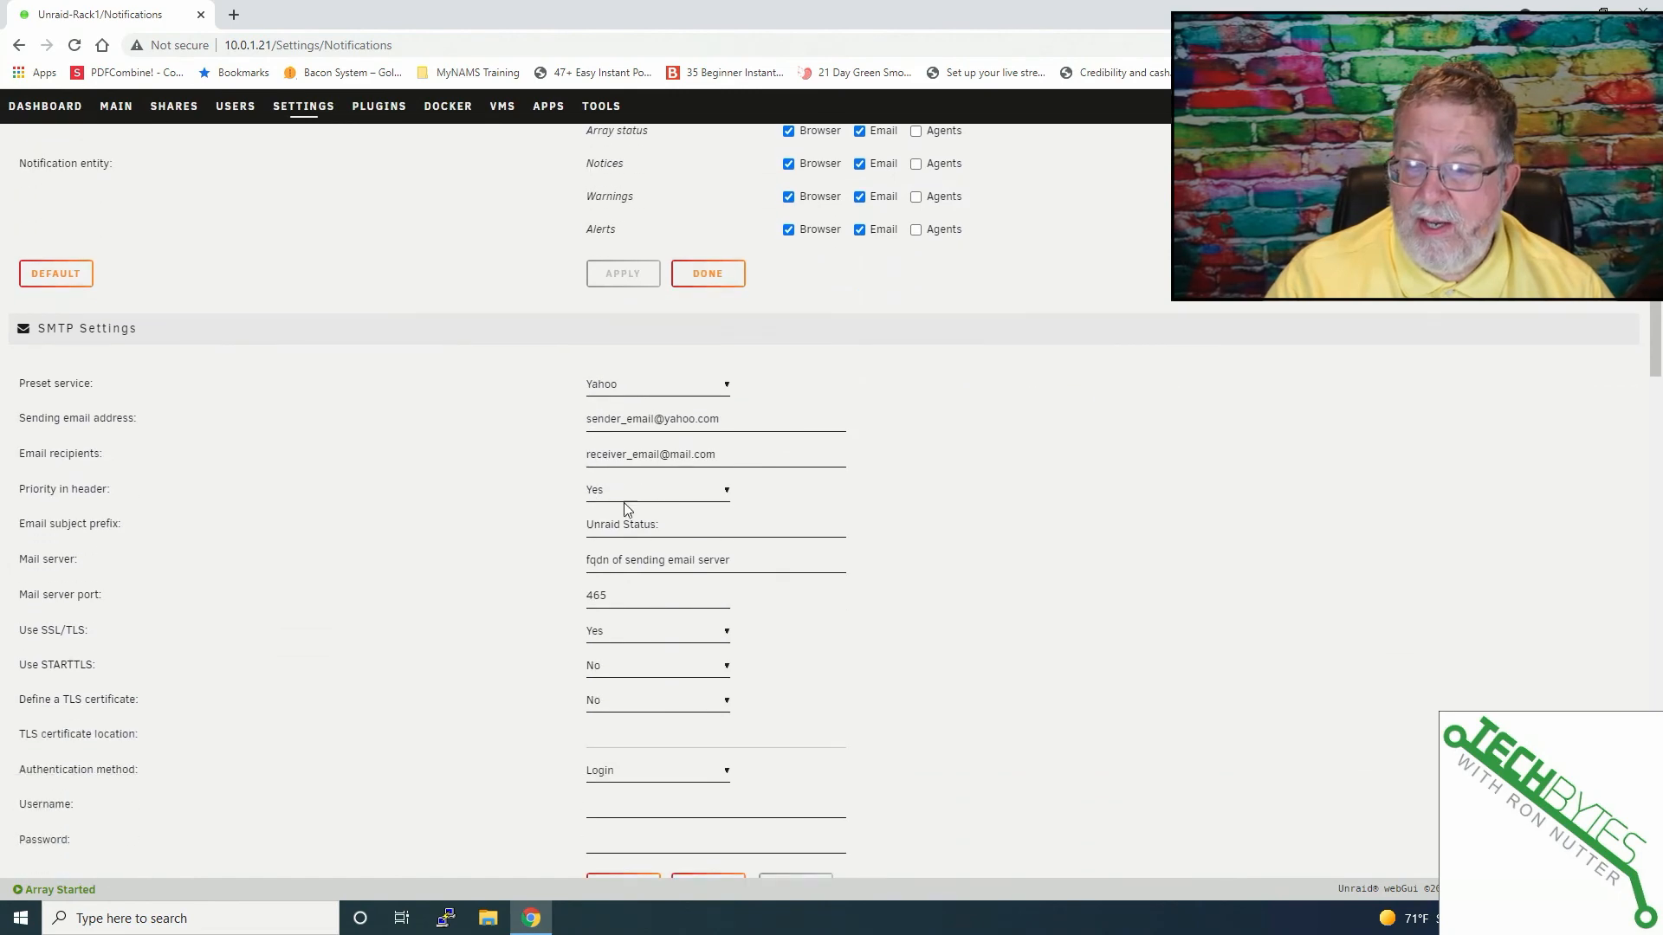
scroll(up, 3)
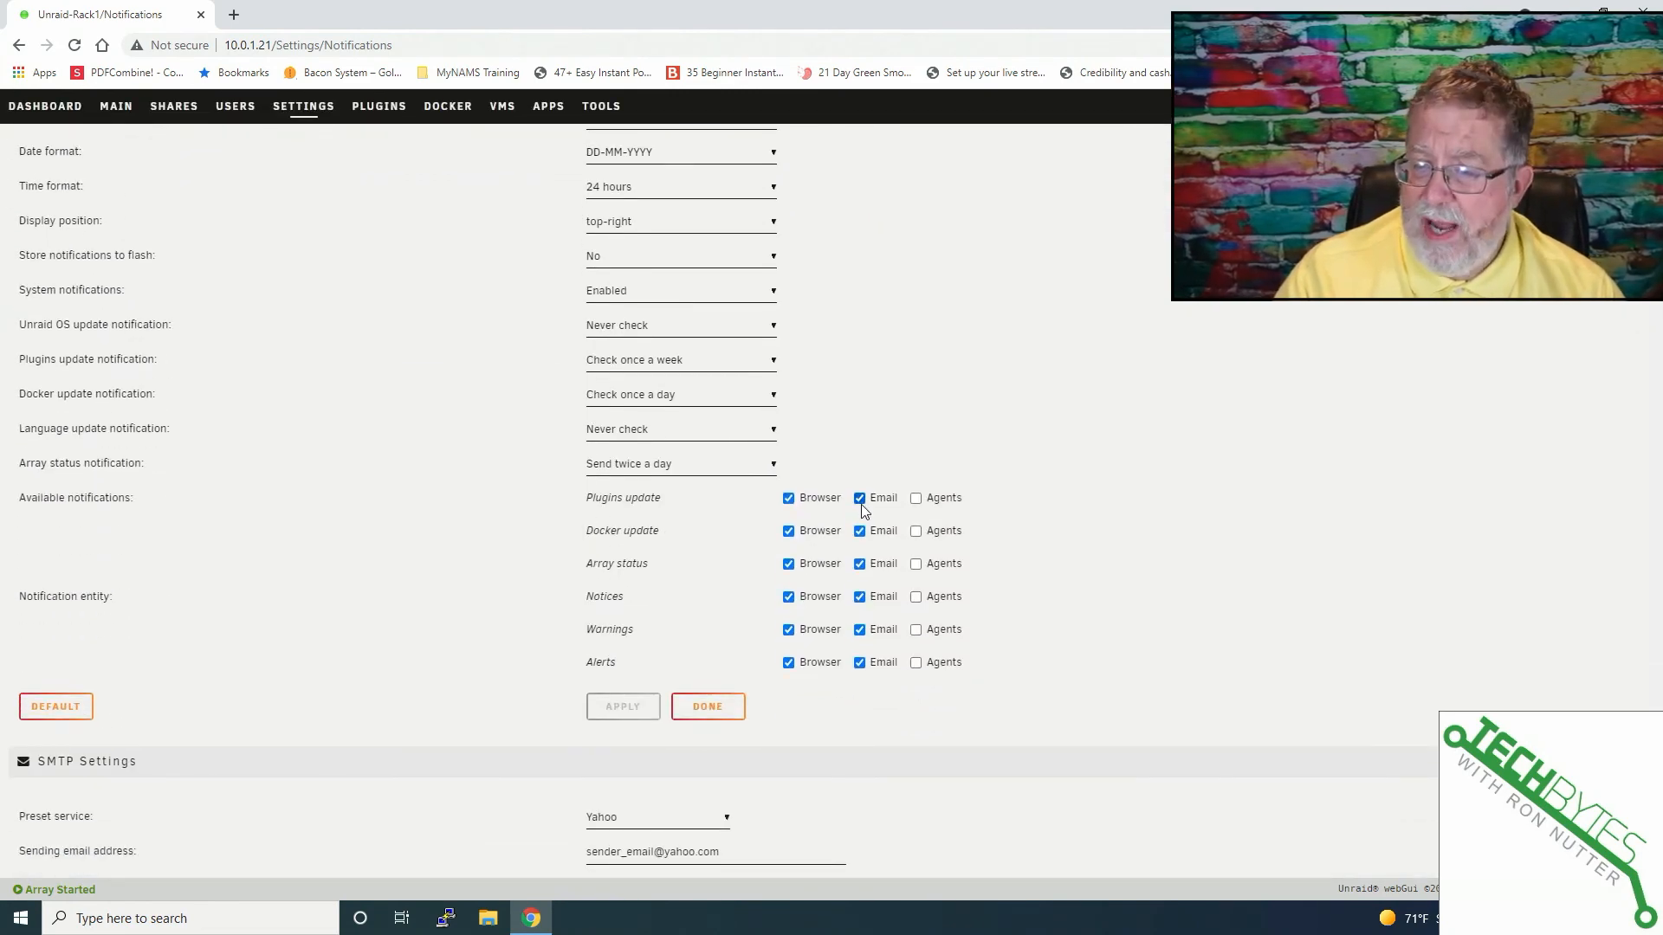
mouse_move(860, 570)
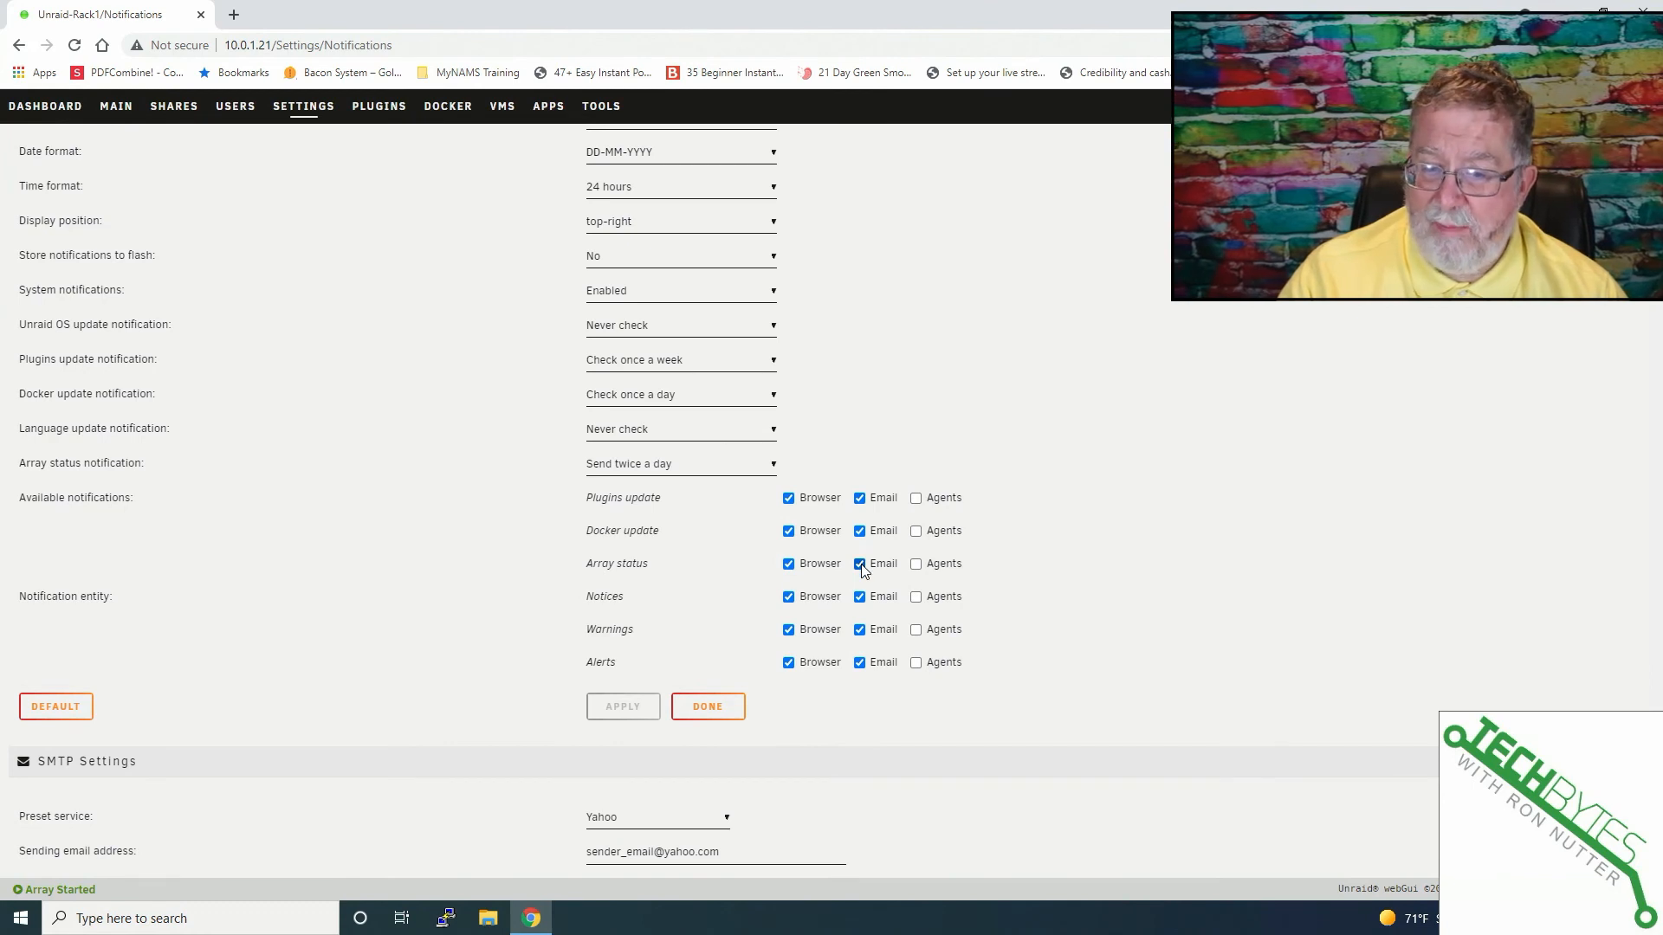
mouse_move(628, 609)
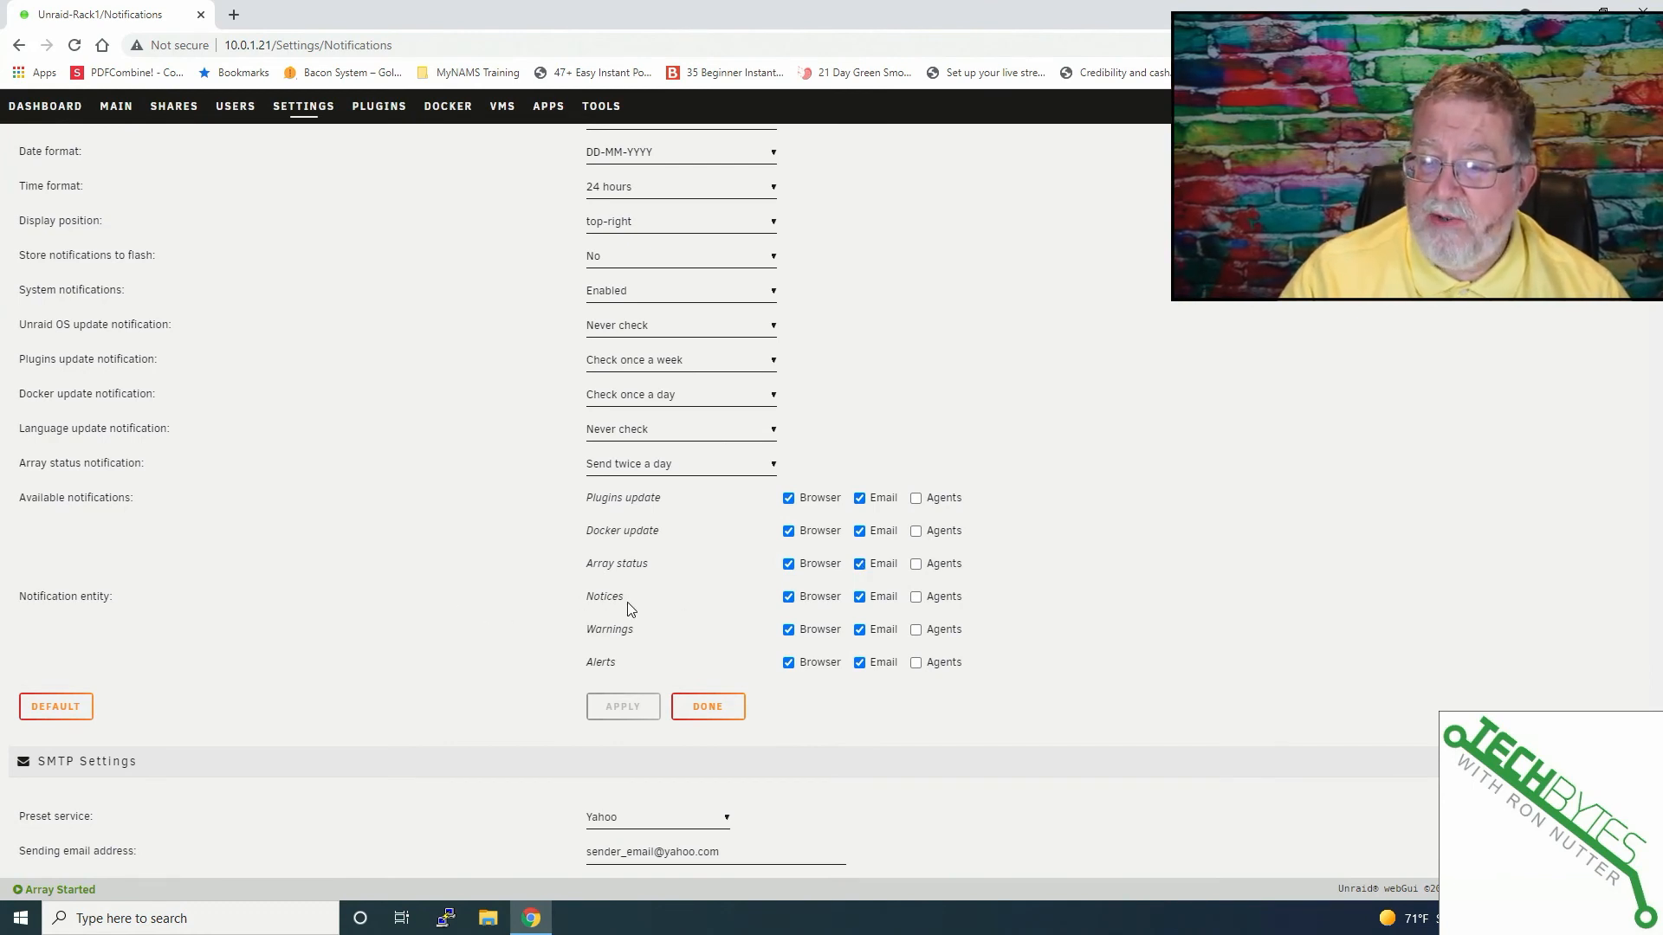
mouse_move(663, 608)
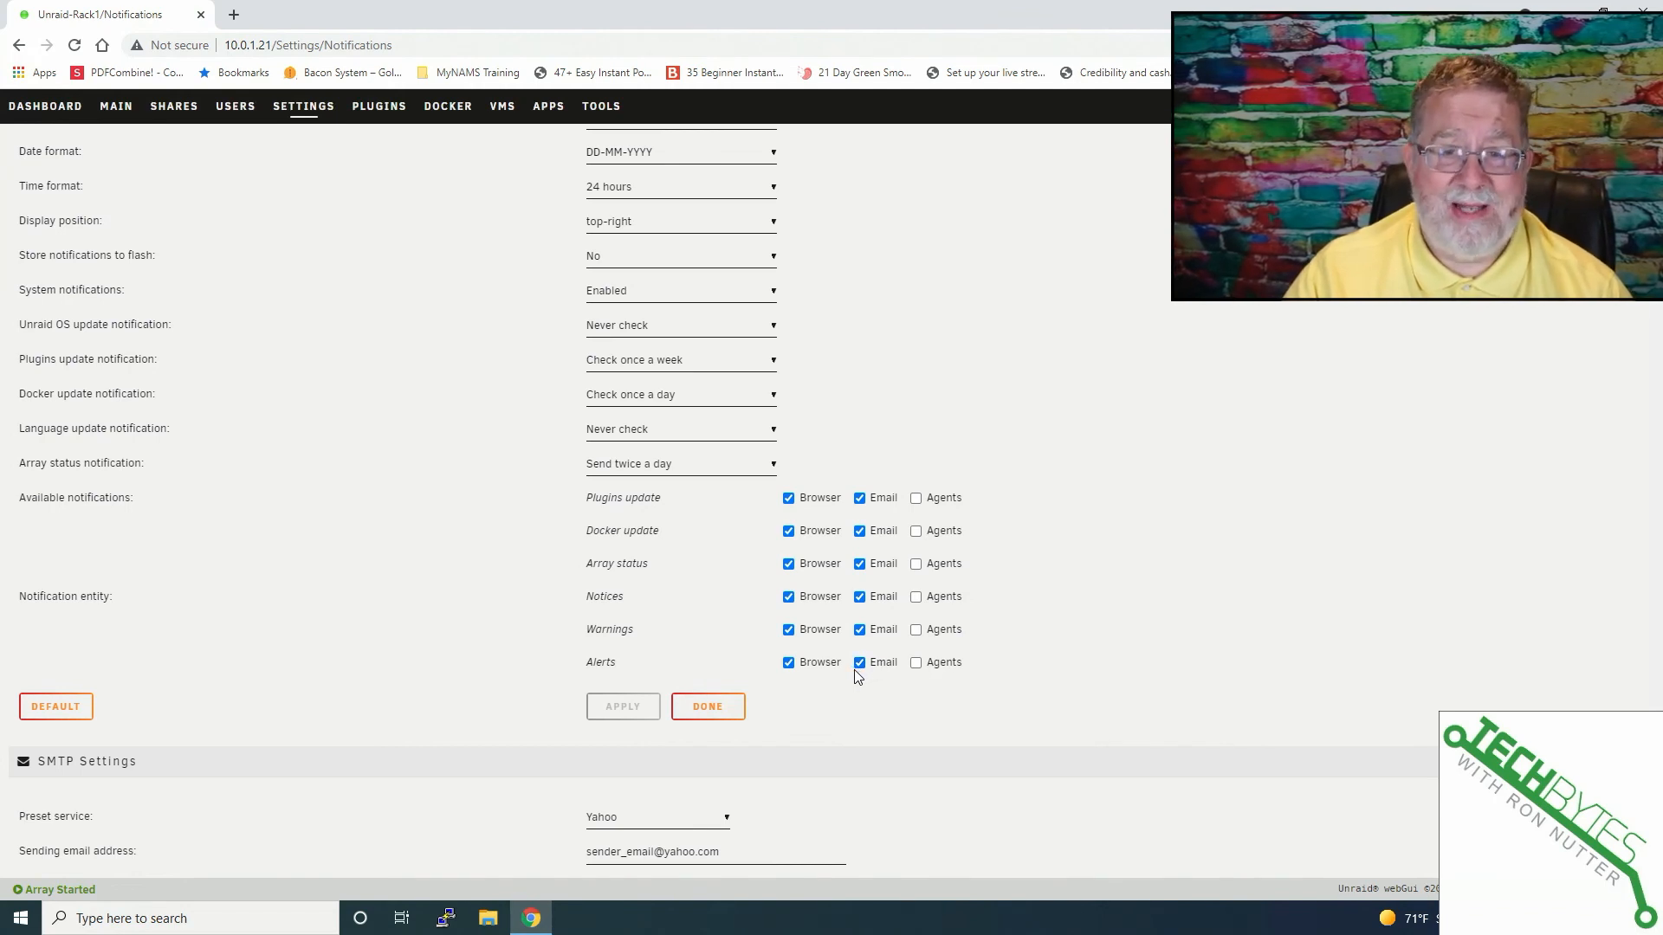
mouse_move(854, 662)
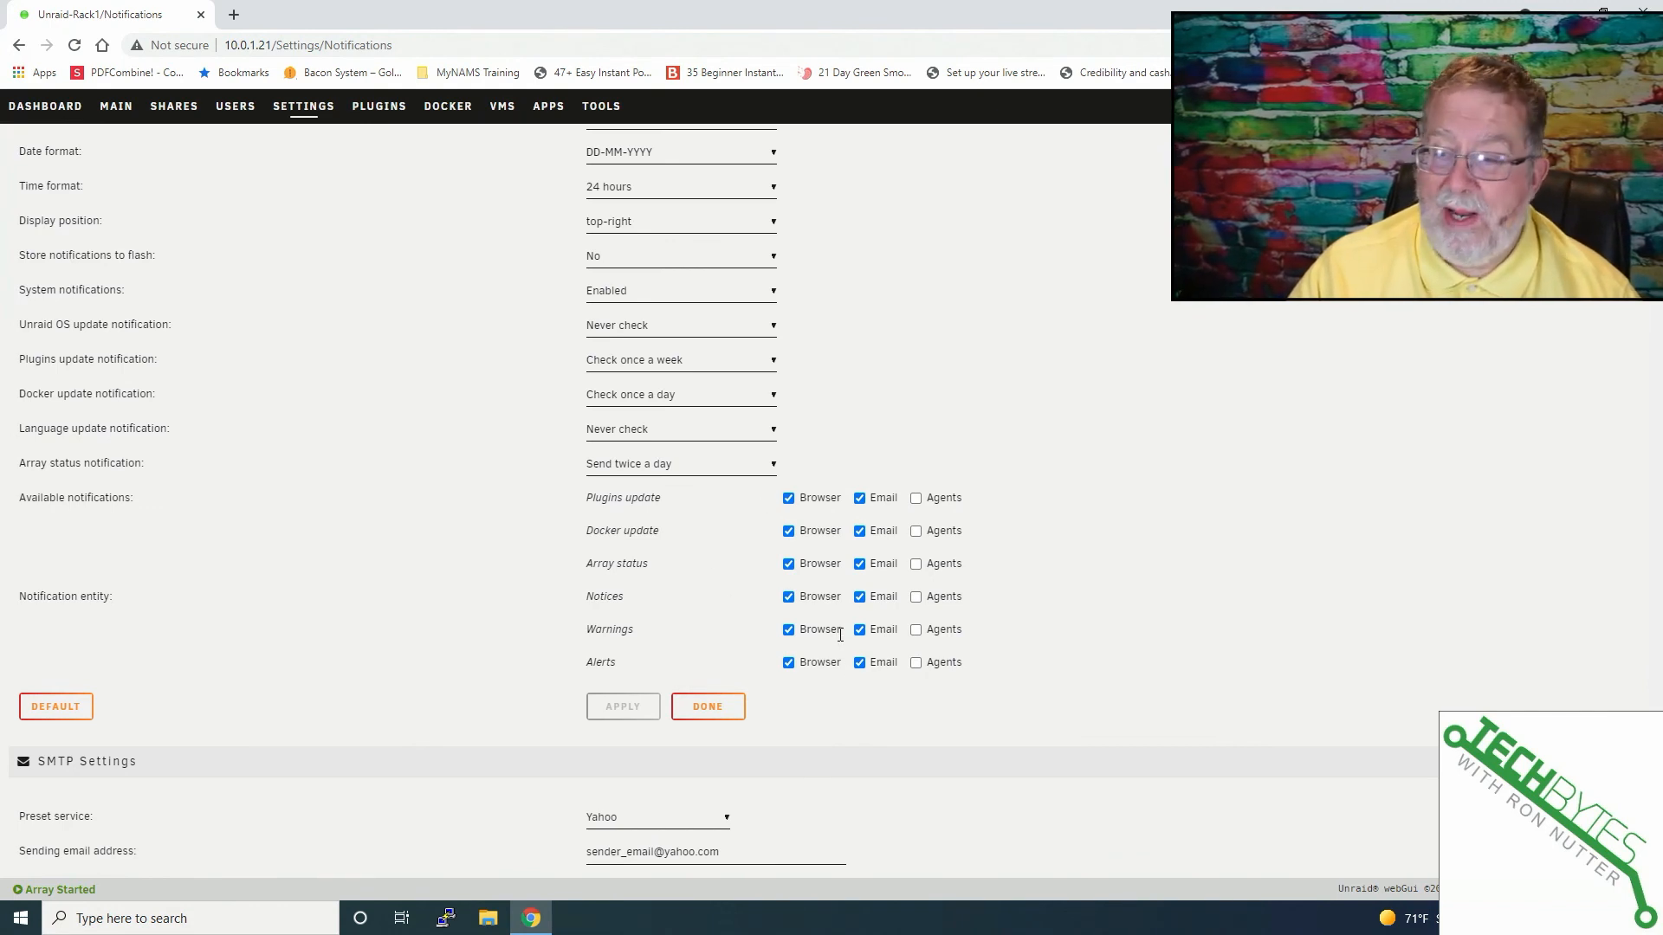
mouse_move(637, 639)
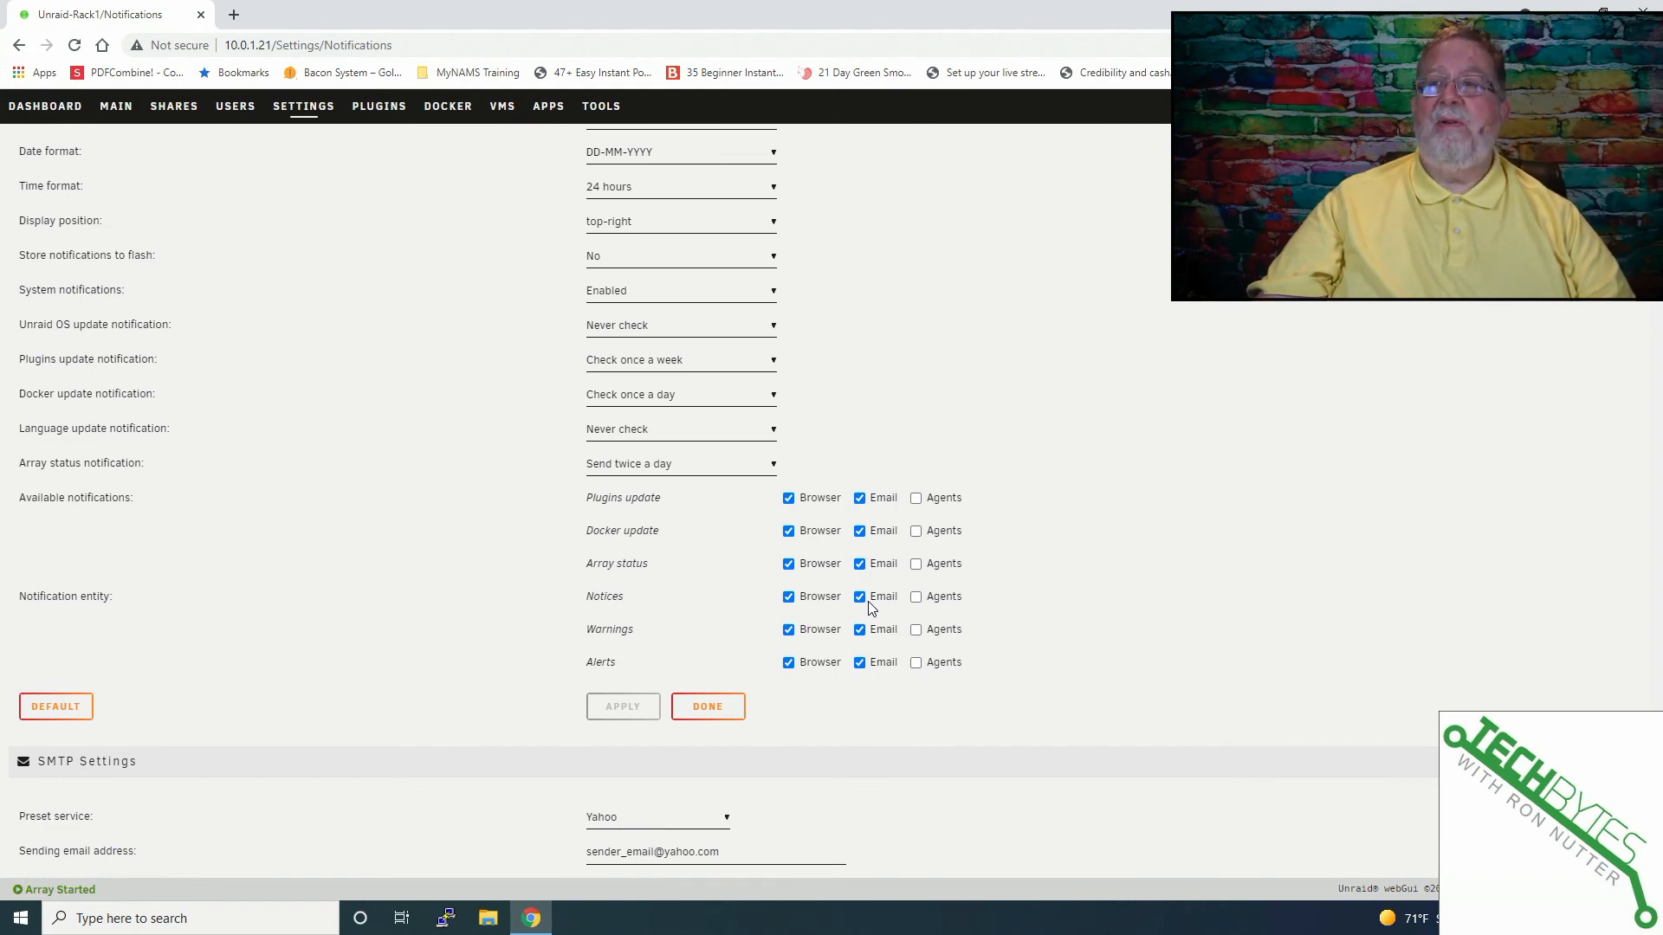
scroll(up, 3)
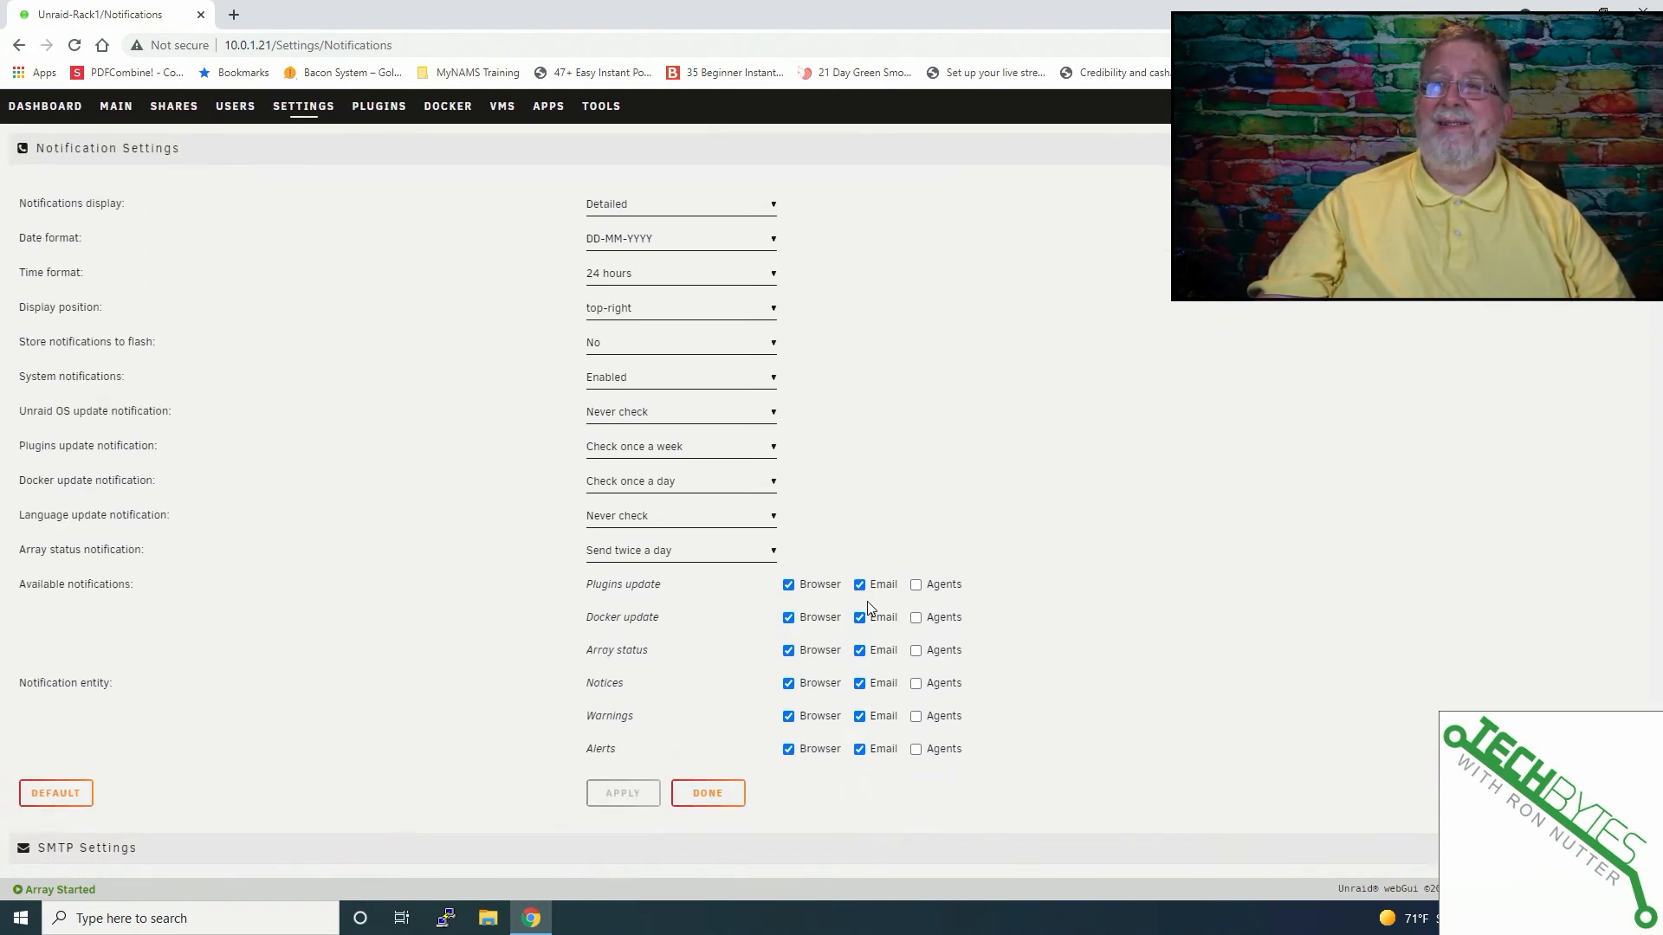
mouse_move(780, 265)
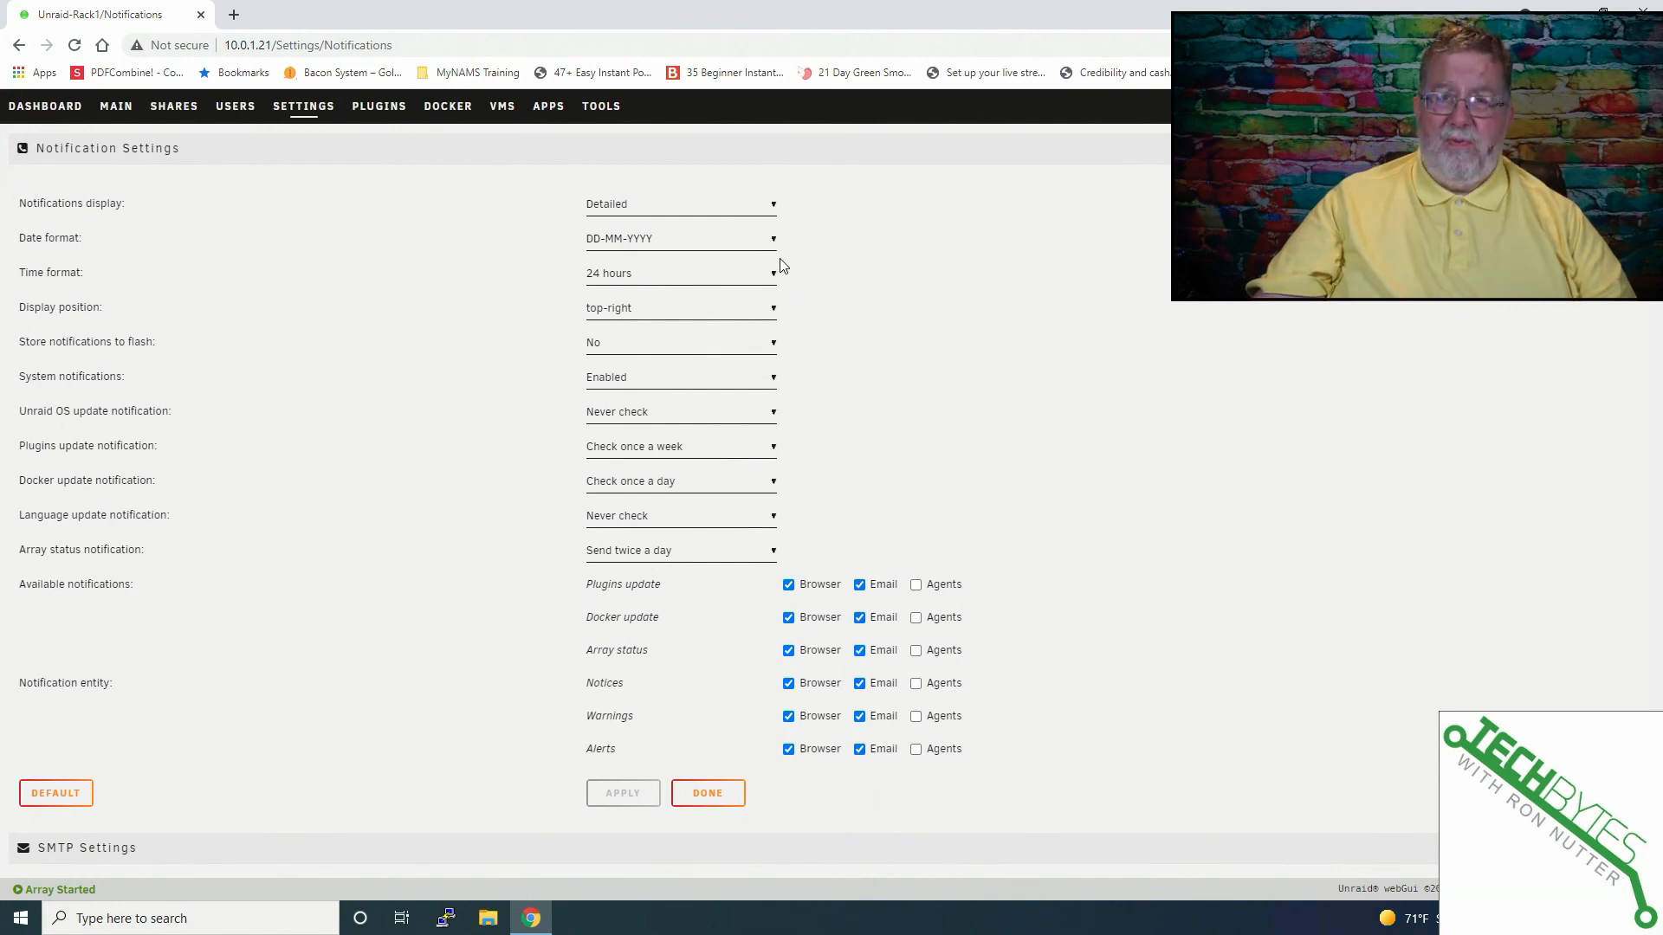
mouse_move(772, 205)
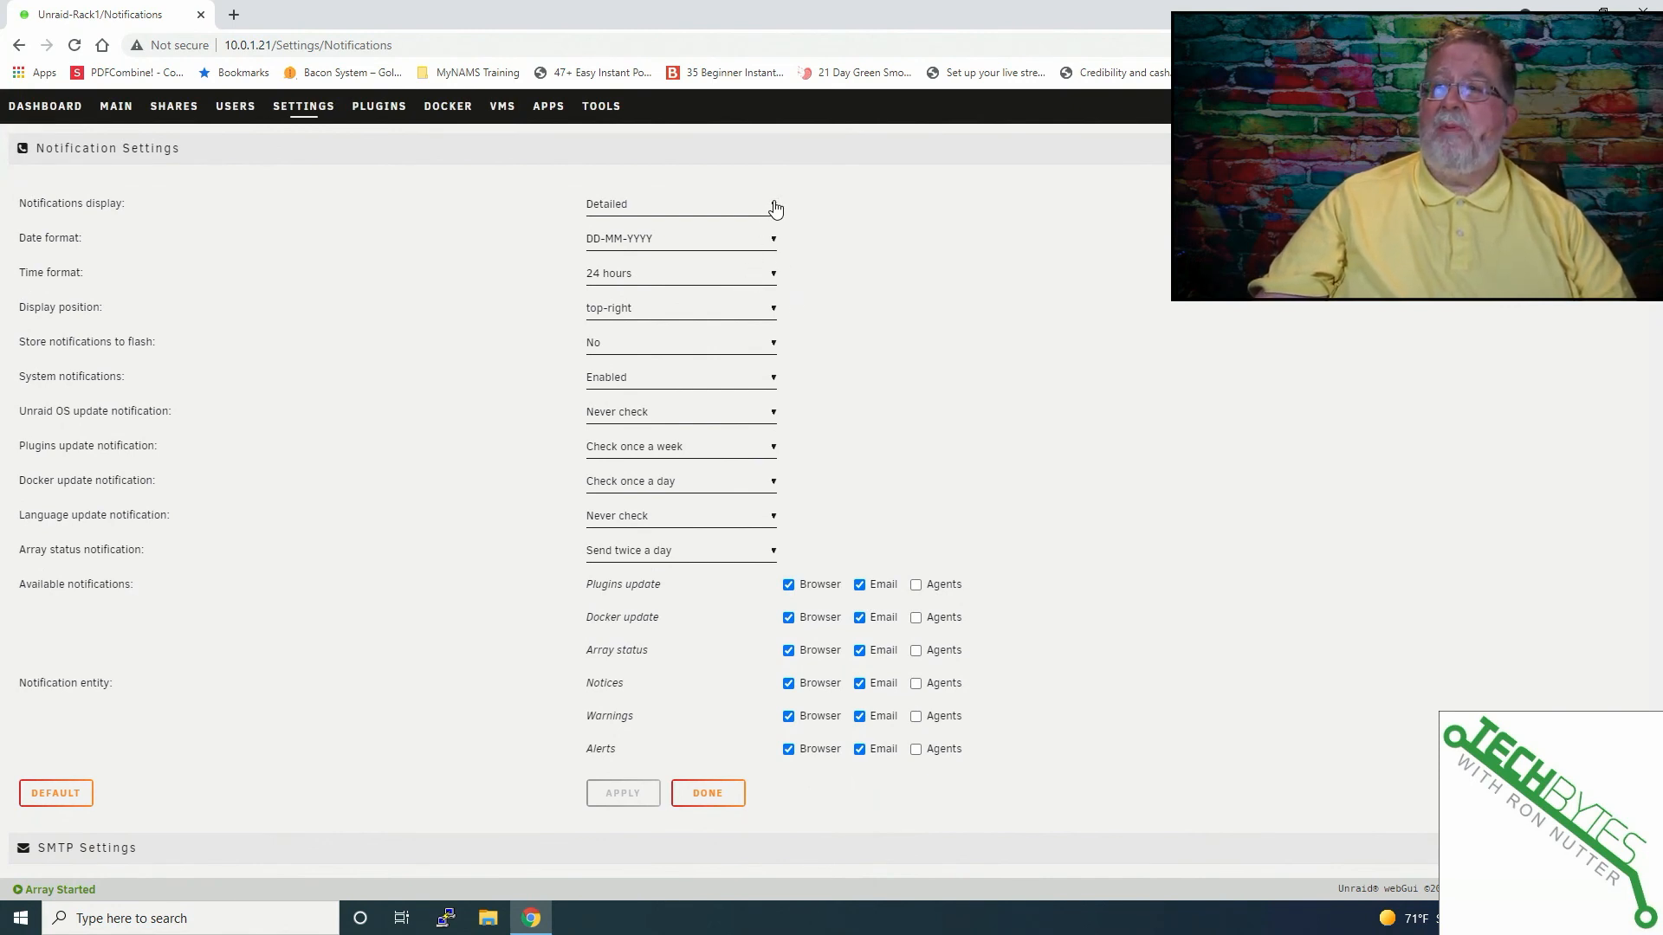
mouse_move(934, 265)
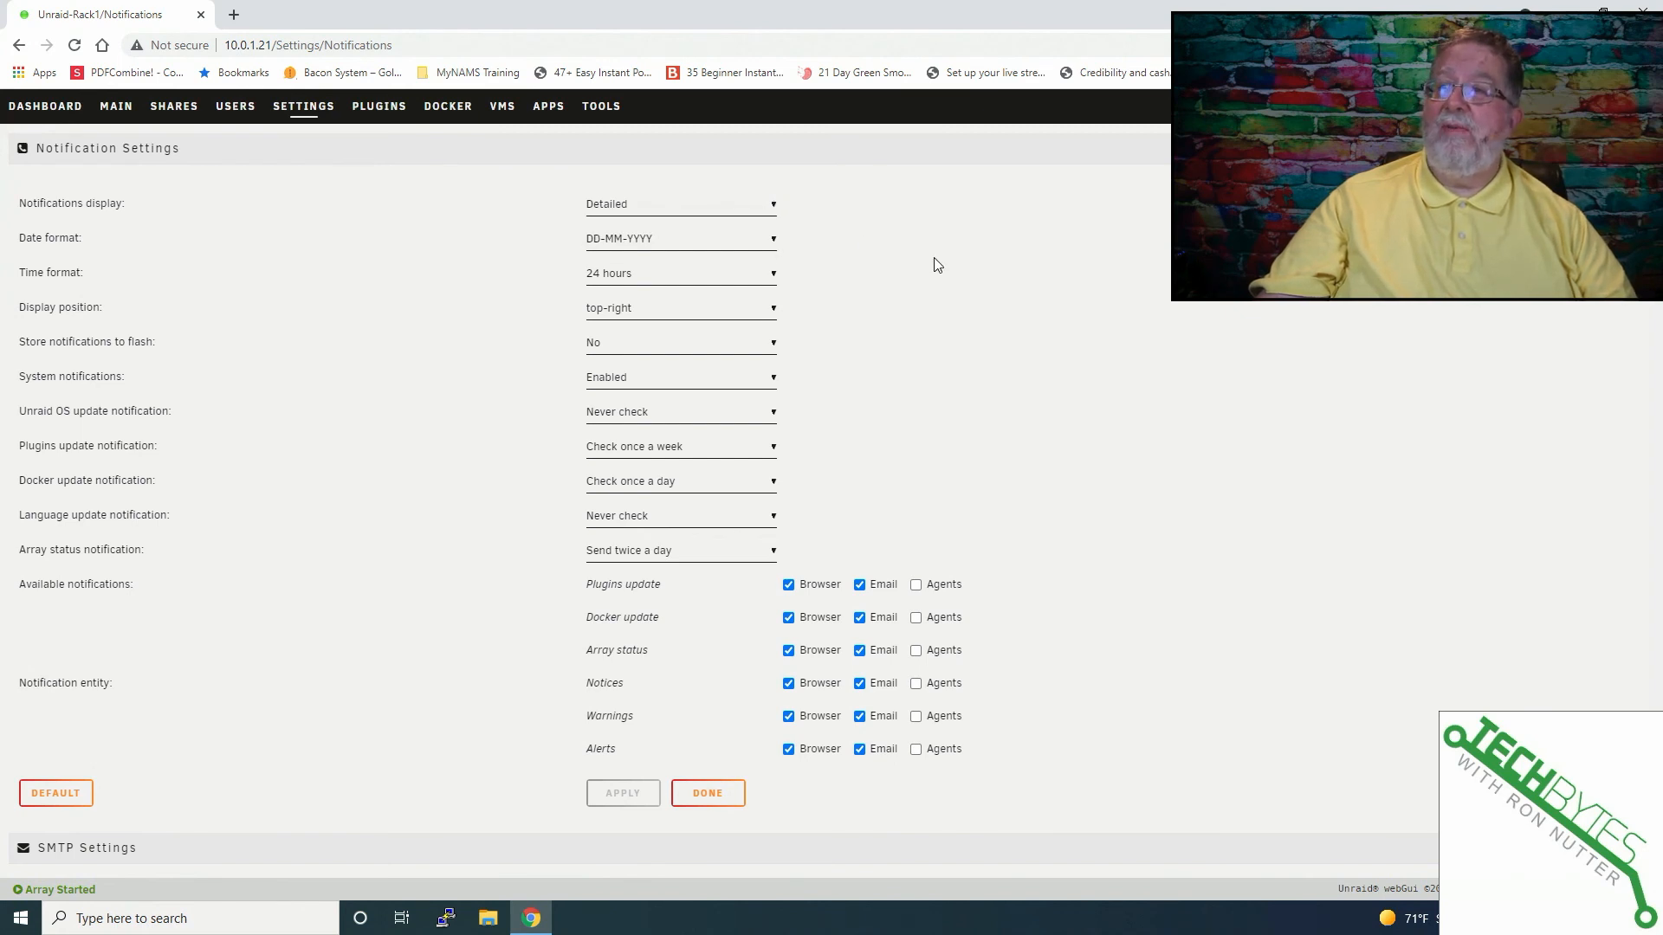
mouse_move(922, 278)
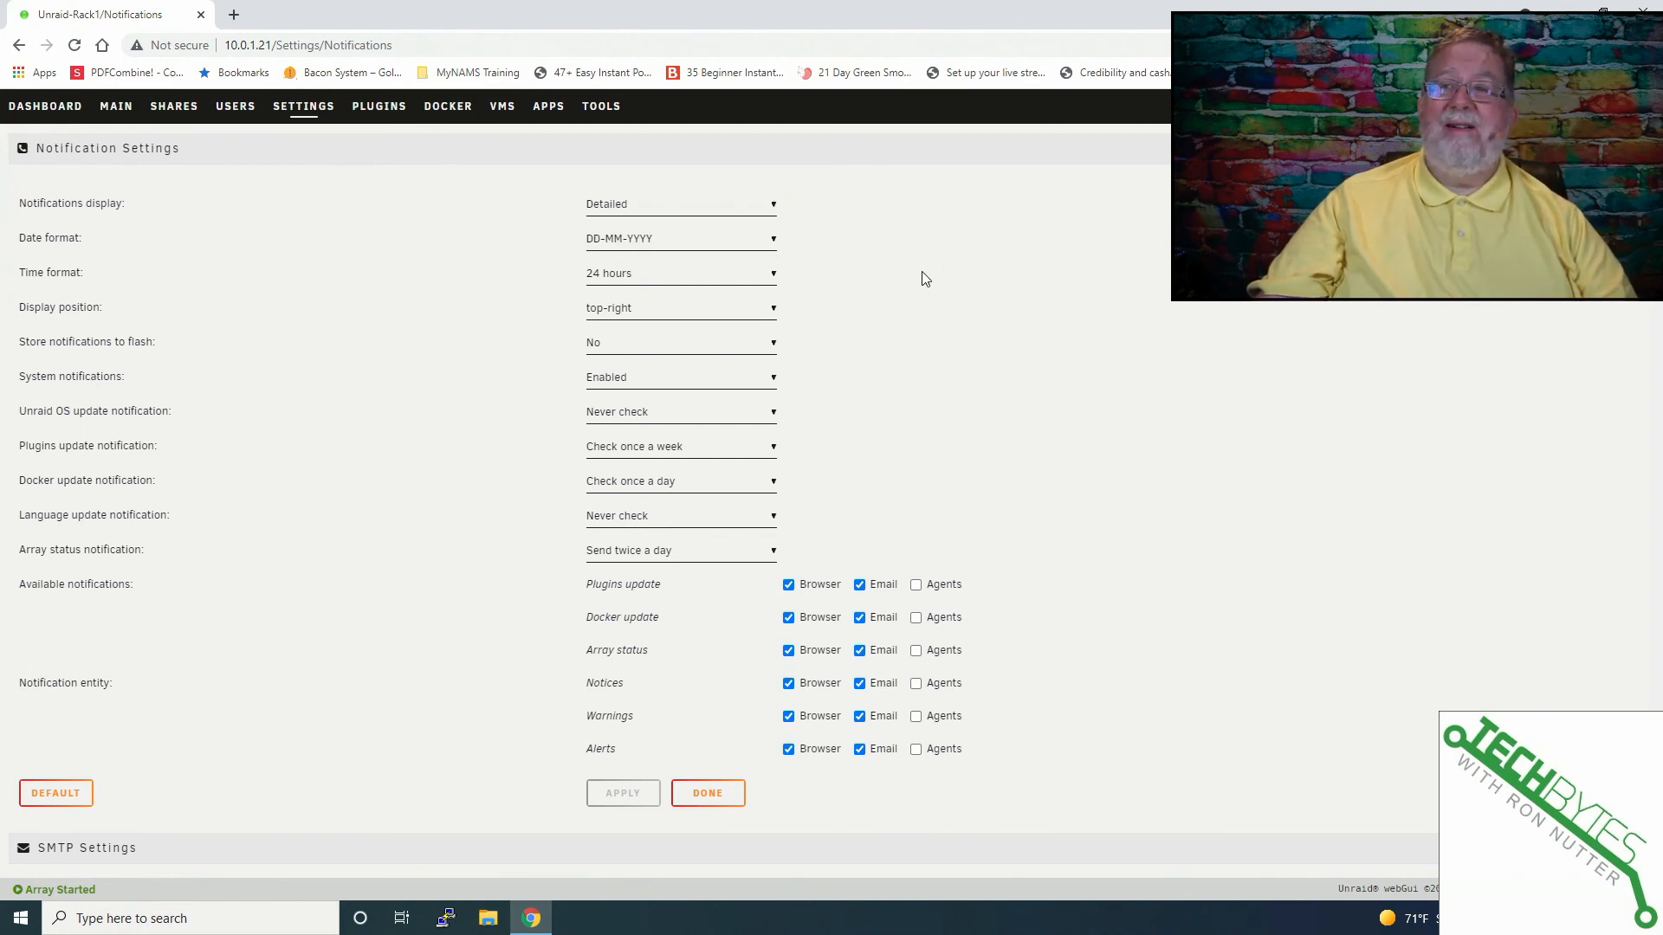
mouse_move(1163, 401)
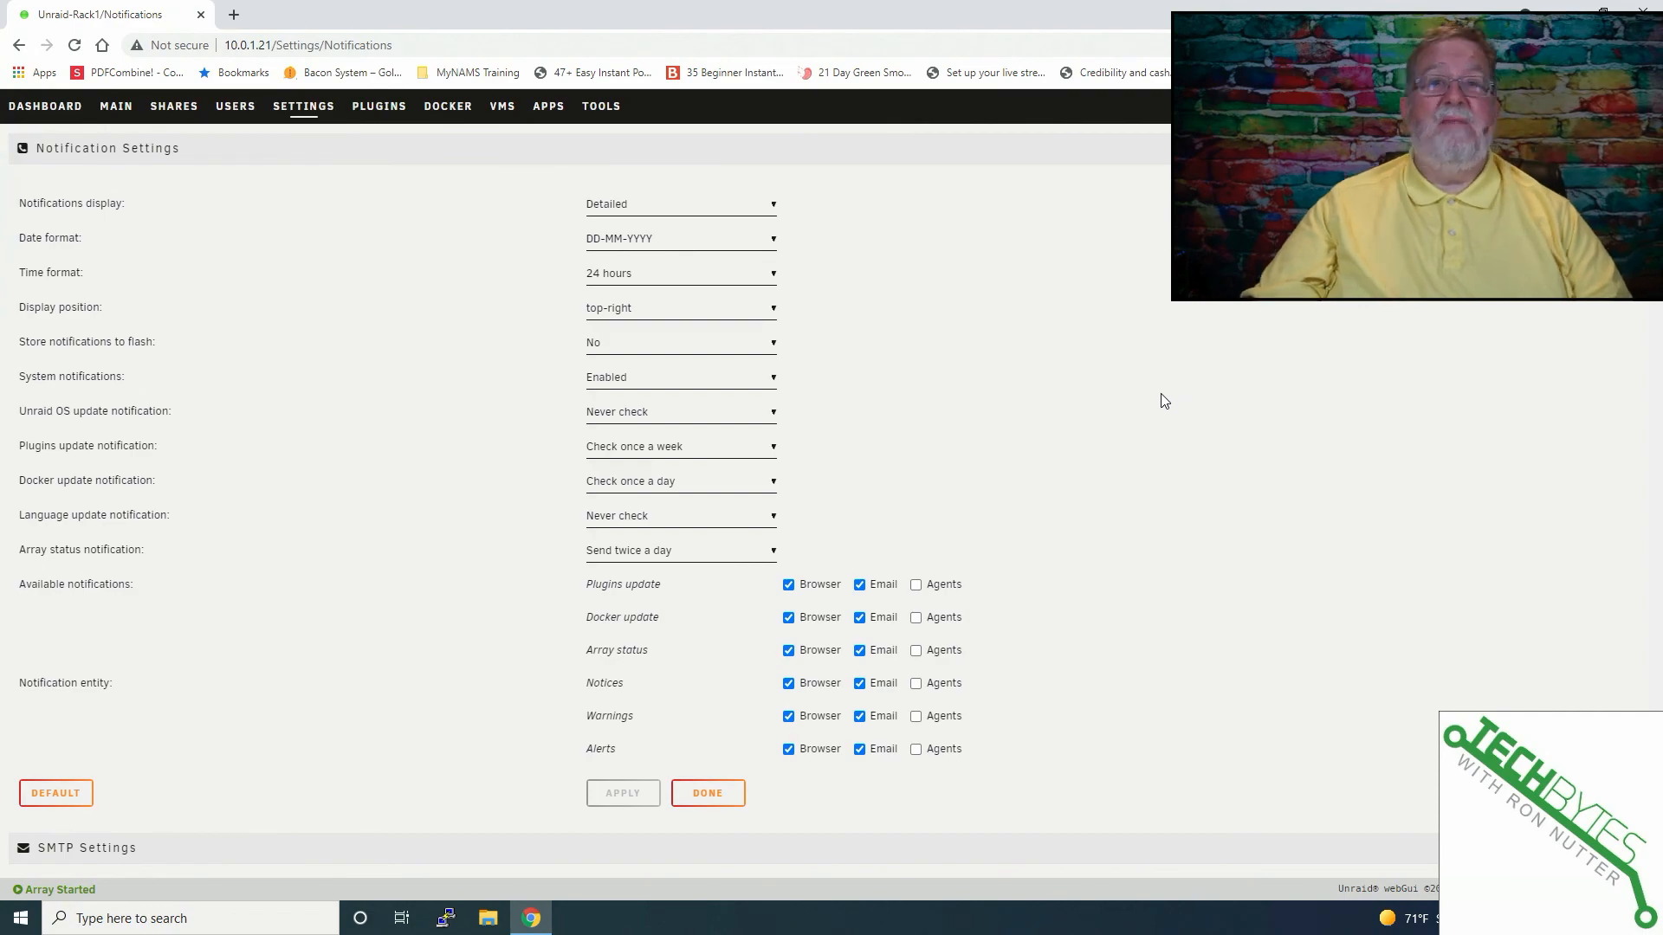
click(318, 14)
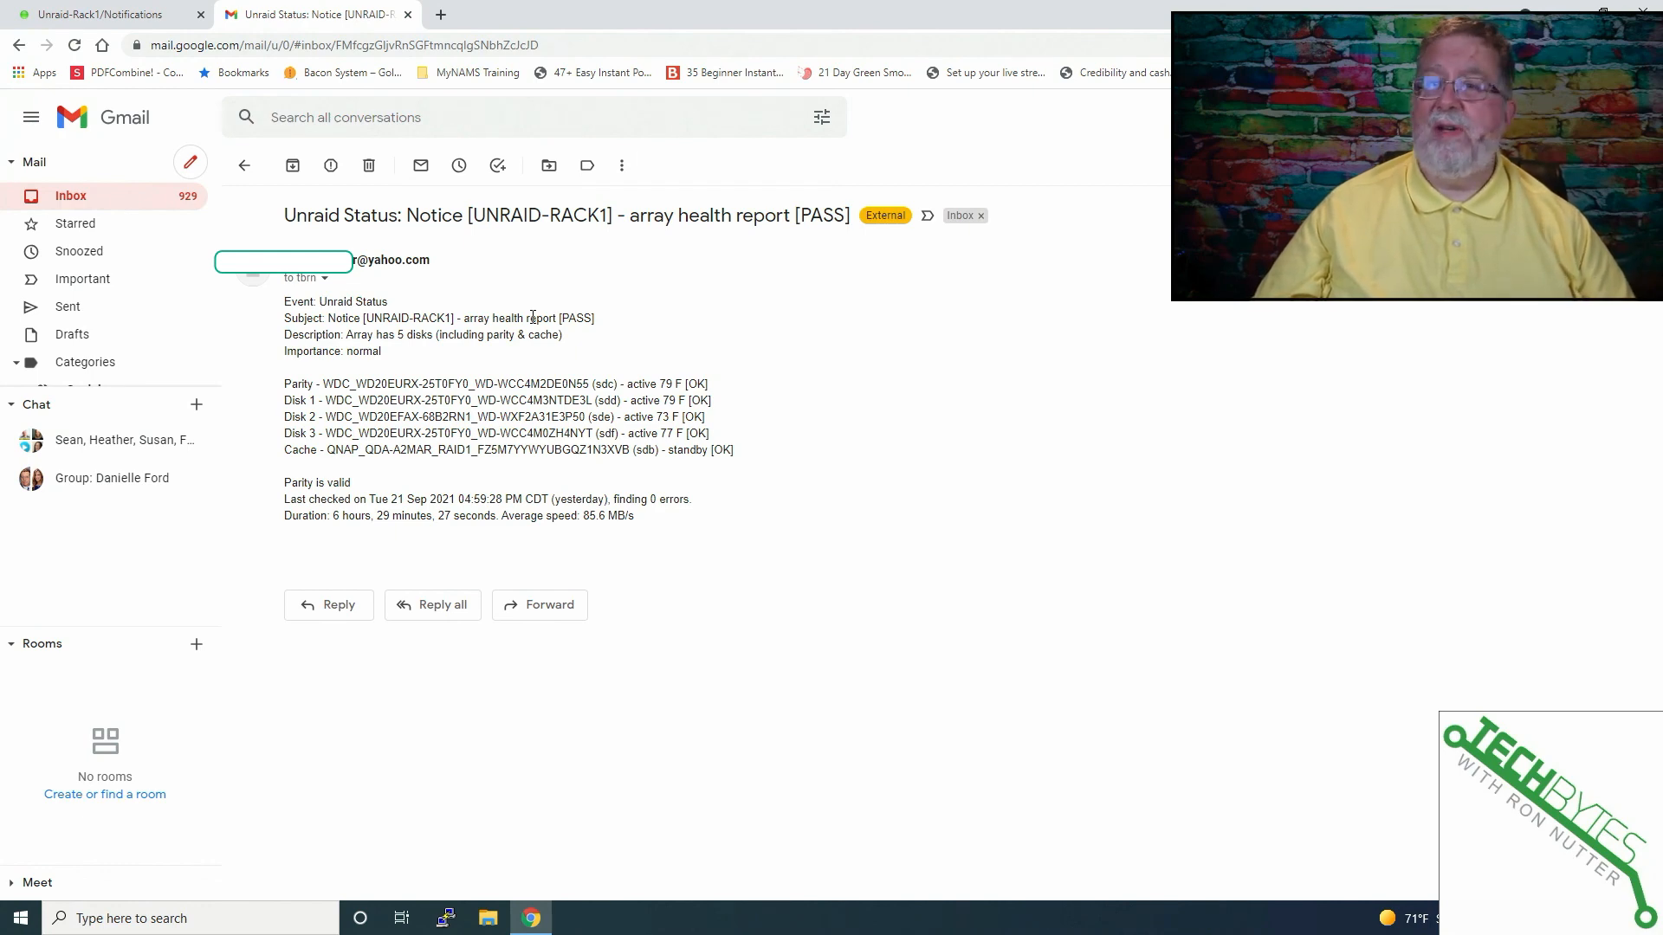
mouse_move(462, 372)
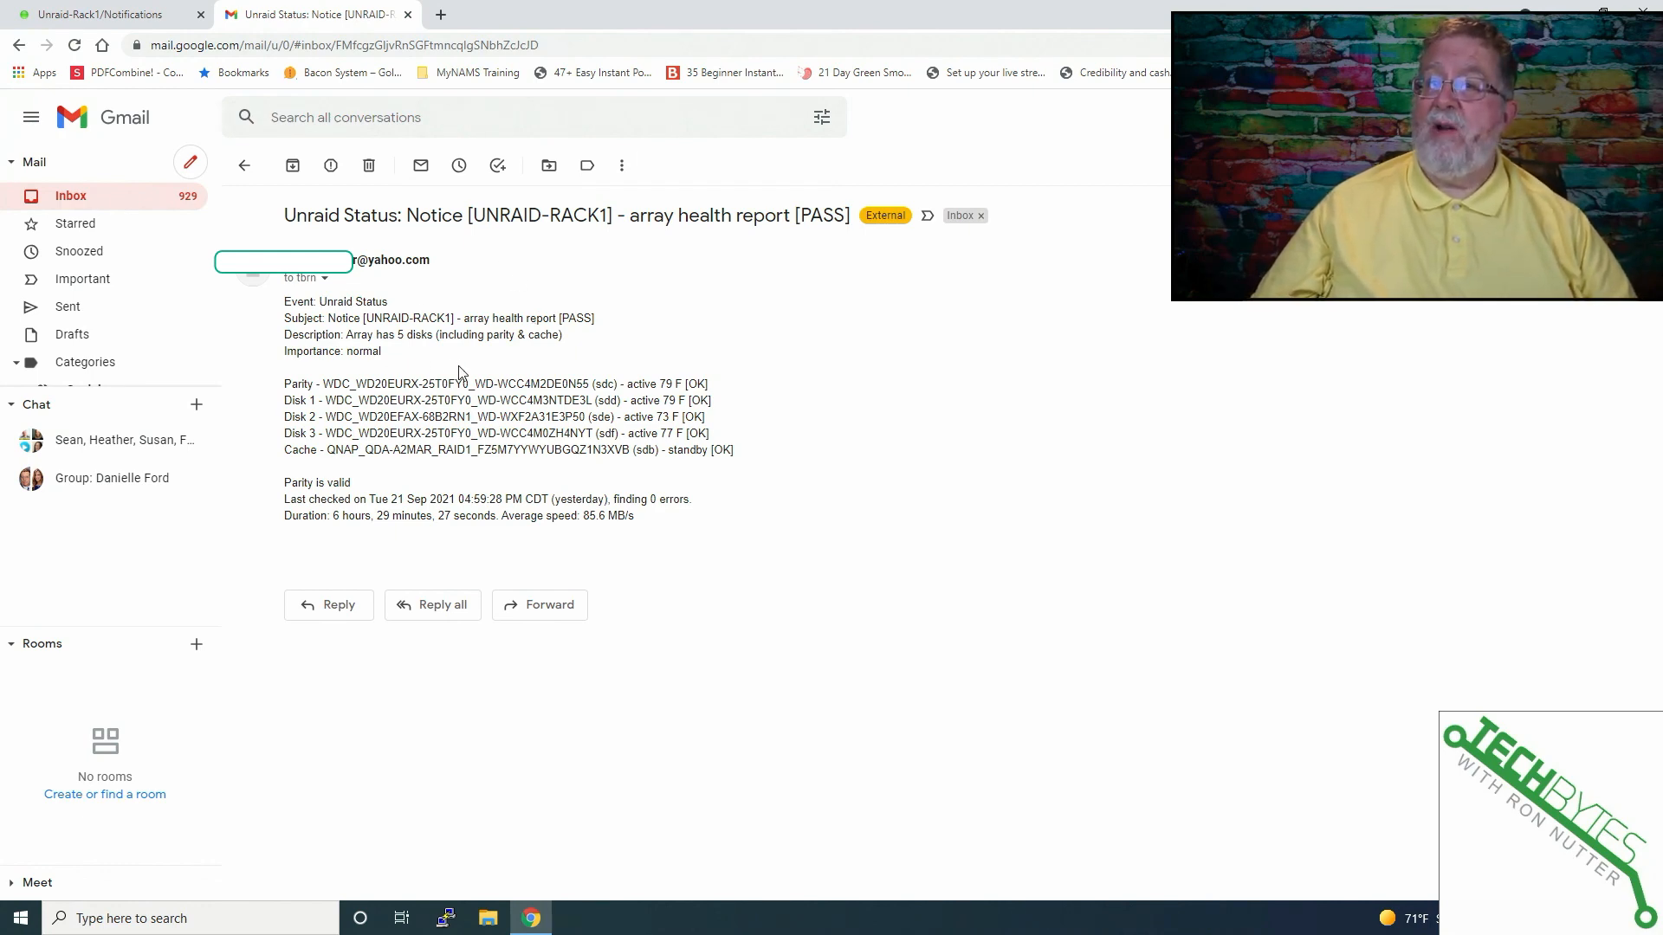
mouse_move(421, 353)
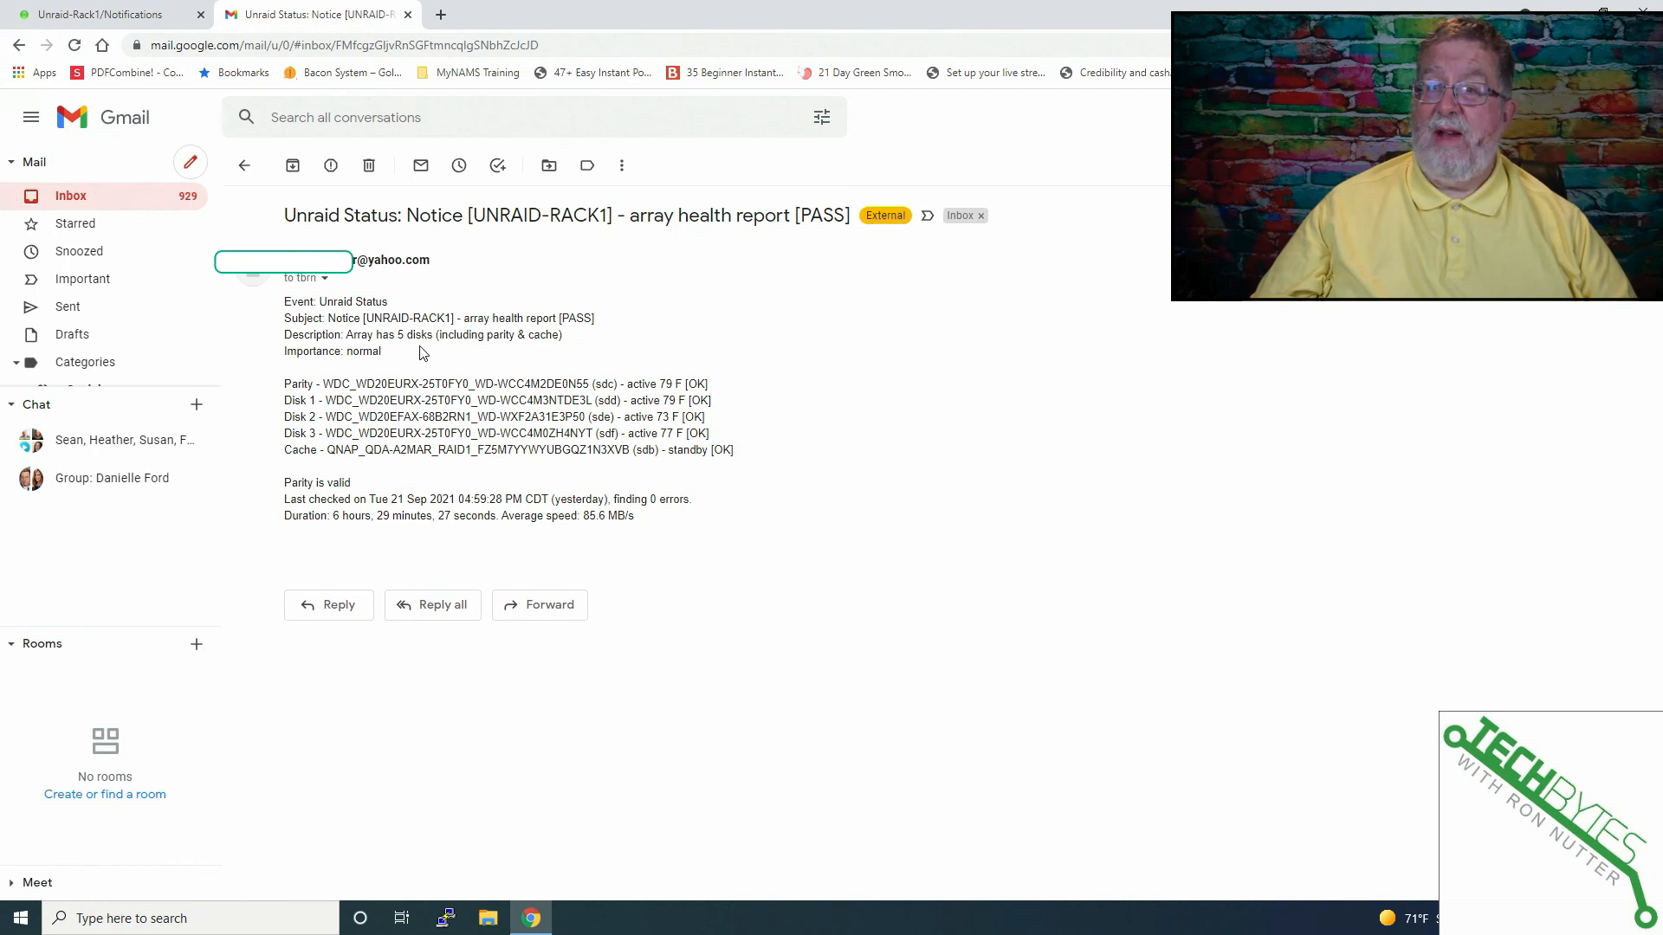
mouse_move(520, 401)
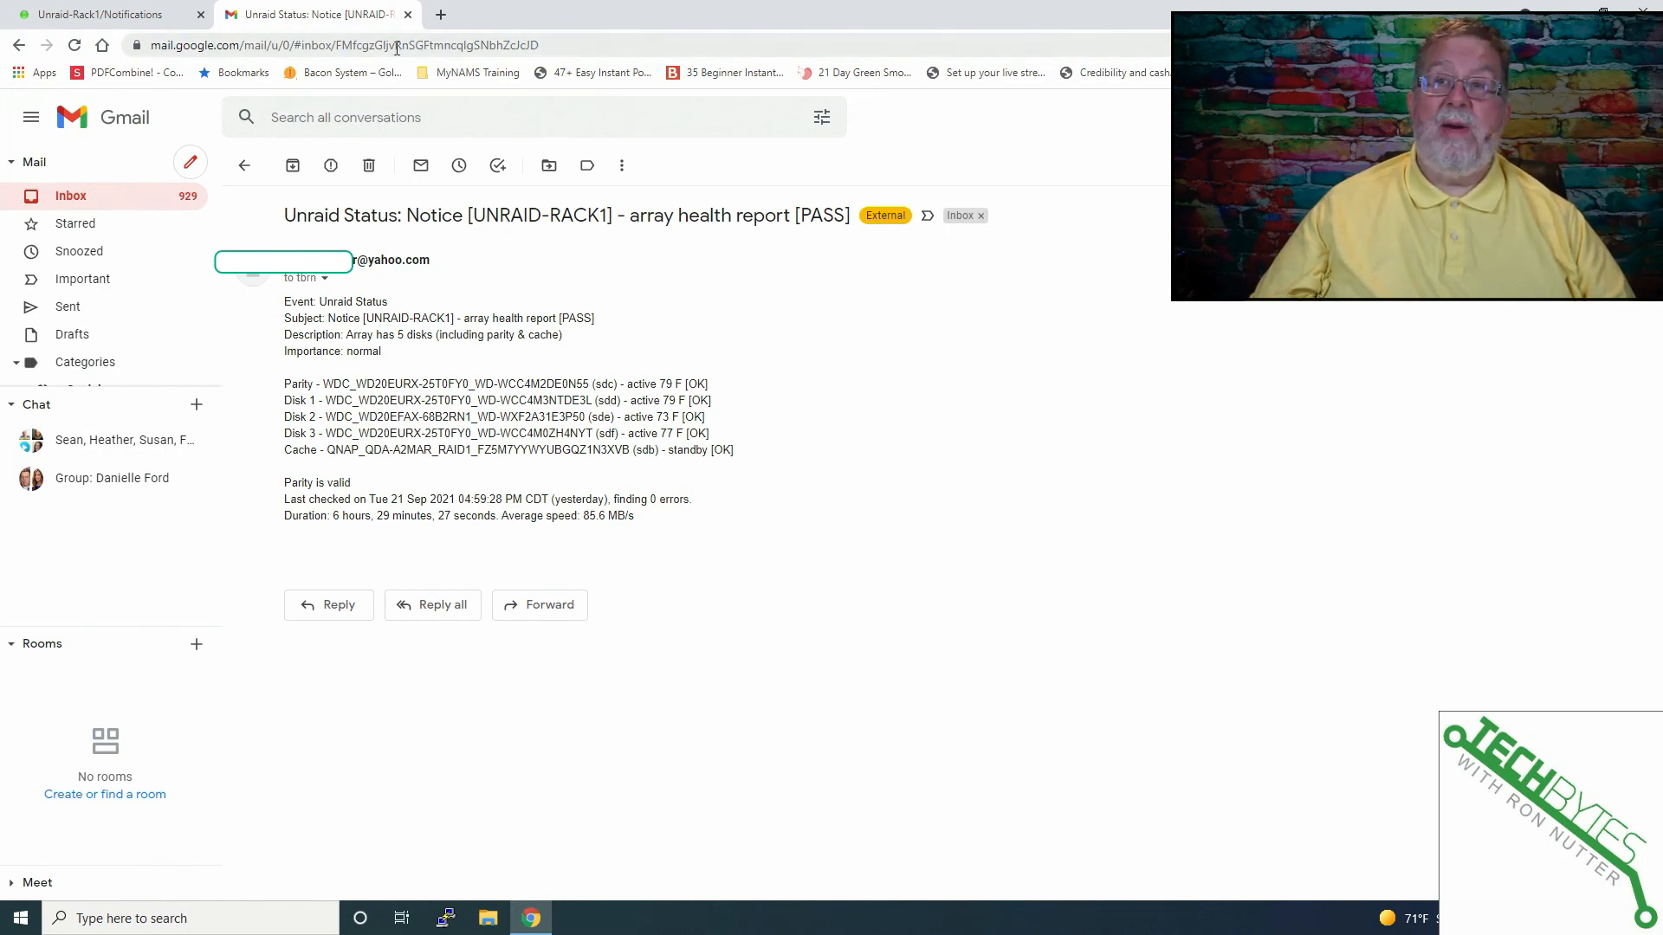
click(95, 13)
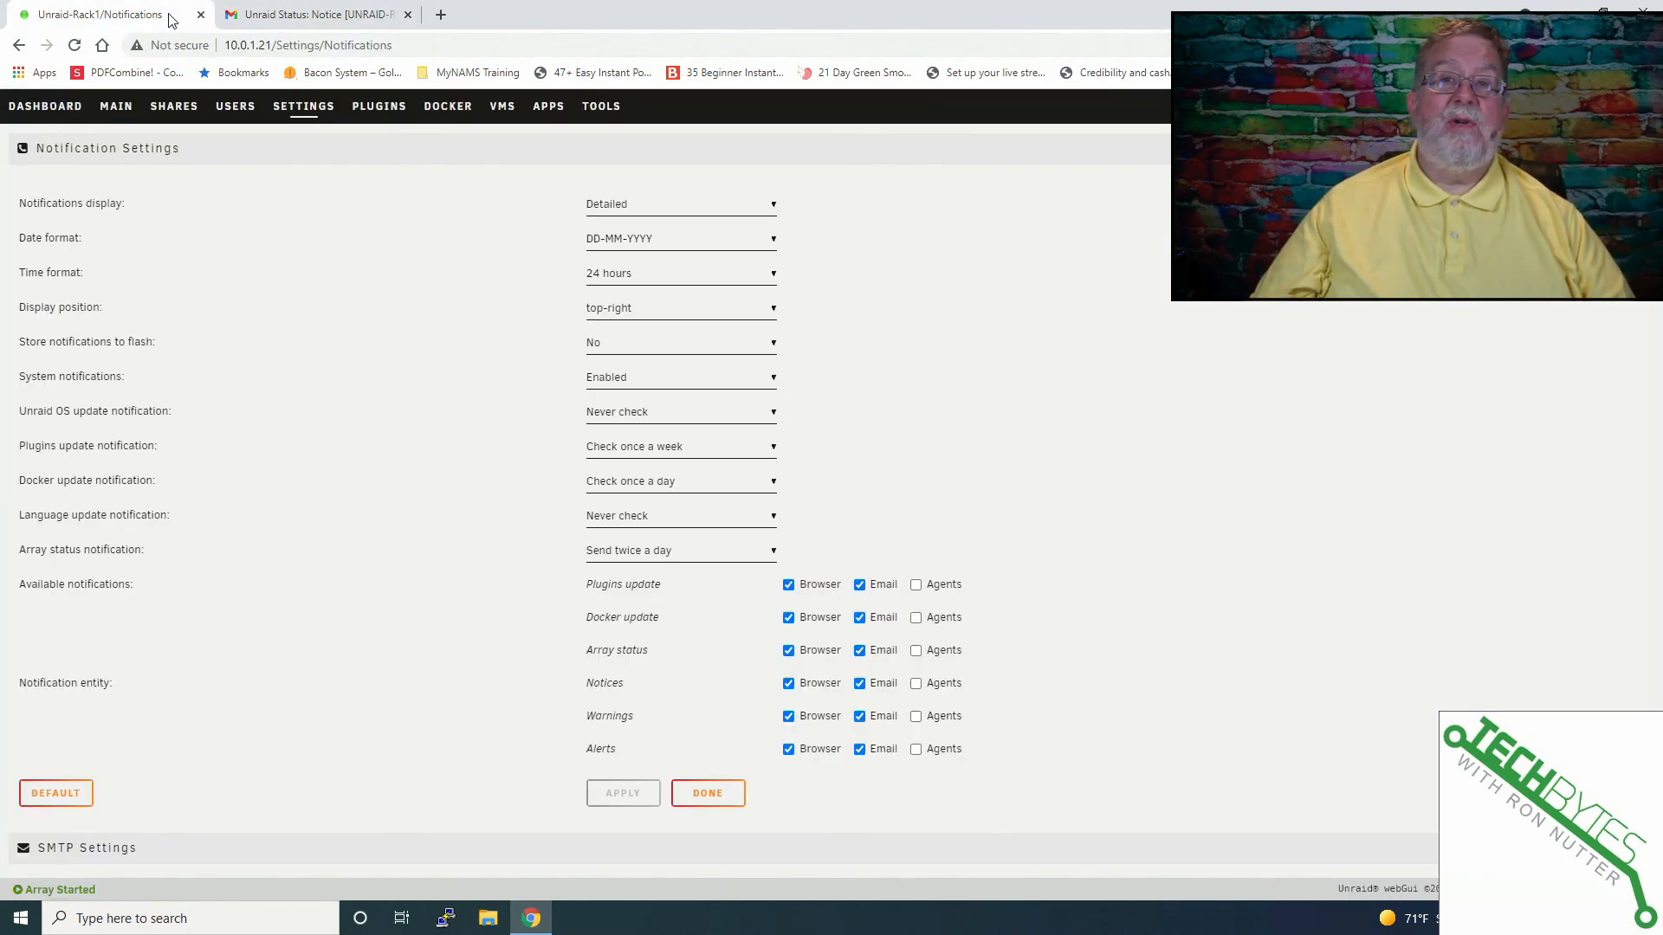